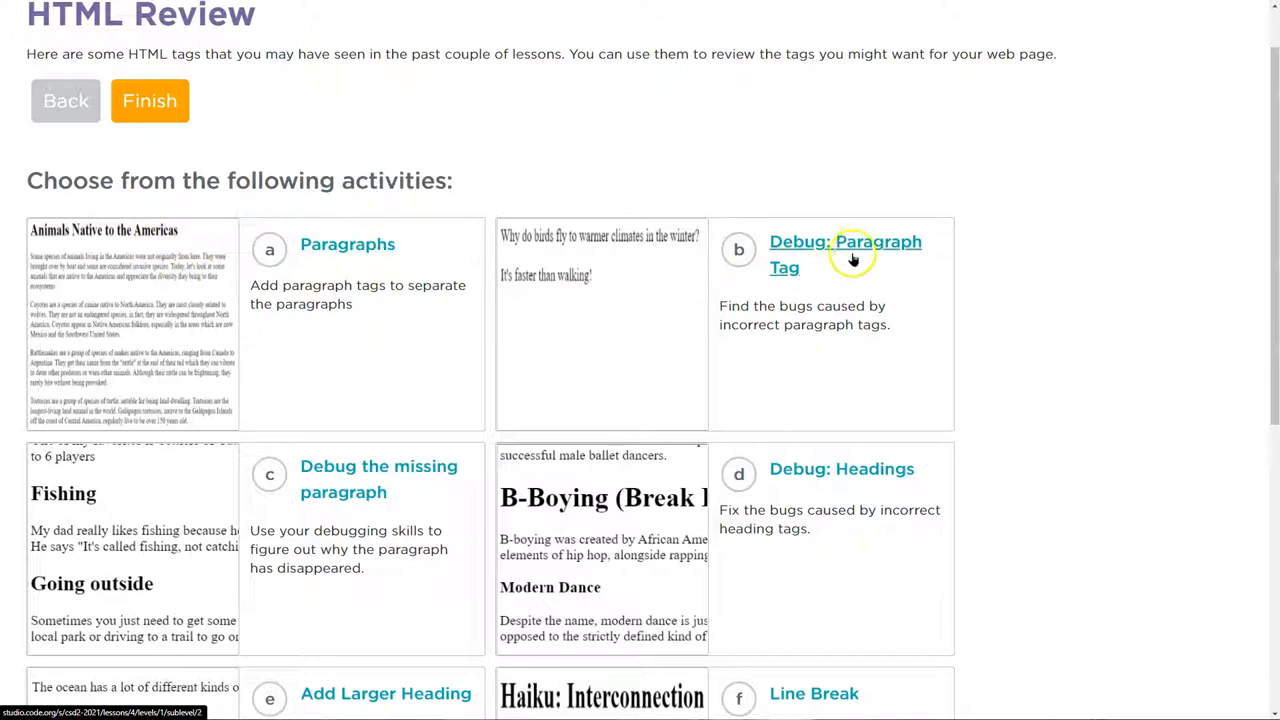
# Open the Paragraphs activity showing the Animals Native to the Americas page code.
pyautogui.scroll(-3)
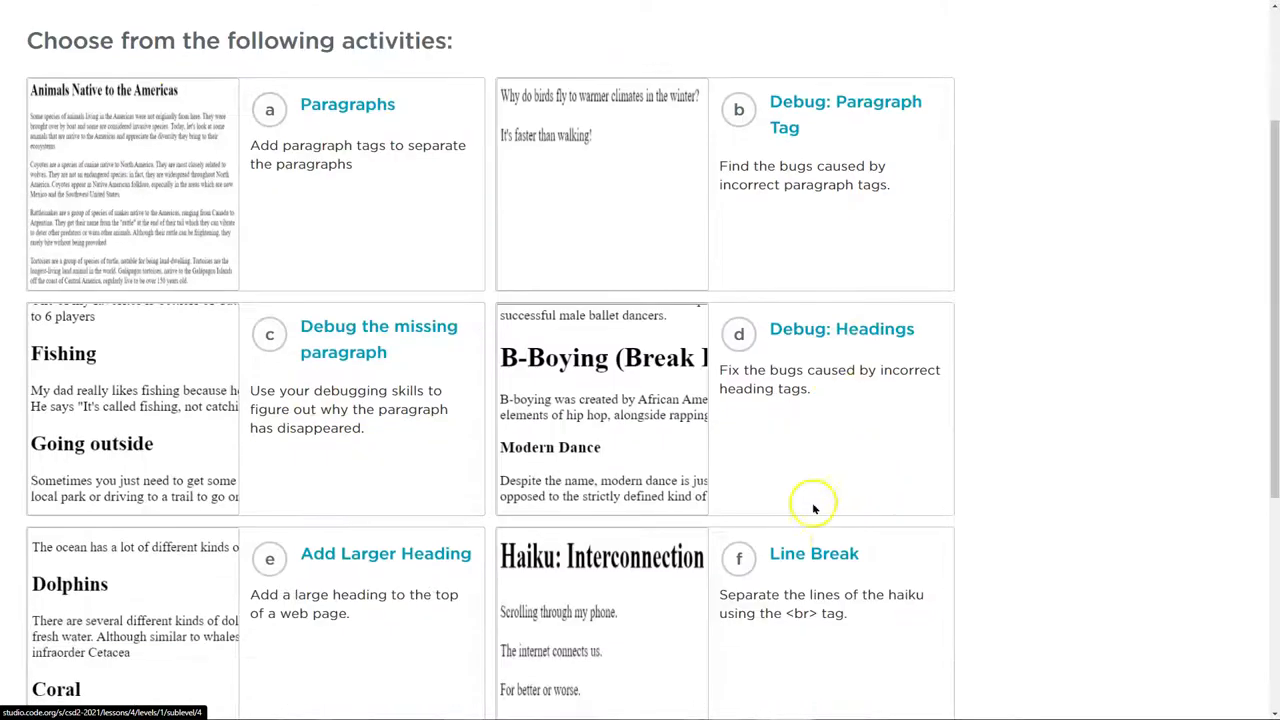
pyautogui.scroll(3)
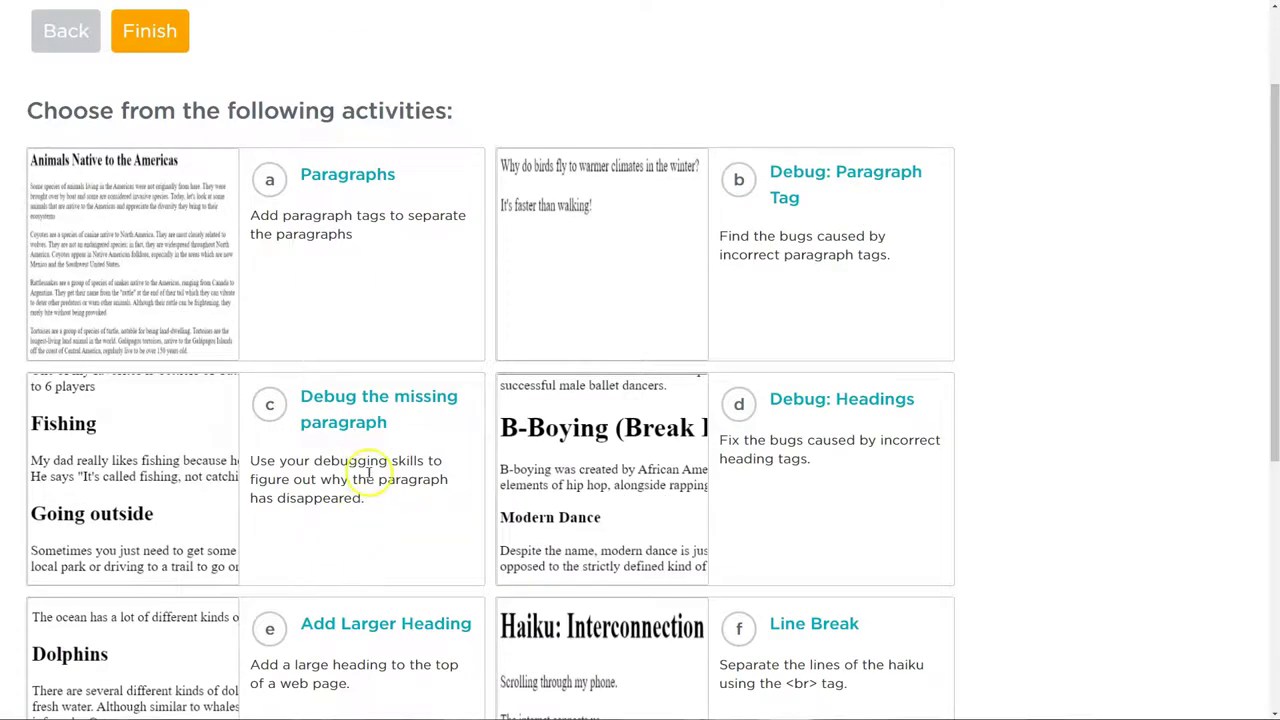
pyautogui.scroll(3)
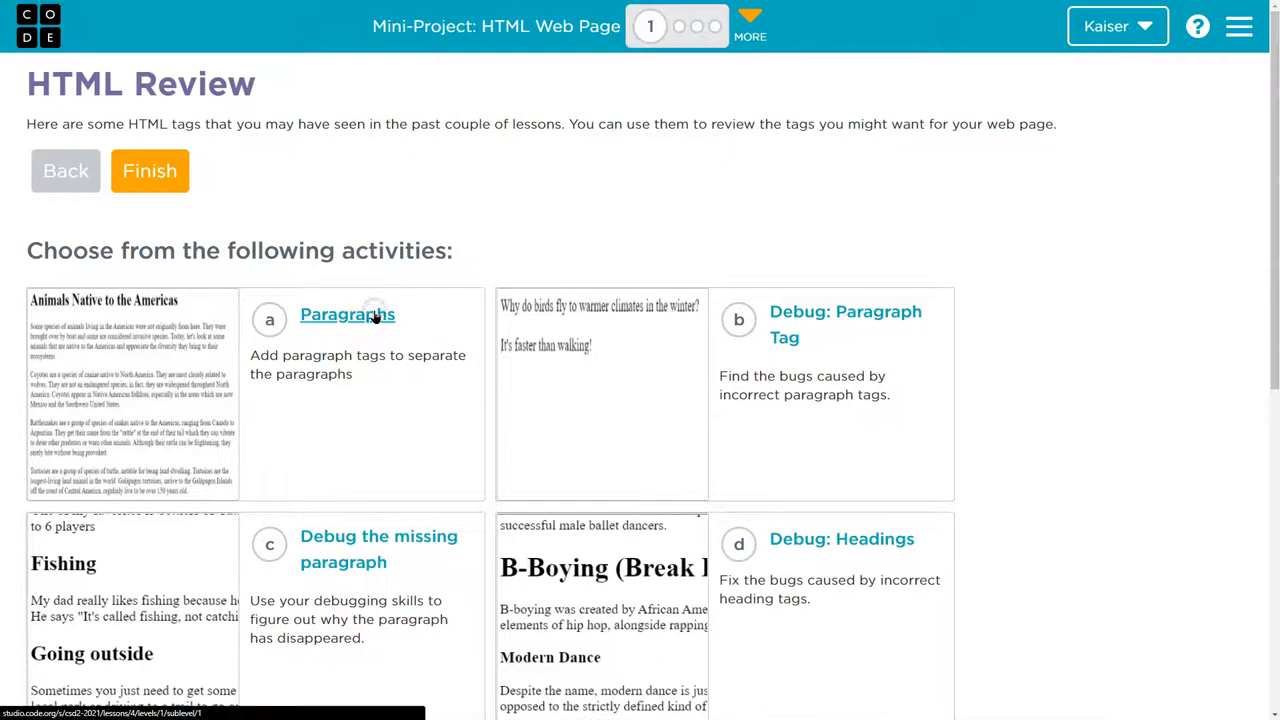
pyautogui.click(348, 314)
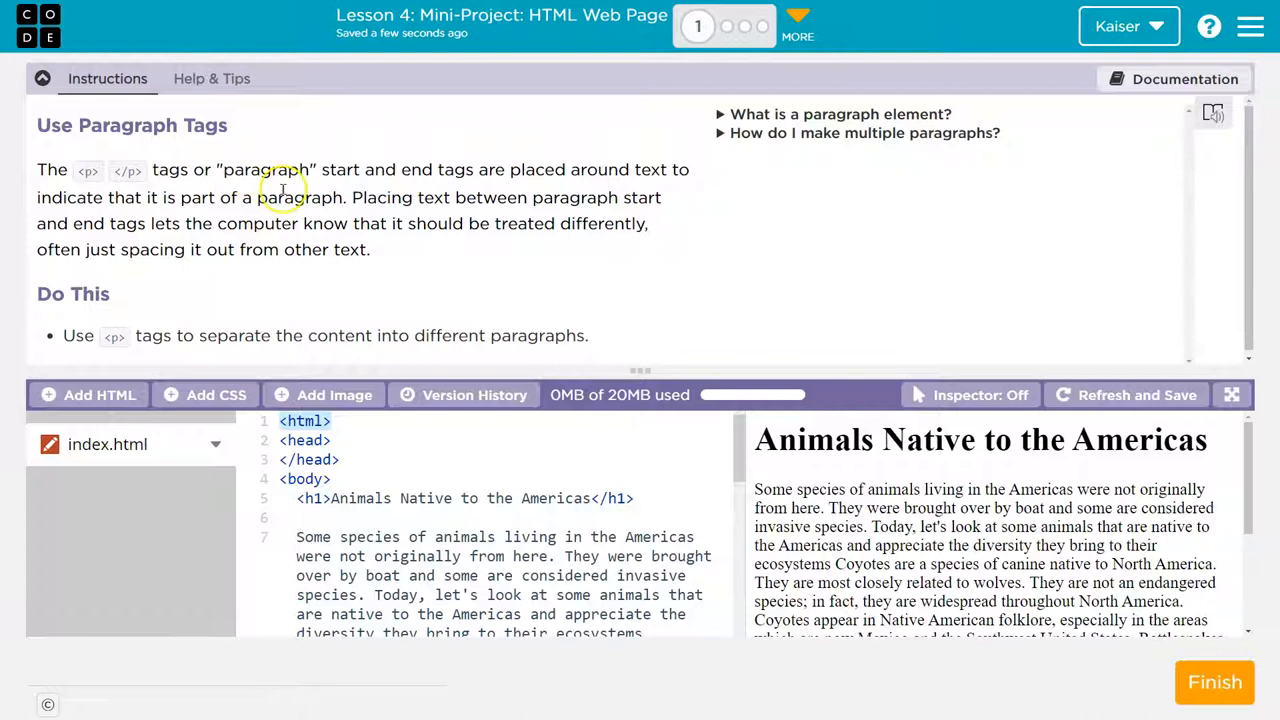
pyautogui.moveTo(512, 176)
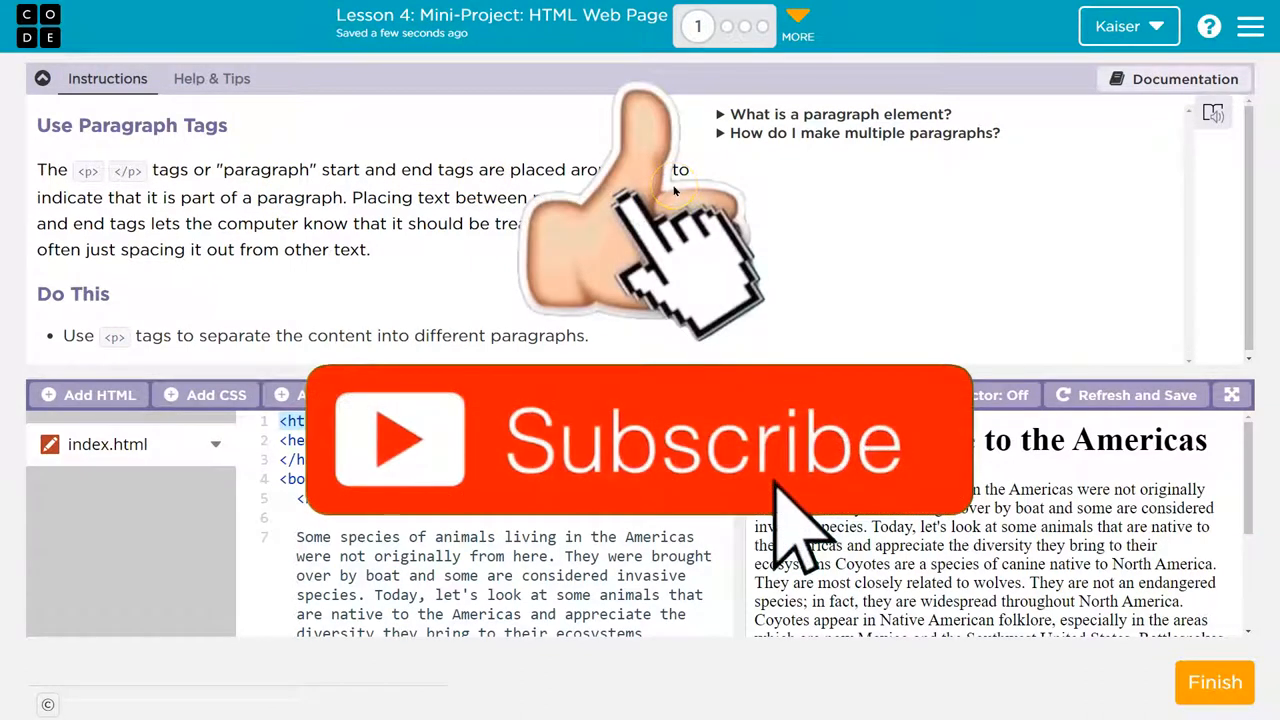
pyautogui.moveTo(564, 290)
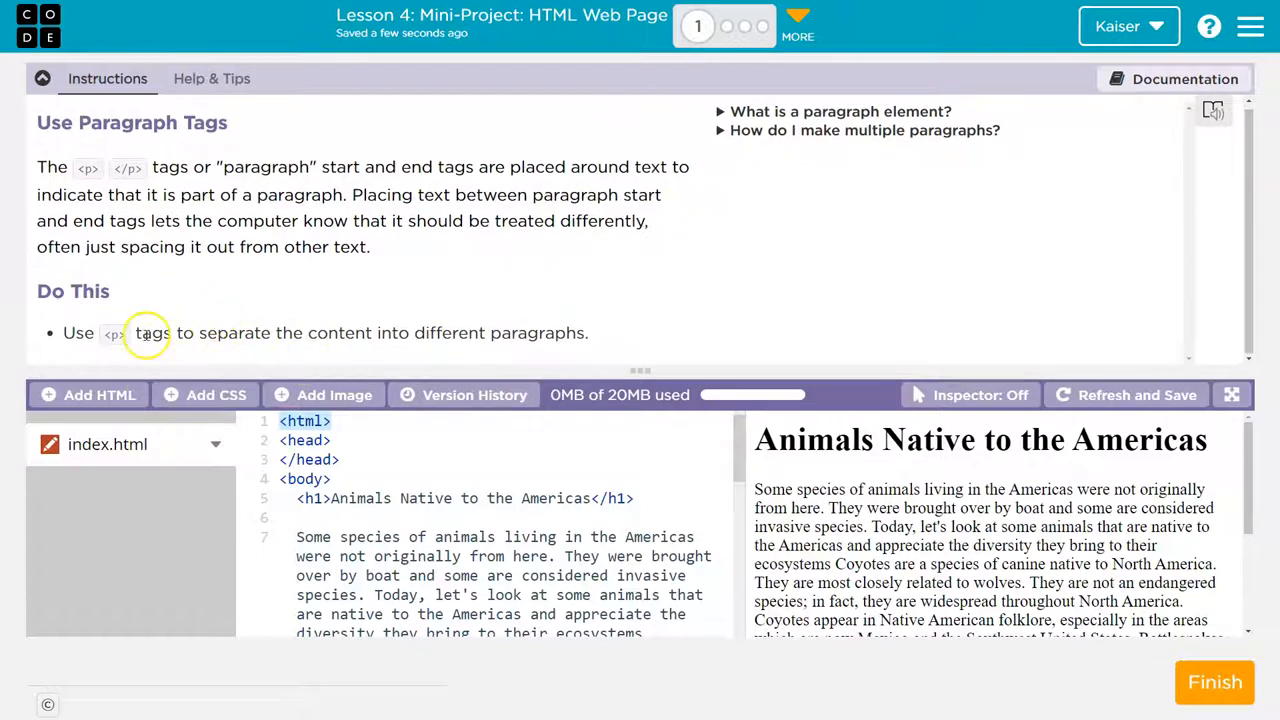
pyautogui.moveTo(590, 350)
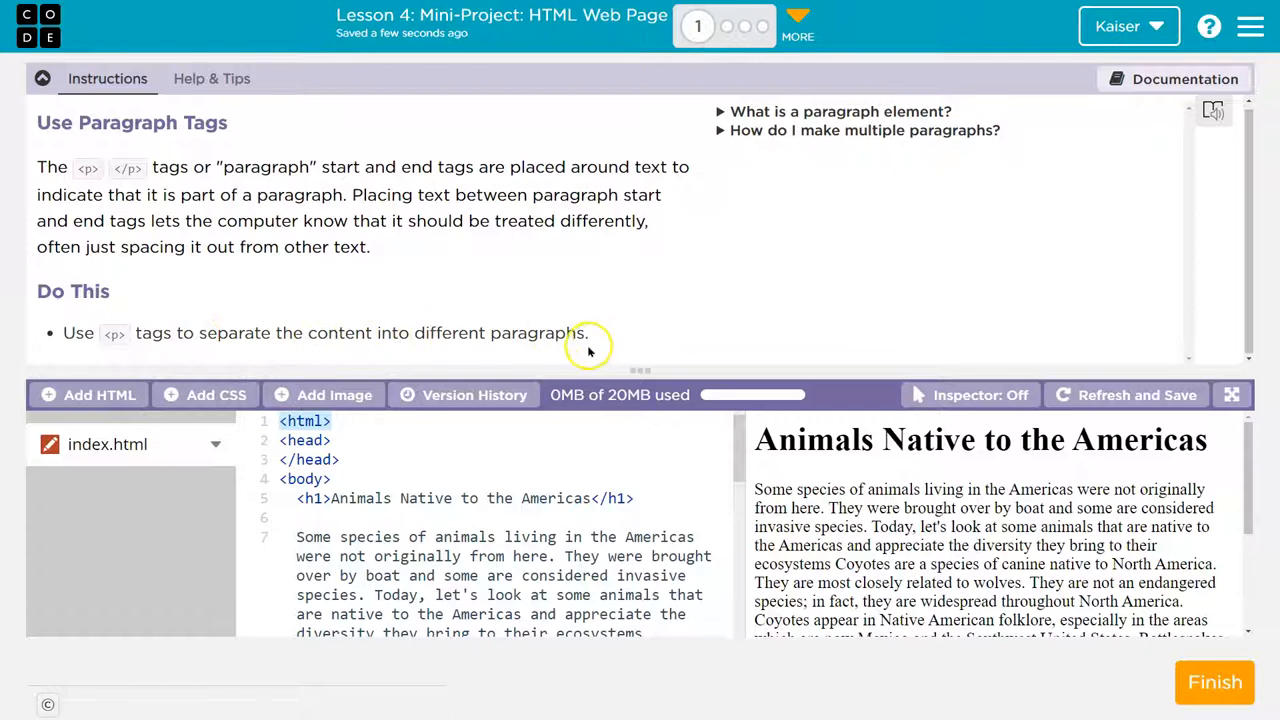
# Hide instructions and wrap the invasive-species paragraph in <p>...</p> tags.
pyautogui.click(42, 80)
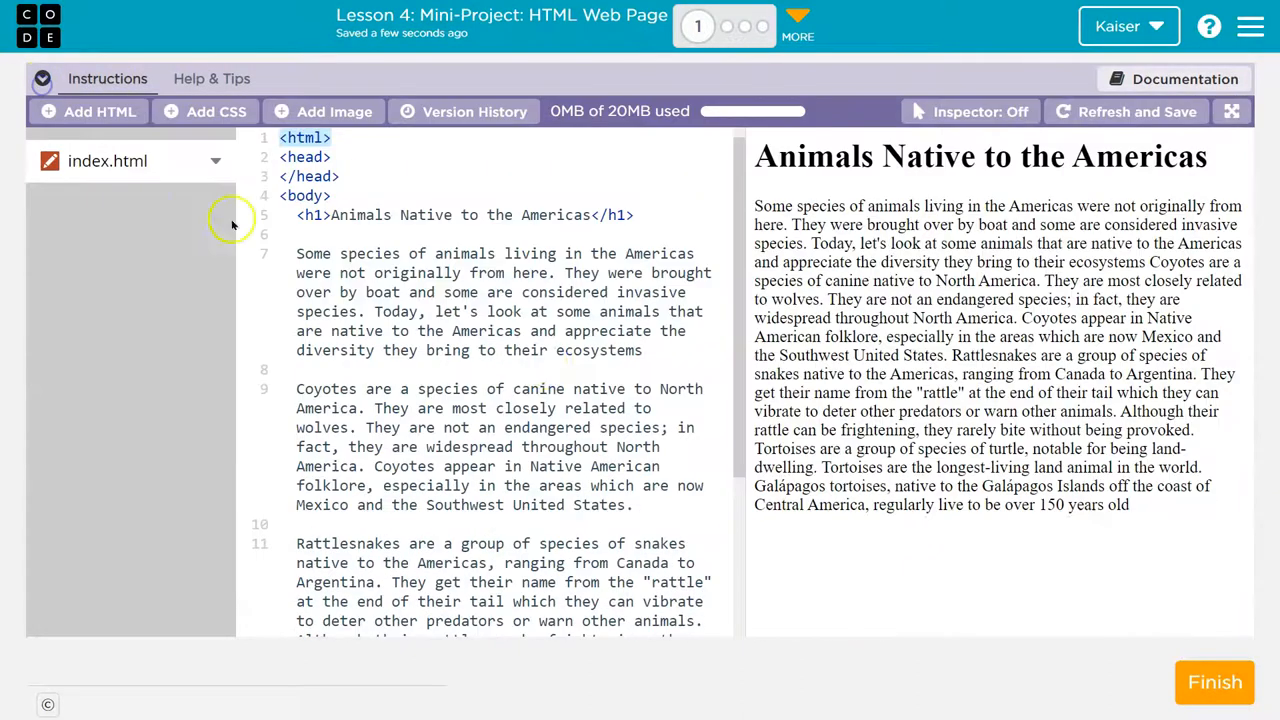
pyautogui.moveTo(636, 244)
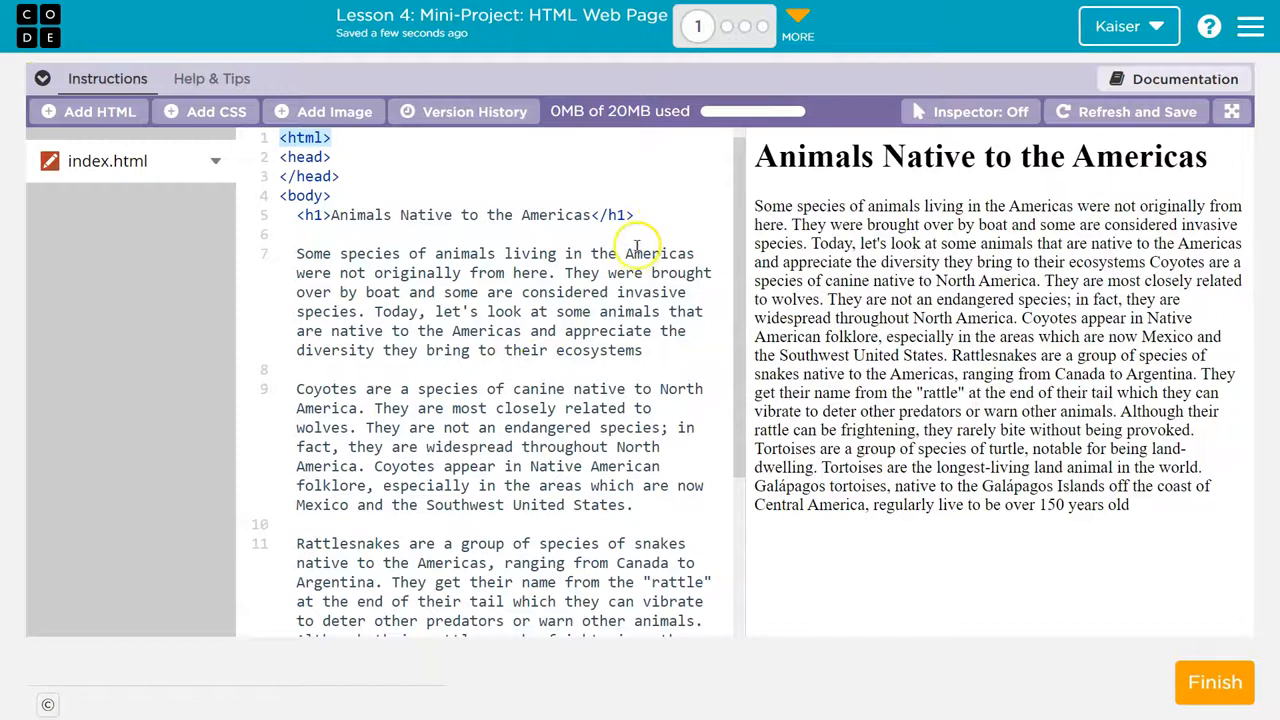
pyautogui.click(300, 234)
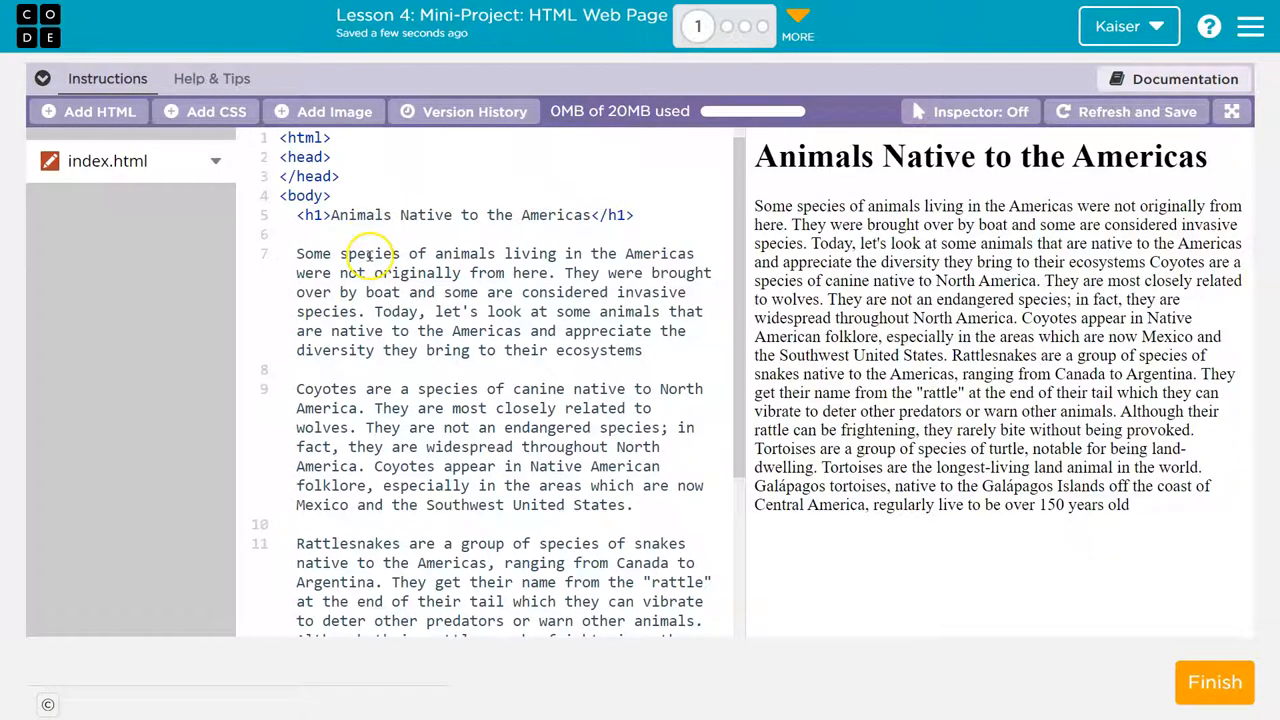
pyautogui.write('<p>')
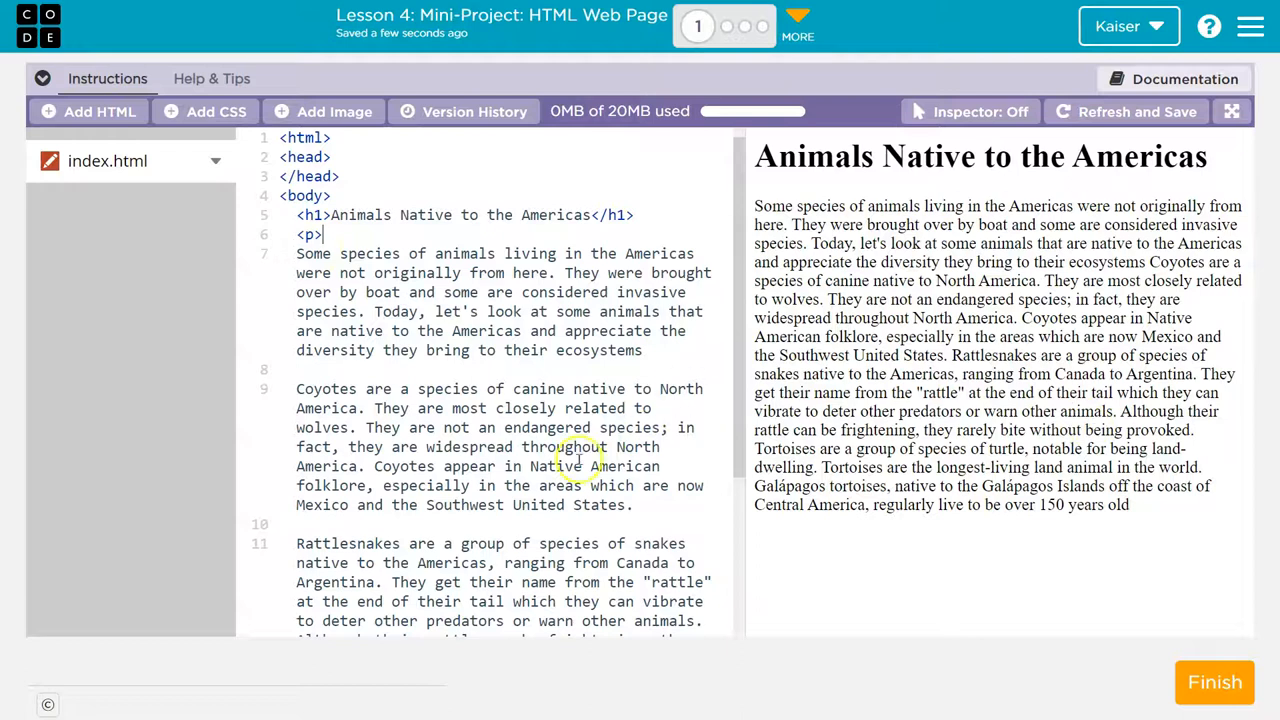
pyautogui.write('<')
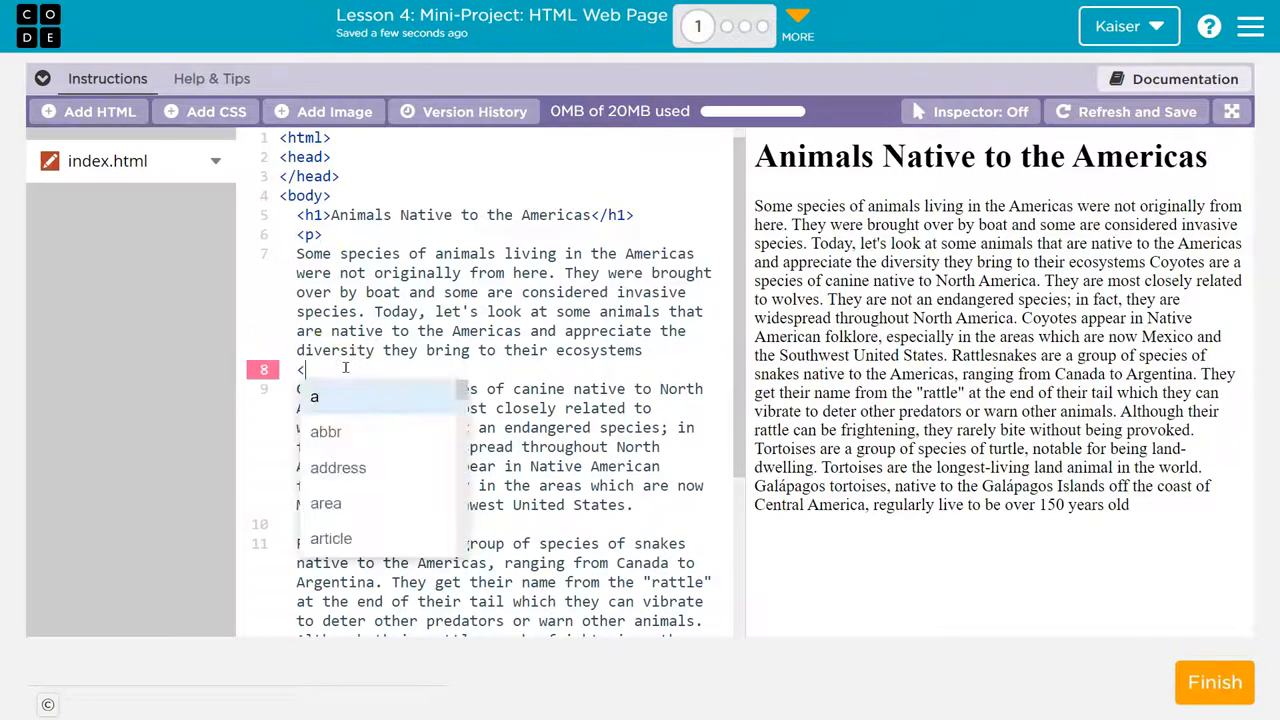
pyautogui.write('/p>')
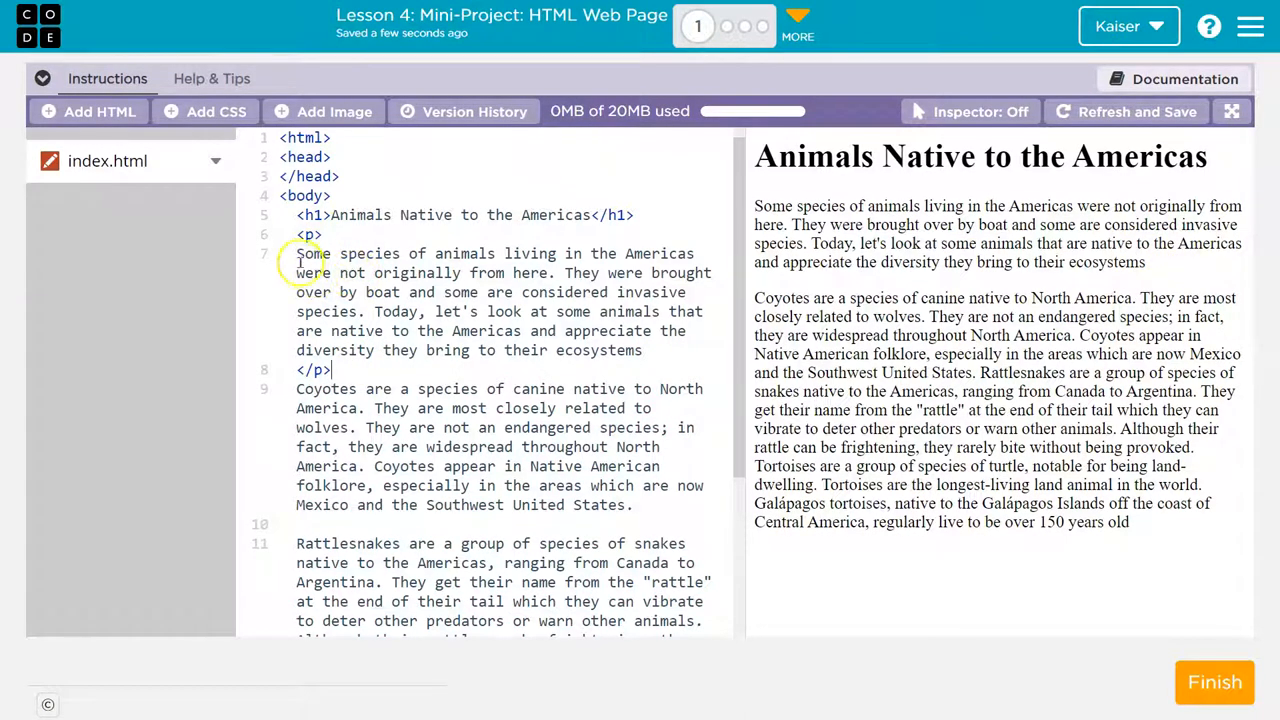
pyautogui.click(304, 234)
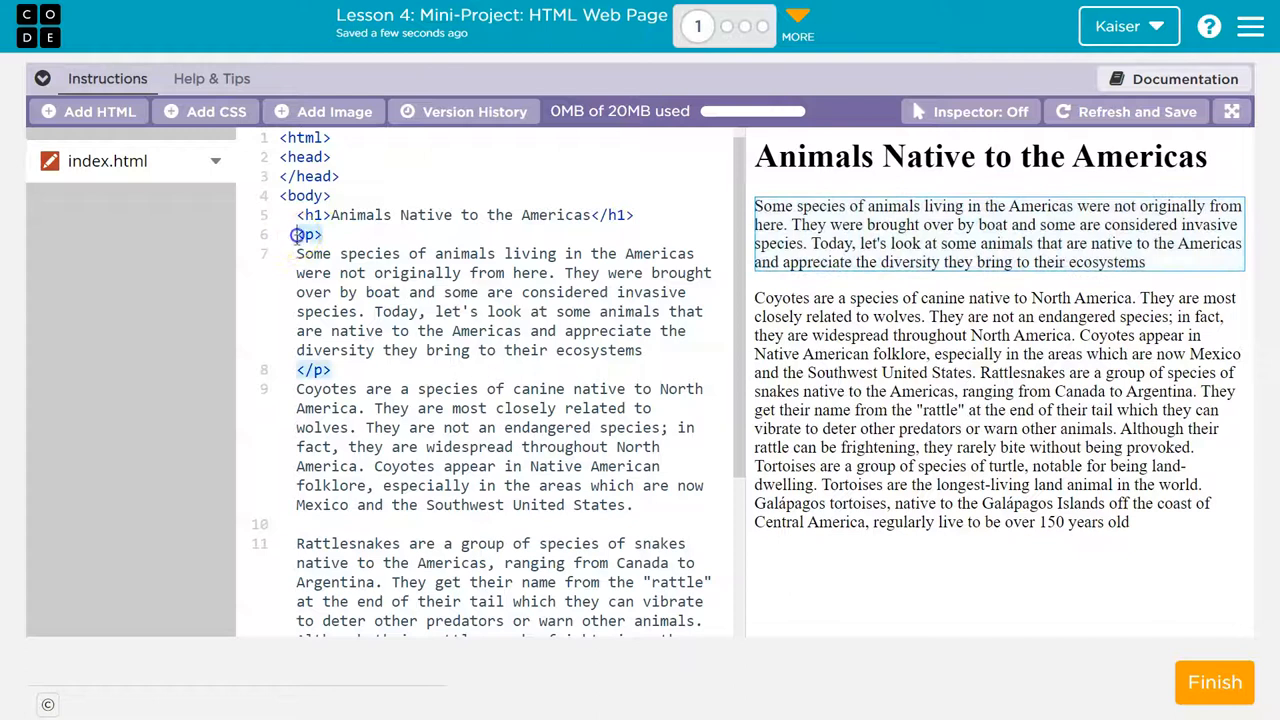
pyautogui.press('enter')
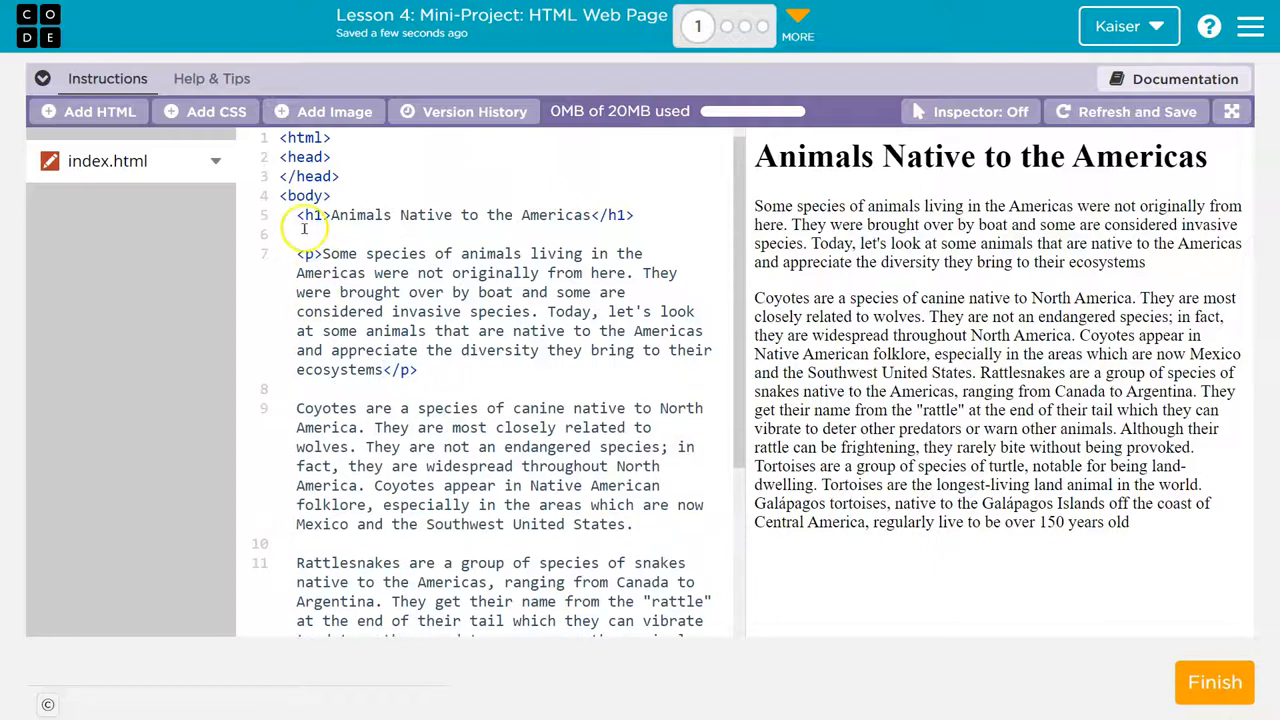
# Wrap the Coyotes, Rattlesnakes and Tortoises text in their own <p>...</p> tags.
pyautogui.scroll(-3)
pyautogui.write('<p>')
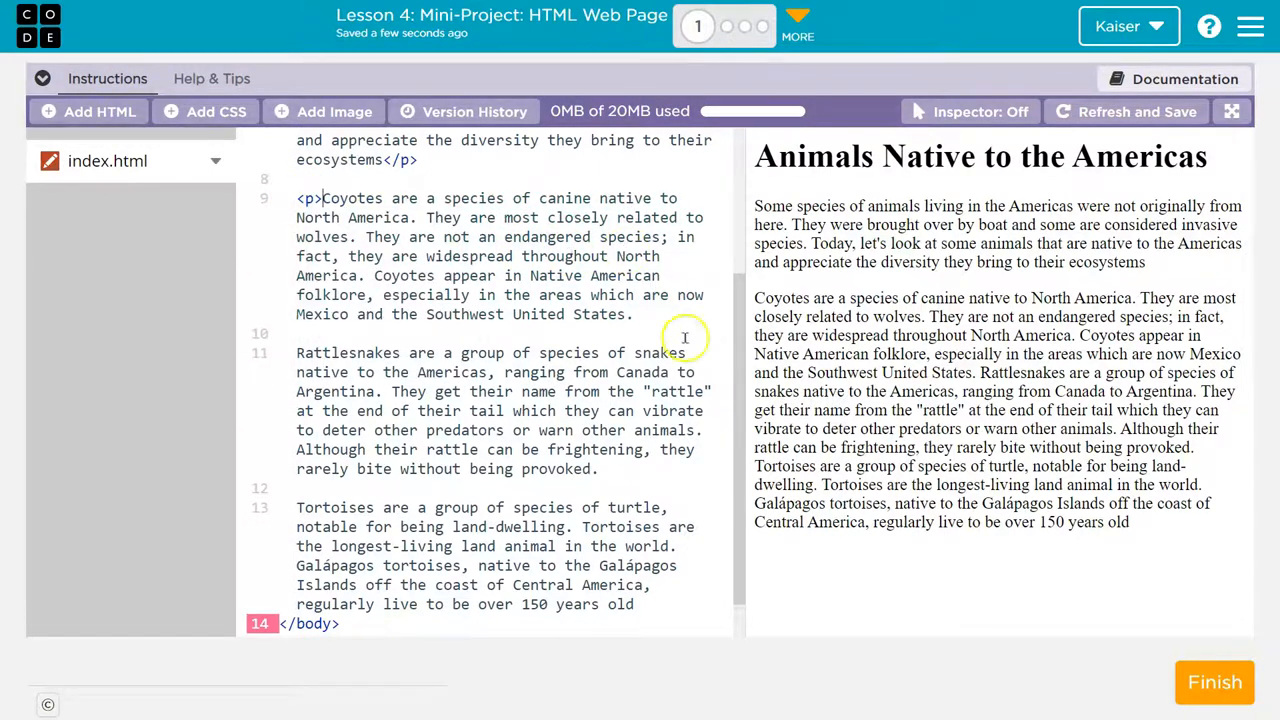
pyautogui.write('</')
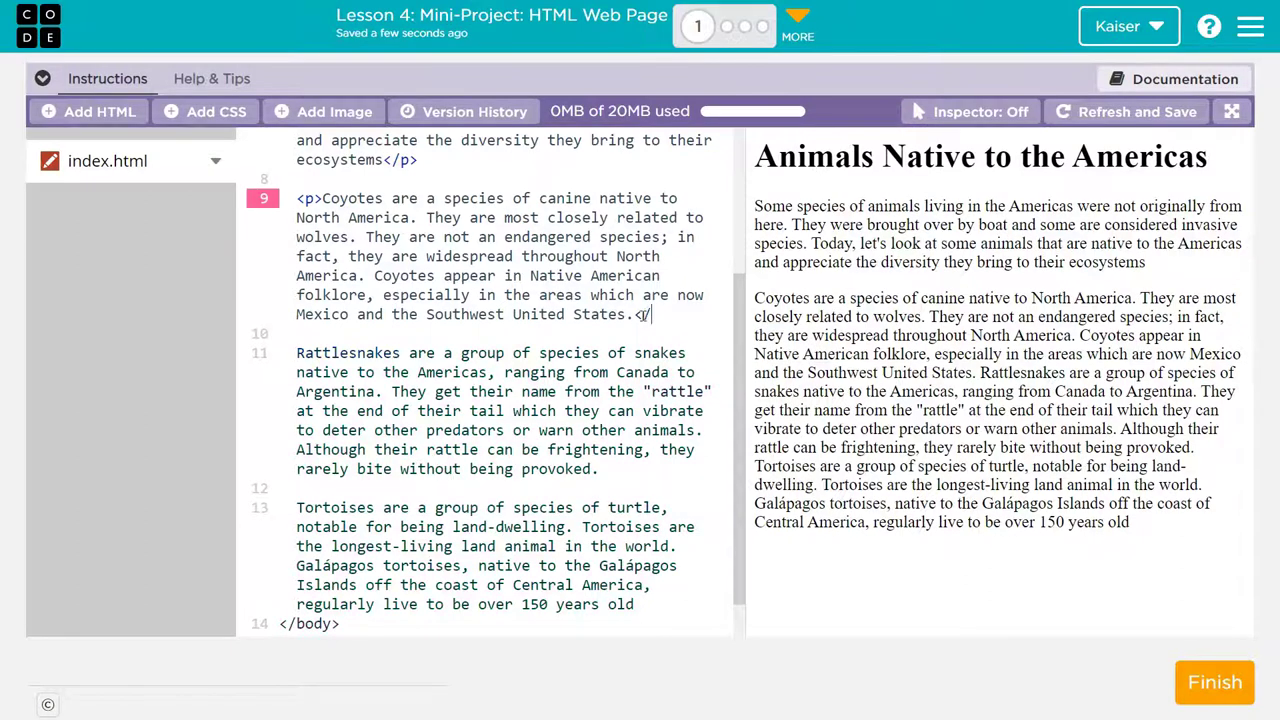
pyautogui.write('>')
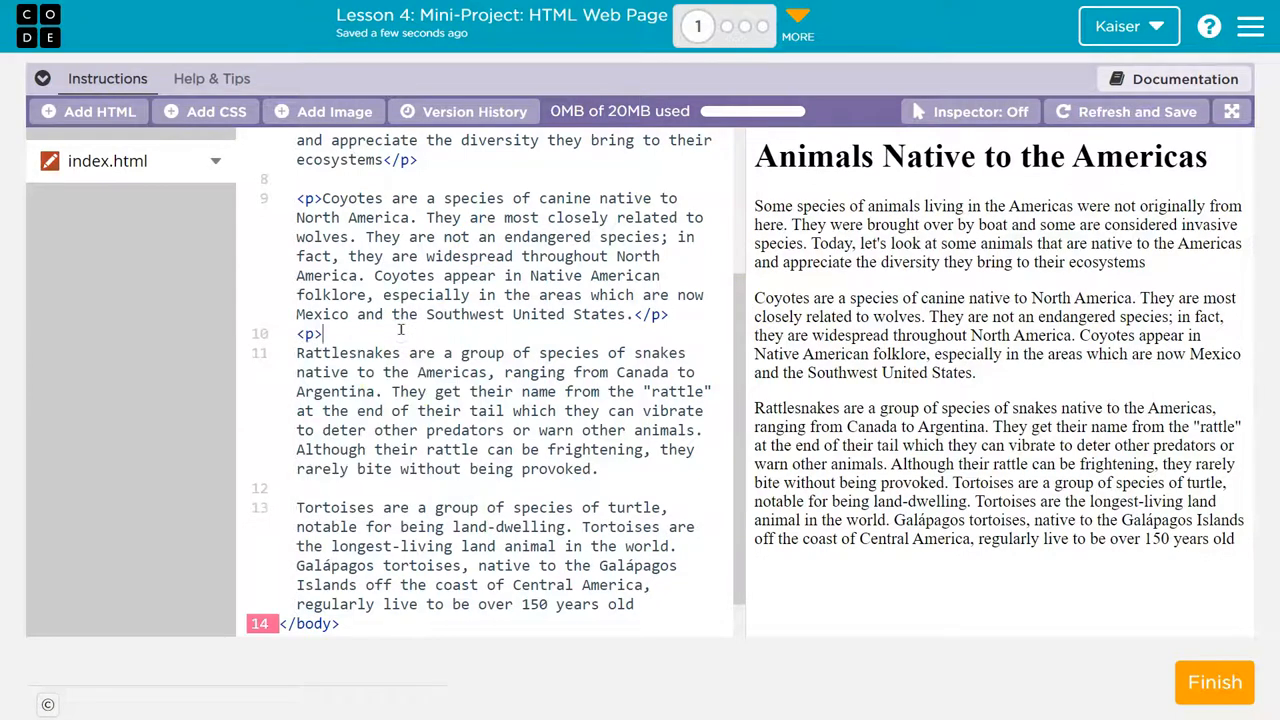
pyautogui.write('</')
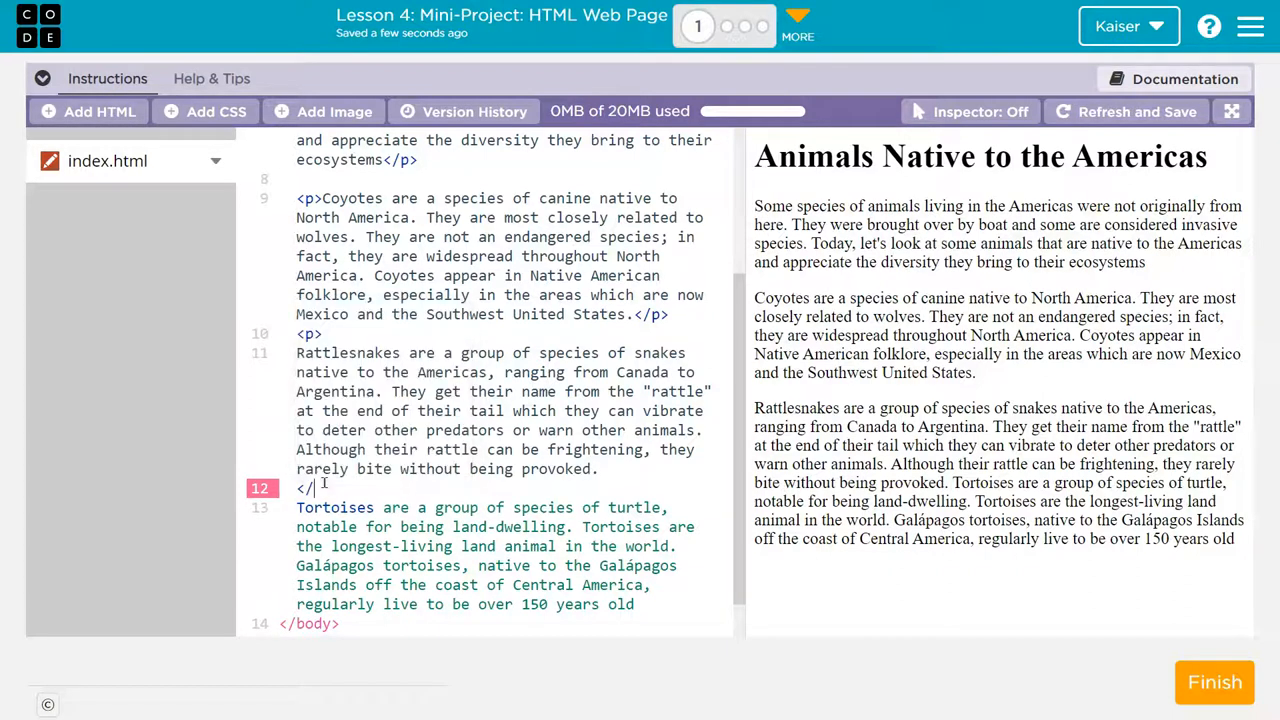
pyautogui.write('p>')
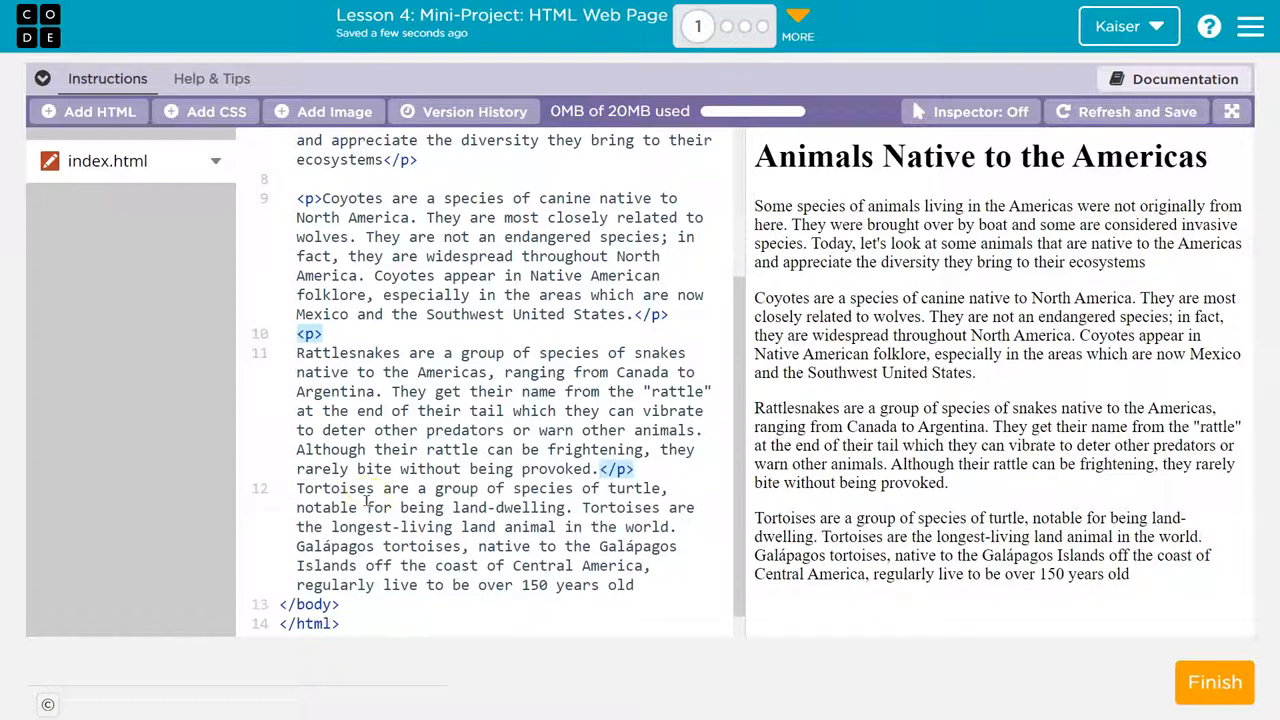
pyautogui.press('enter')
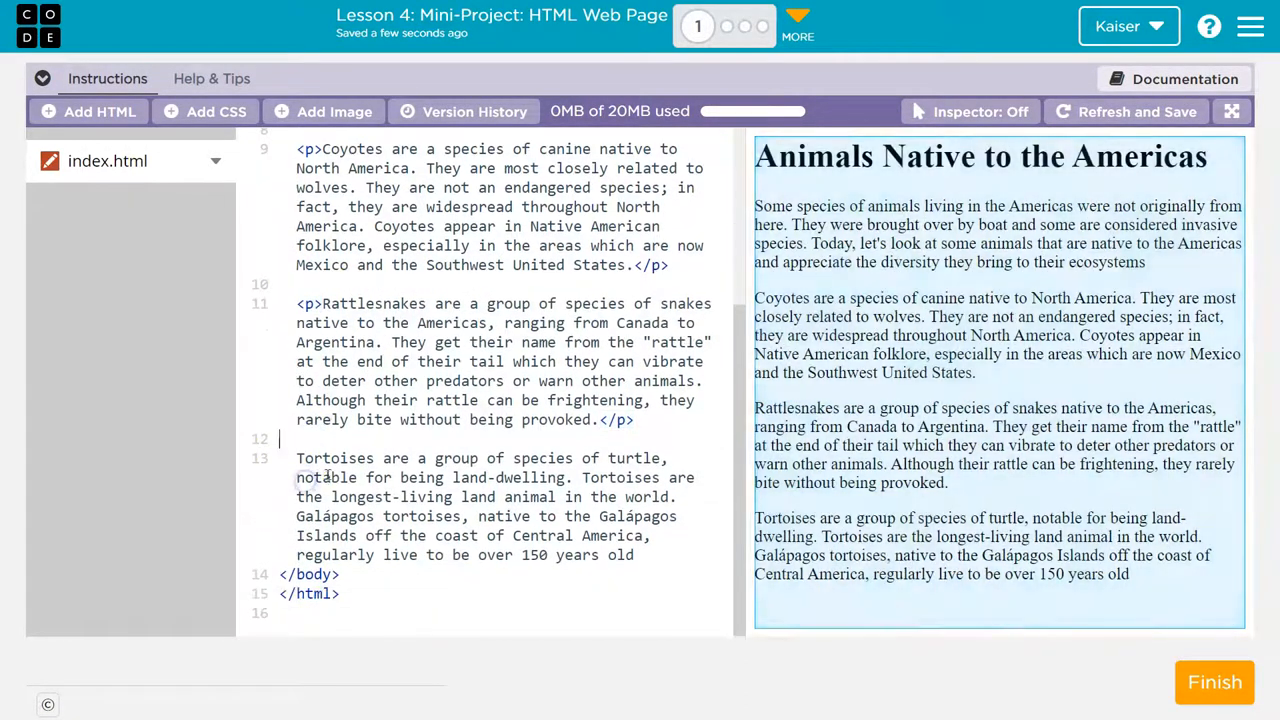
pyautogui.write('a')
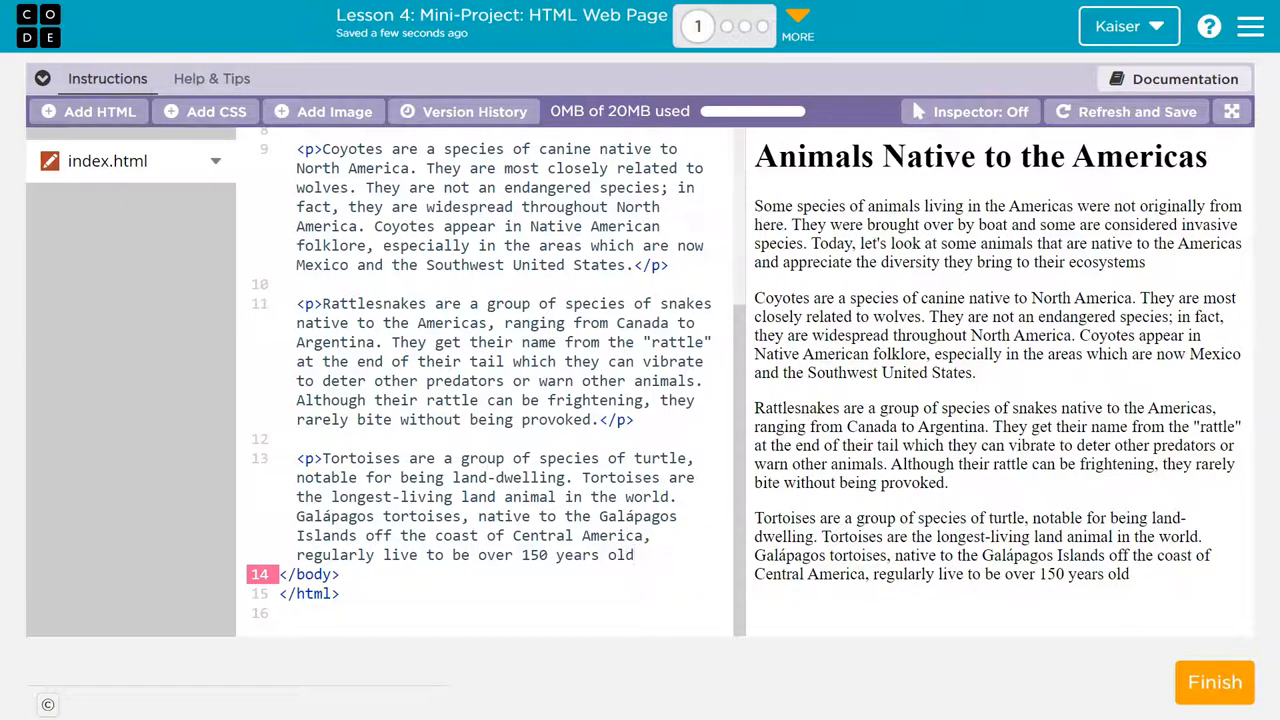
pyautogui.moveTo(676, 560)
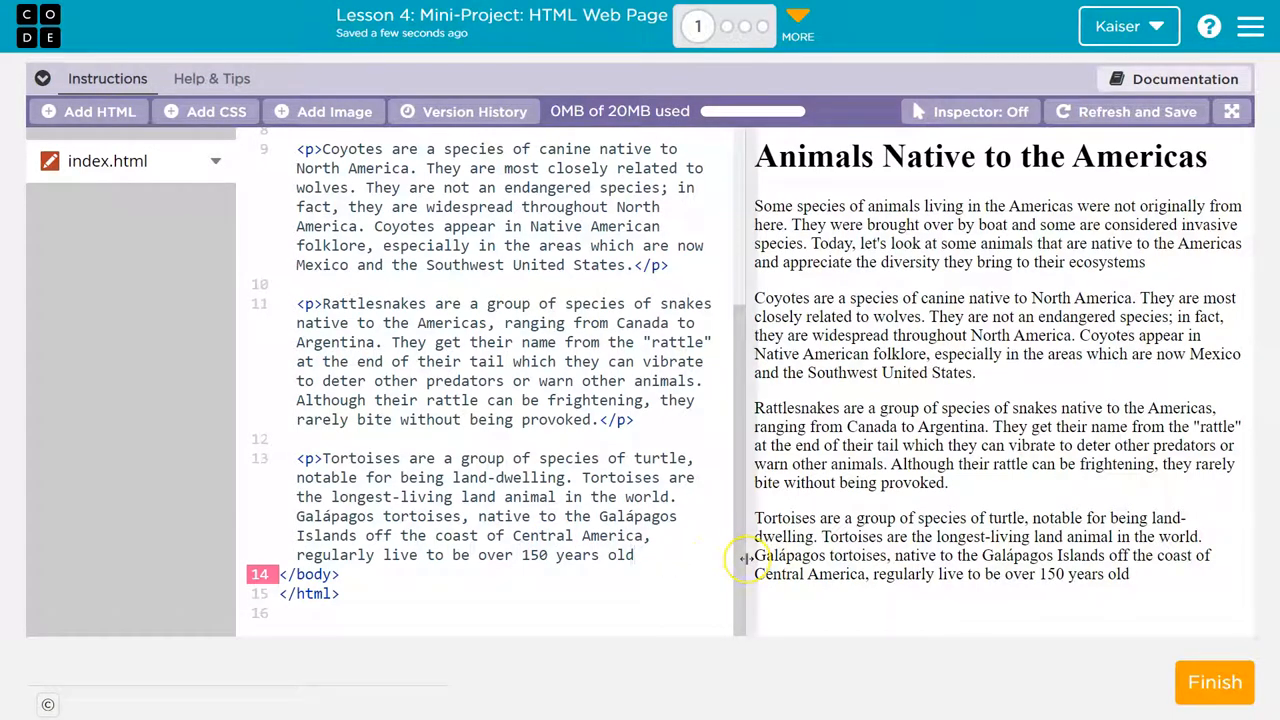
pyautogui.write('.M./')
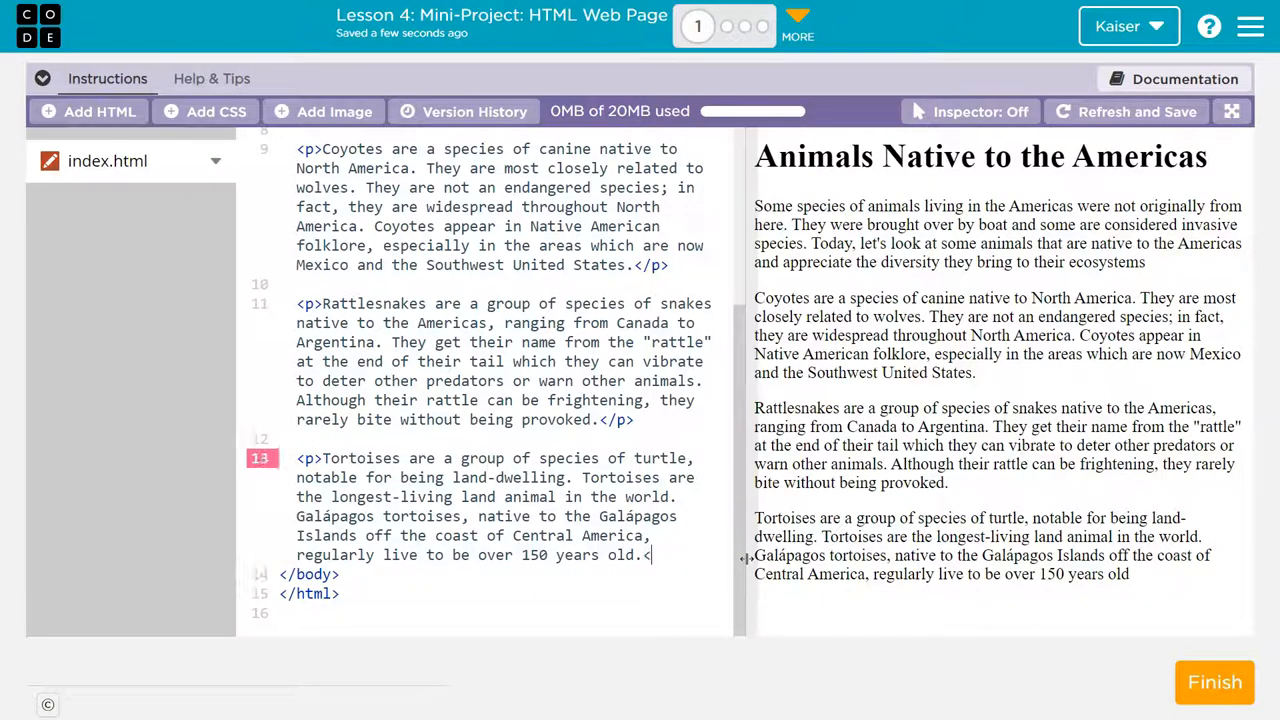
# Finish the last closing </p> and advance to the Debug: Paragraph Tag birds-joke level.
pyautogui.write('</p>')
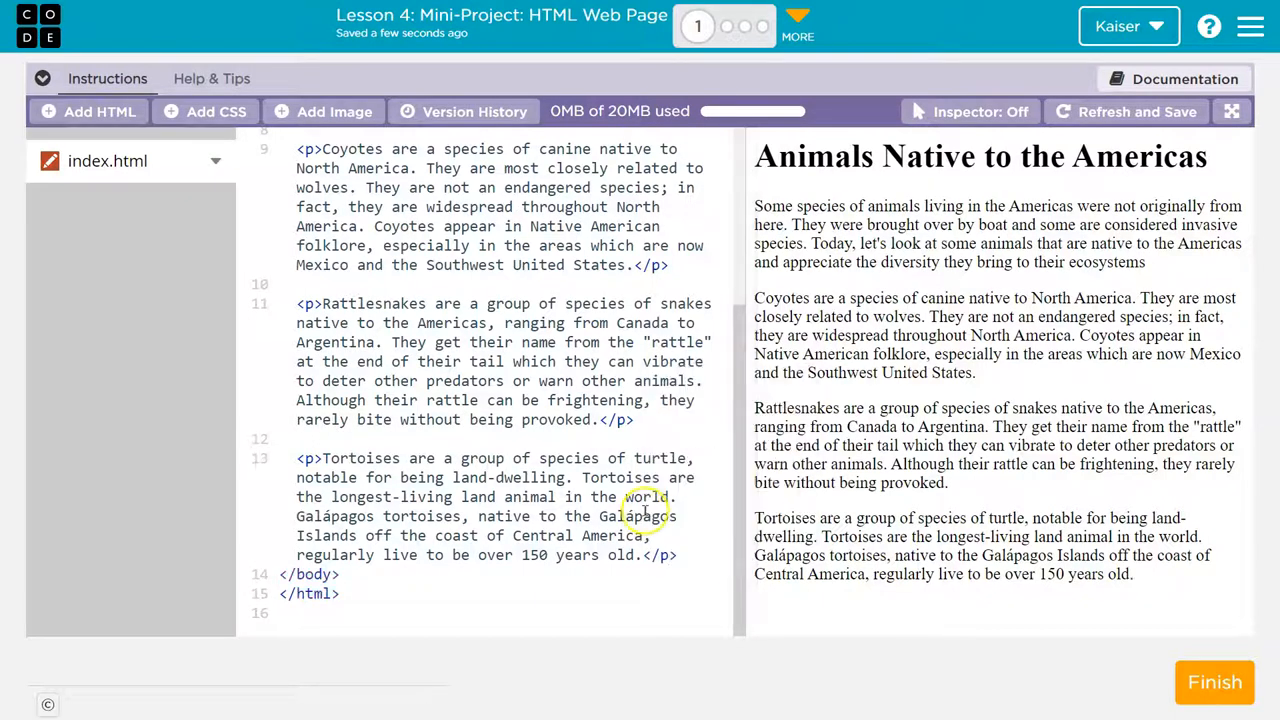
pyautogui.scroll(3)
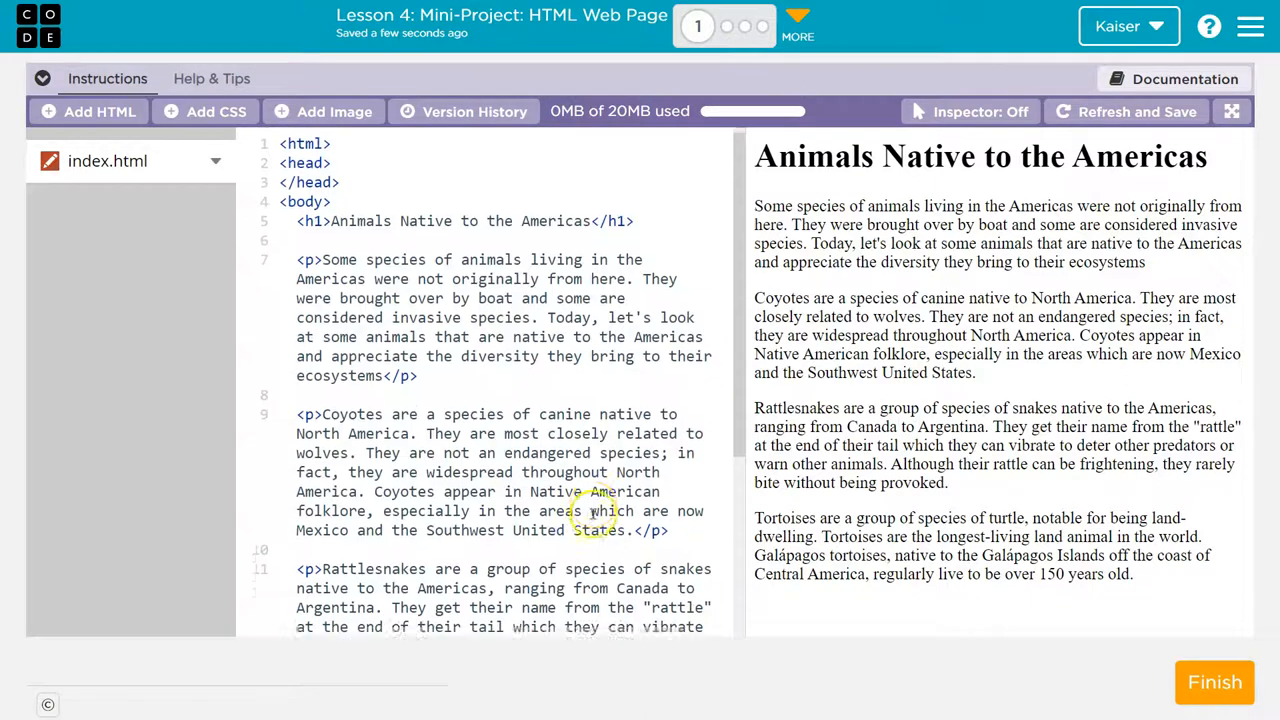
pyautogui.scroll(-3)
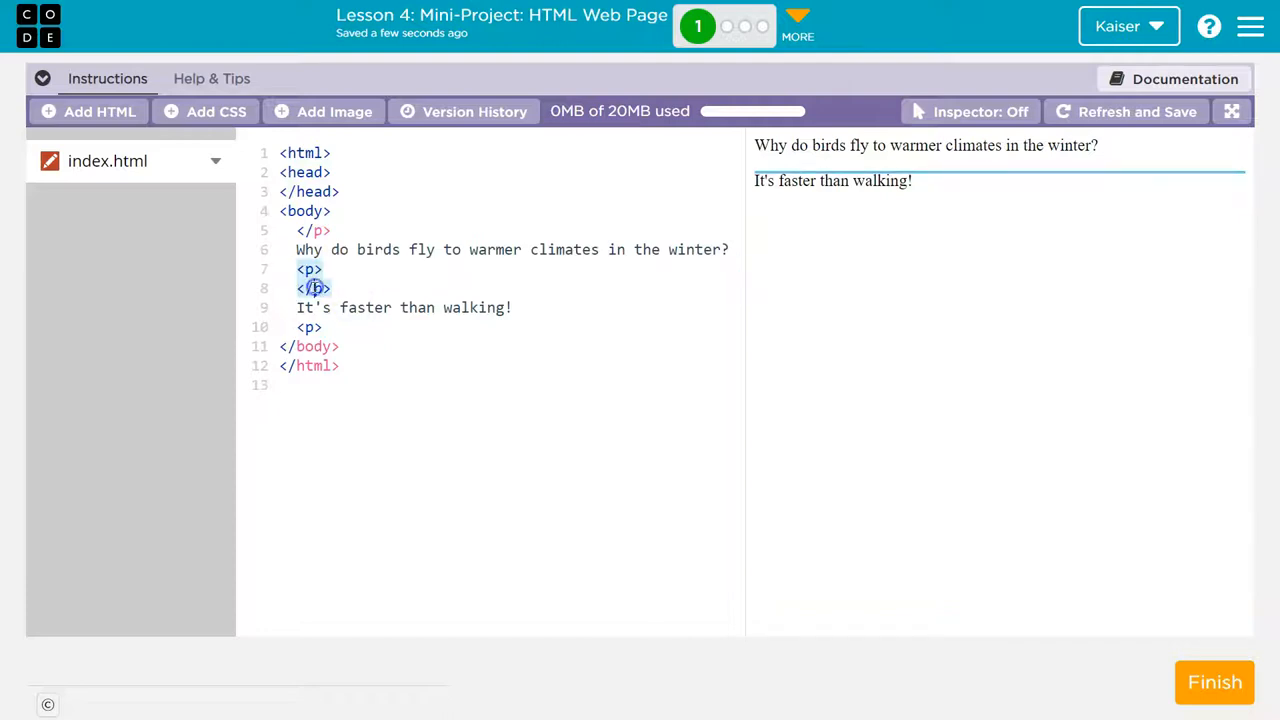
# Turn the stray </p> before the birds question into <p> and start its closing </p> on a new line.
pyautogui.write('fgfdggf')
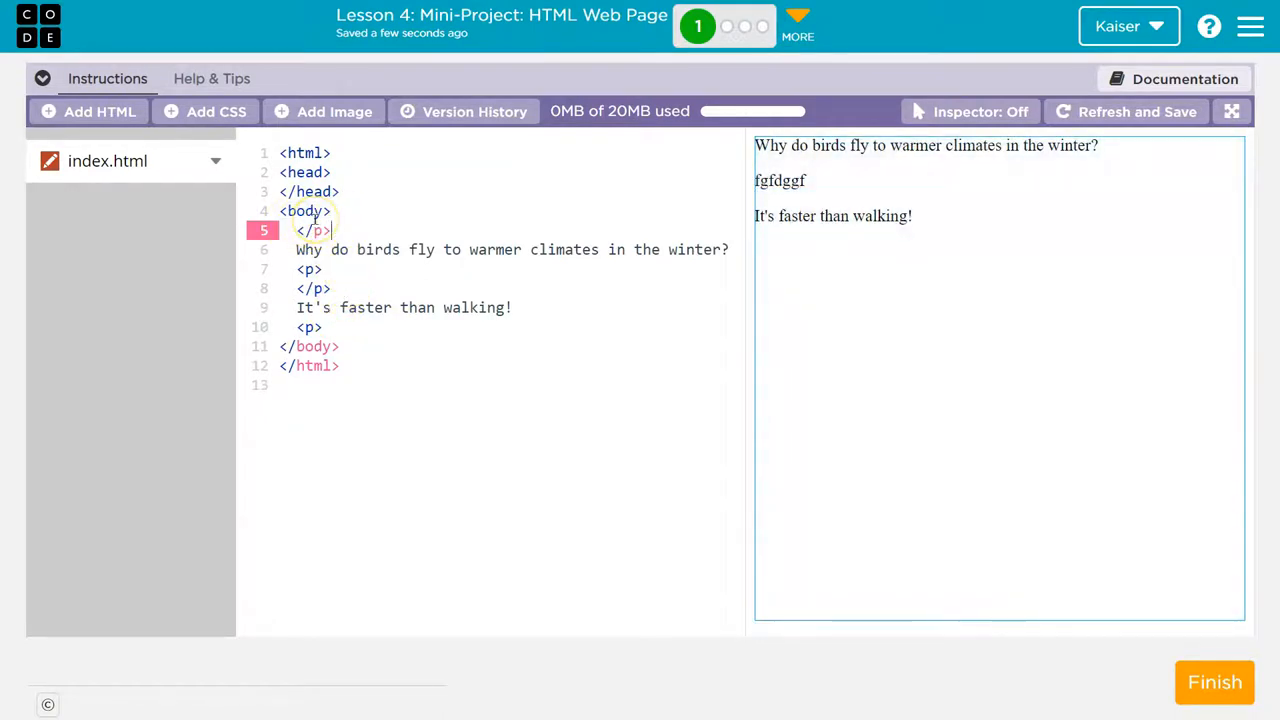
pyautogui.moveTo(456, 218)
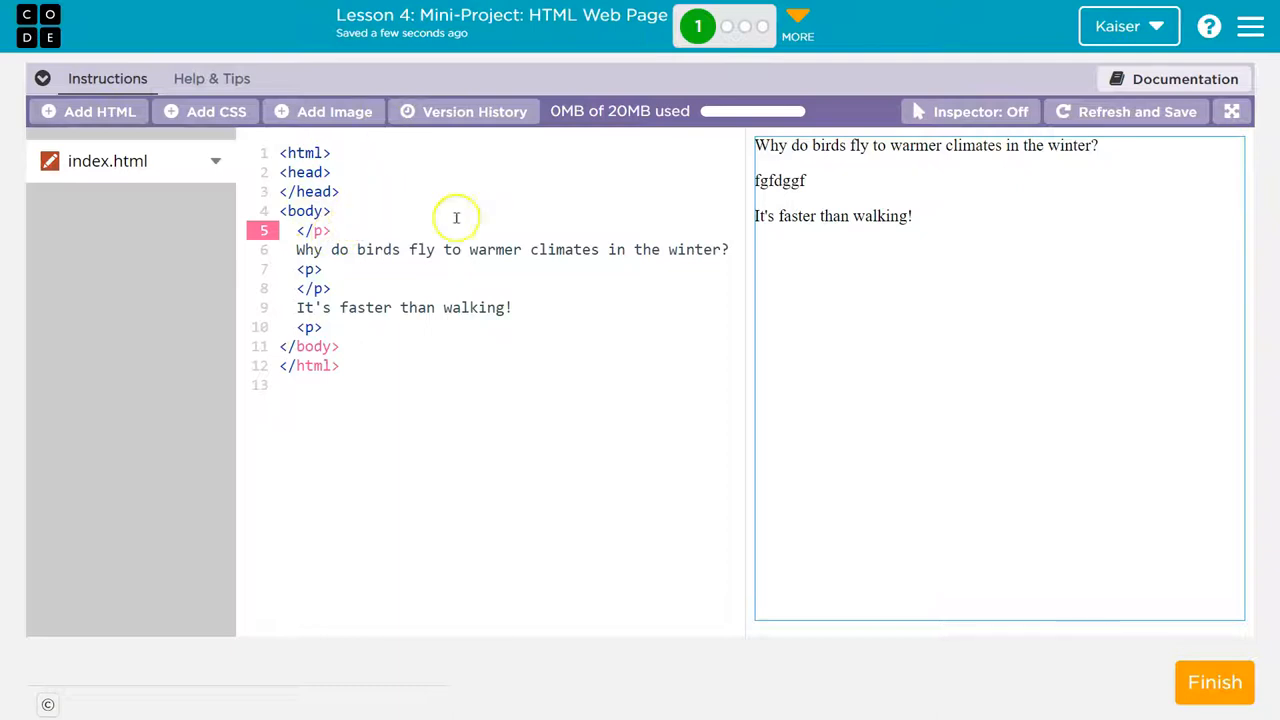
pyautogui.moveTo(712, 180)
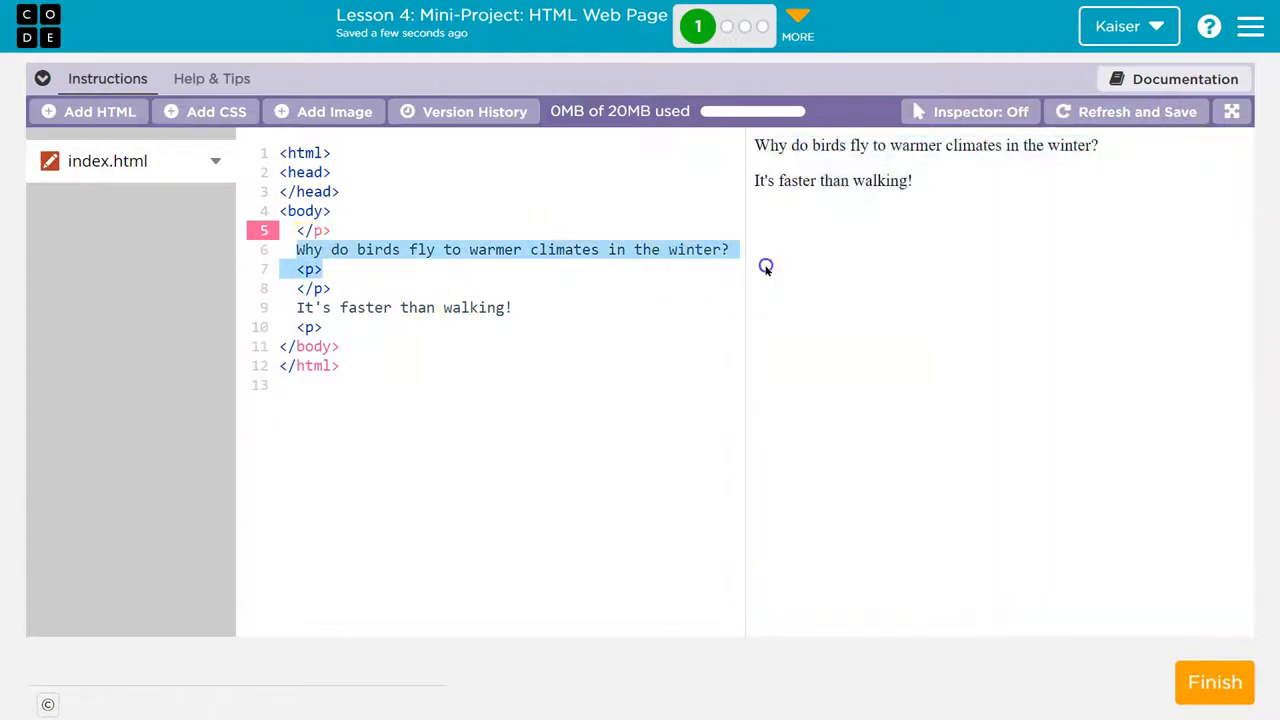
pyautogui.click(730, 248)
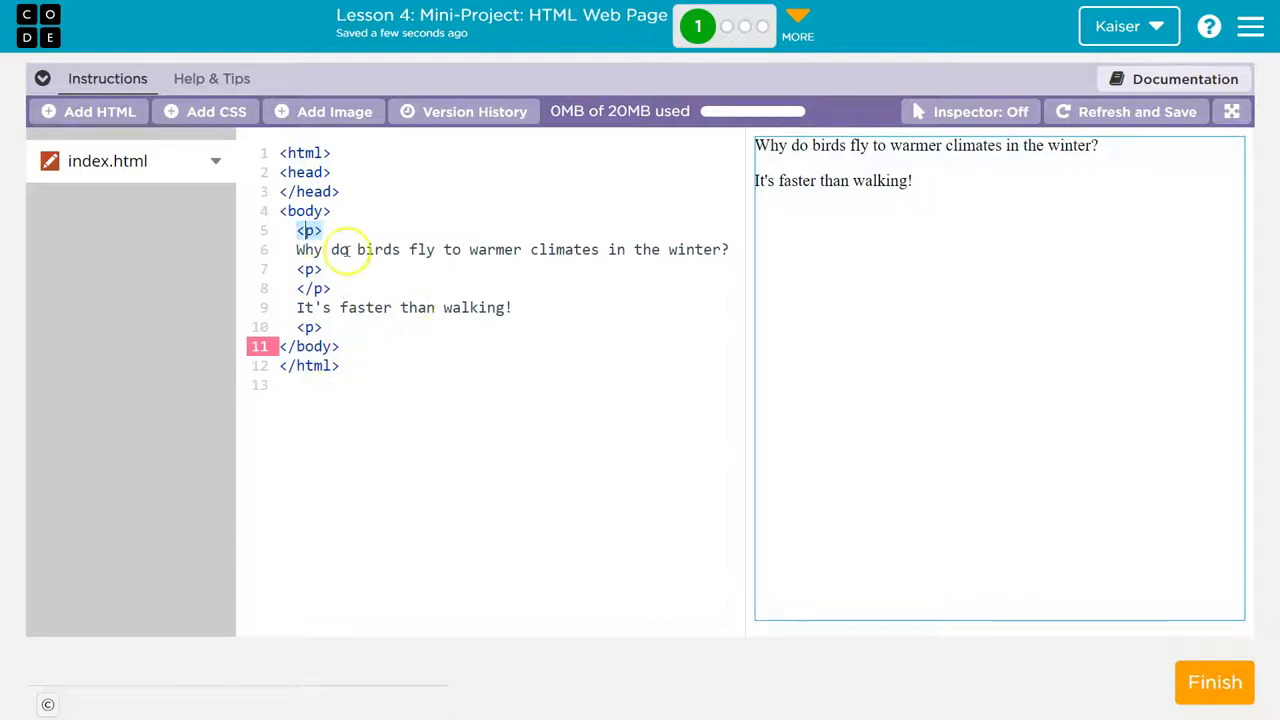
pyautogui.press('Enter')
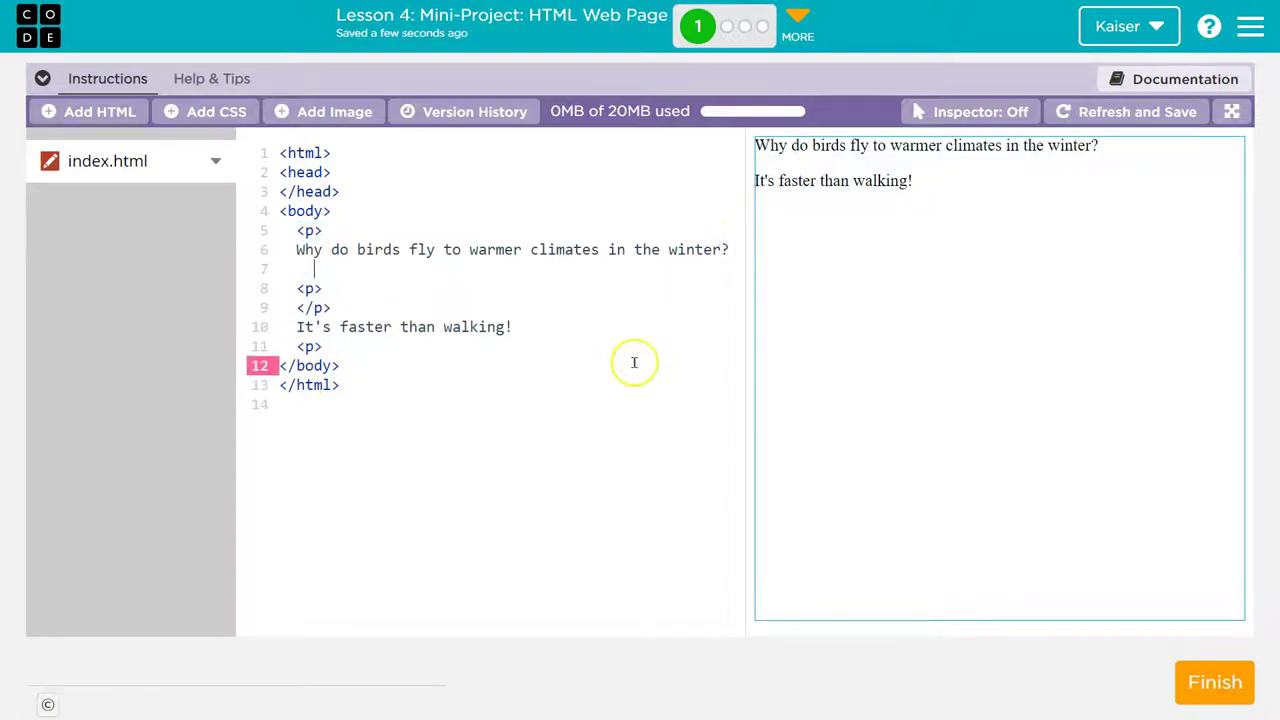
pyautogui.write('</p')
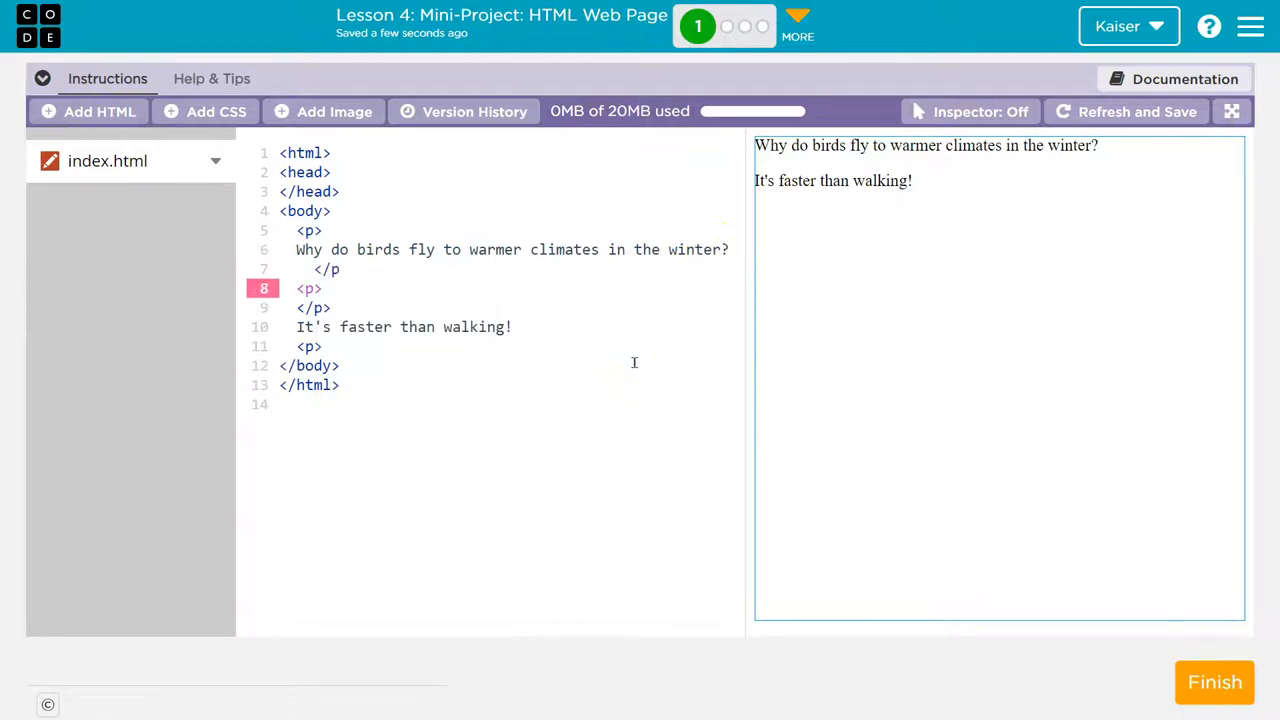
# Delete the stray tags so the question and answer each sit in one matched <p>...</p> pair.
pyautogui.click(332, 268)
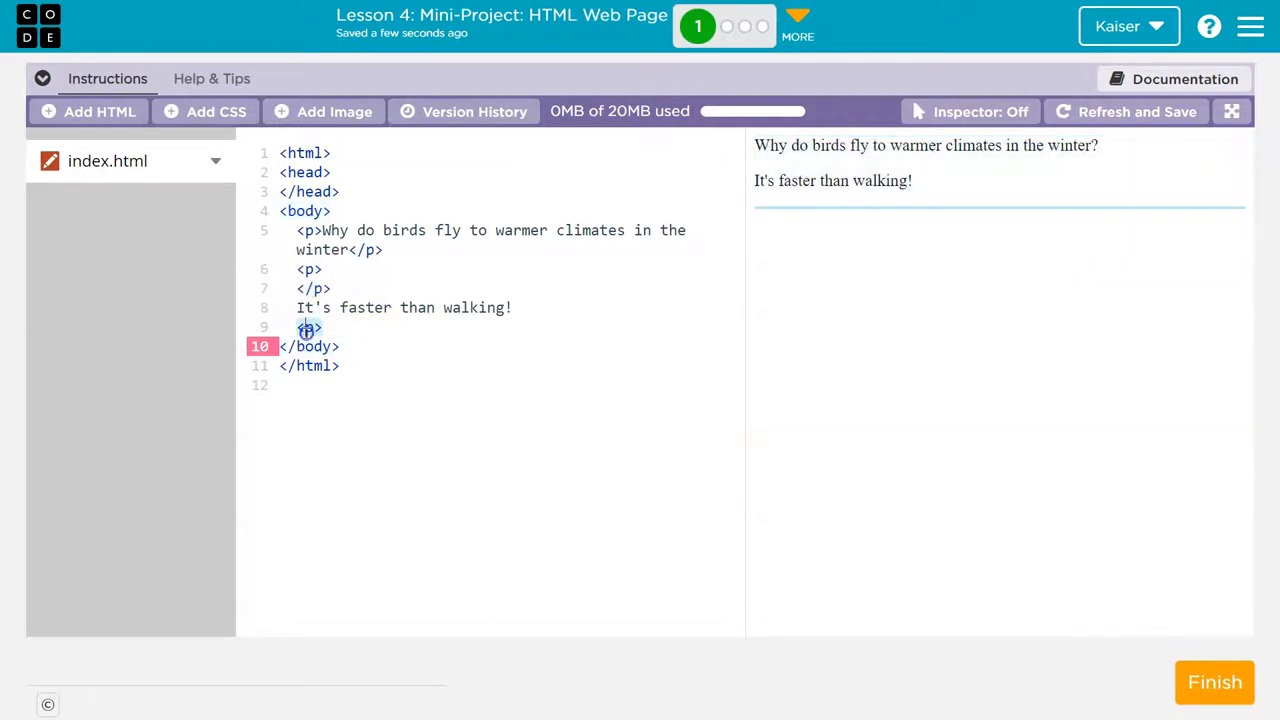
pyautogui.click(322, 328)
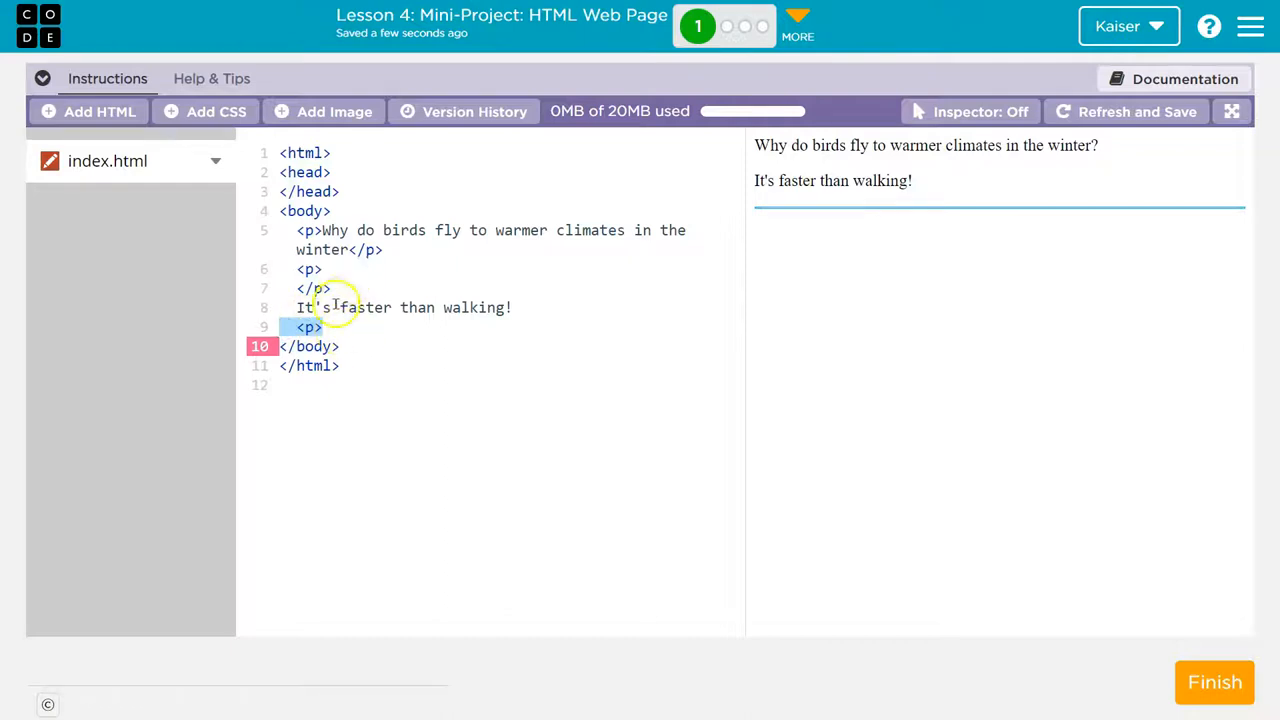
pyautogui.press('Backspace')
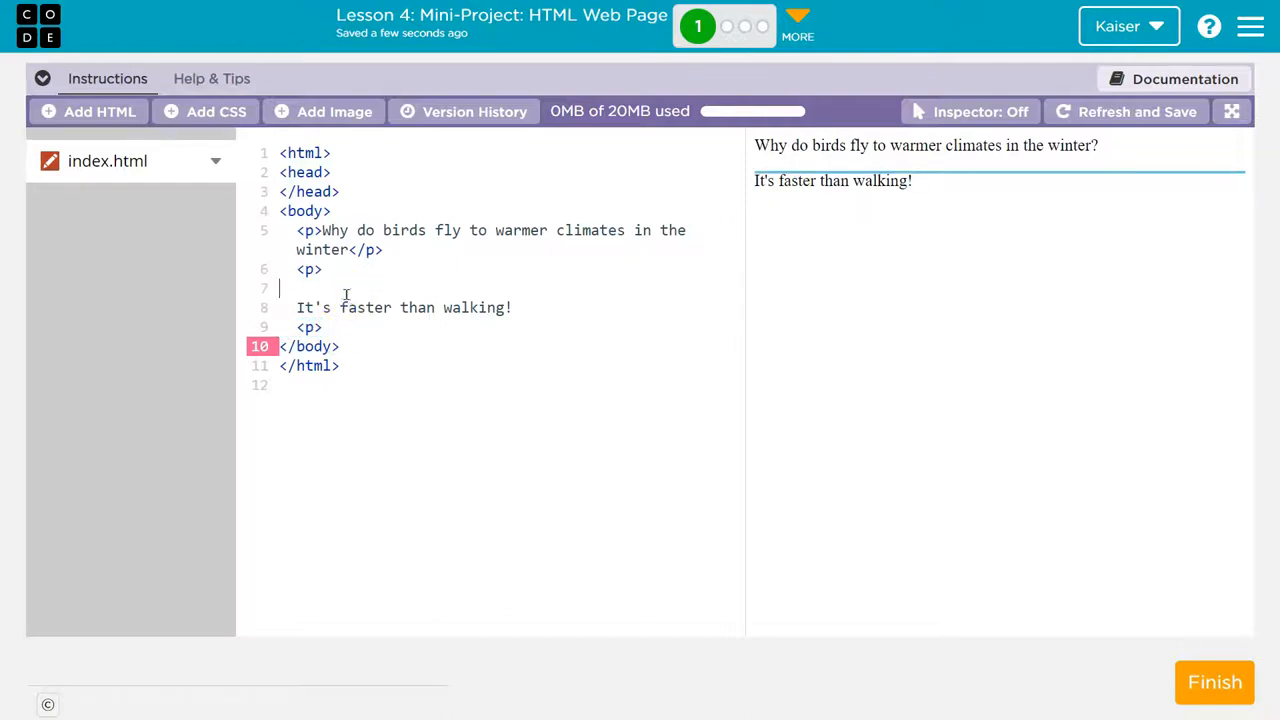
pyautogui.press('Backspace')
pyautogui.write('/')
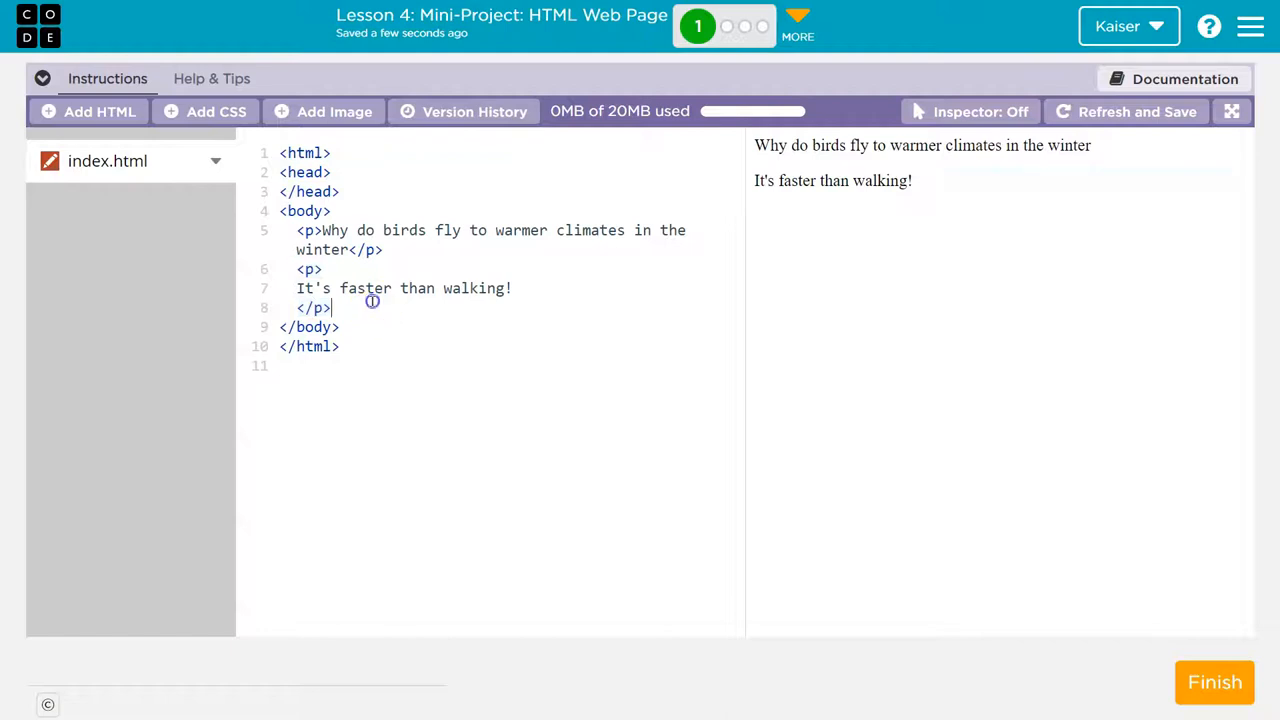
pyautogui.press('enter')
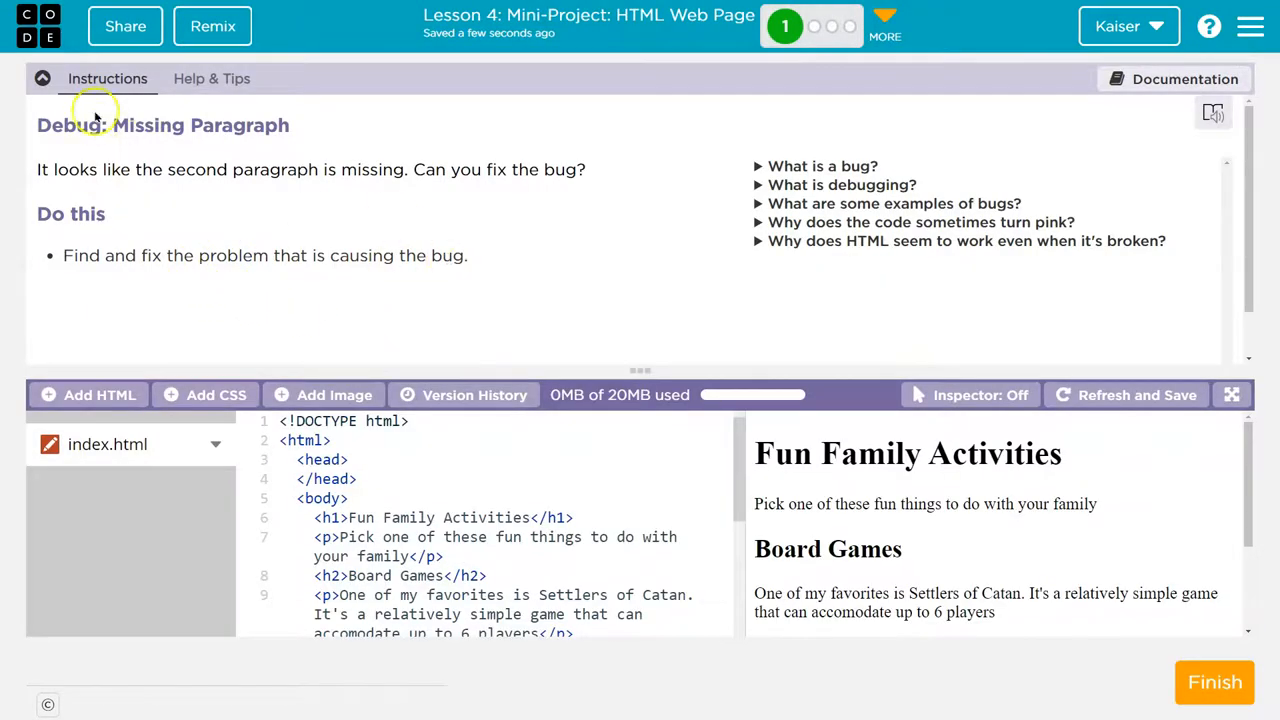
# Fix the fishing paragraph's malformed '<p.' and '</p' tags, then finish the level.
pyautogui.click(42, 78)
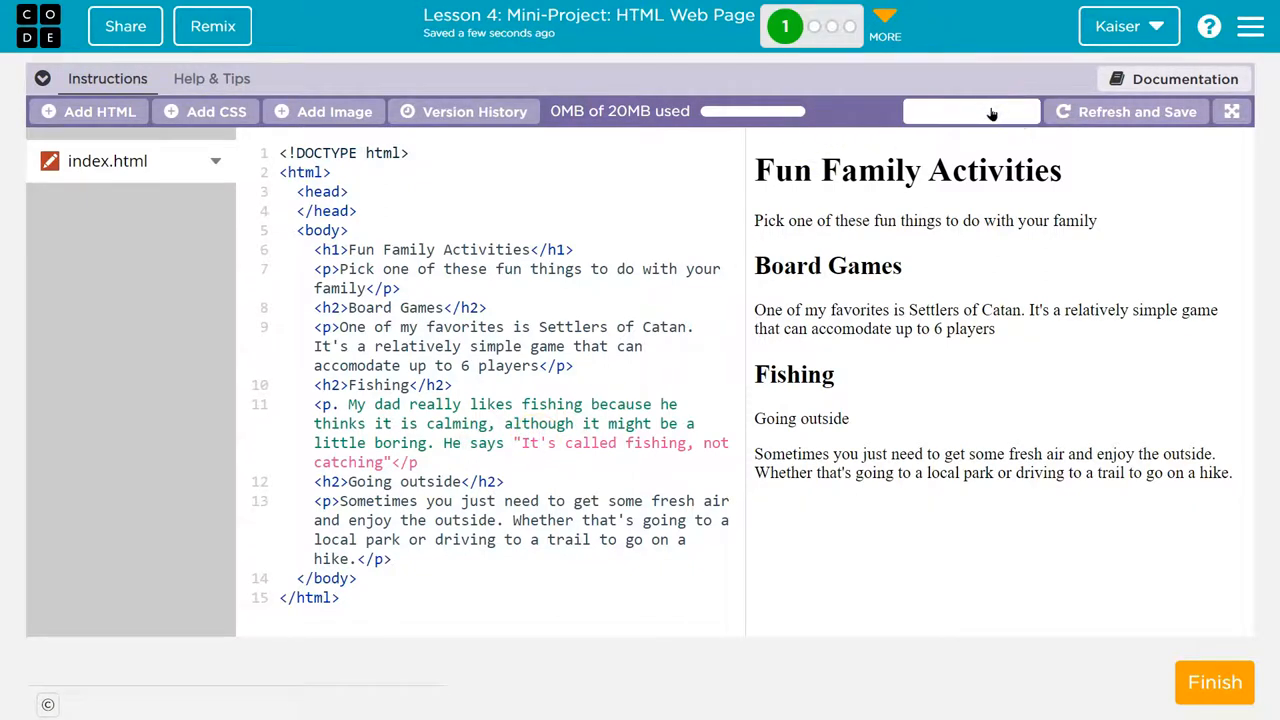
pyautogui.click(970, 112)
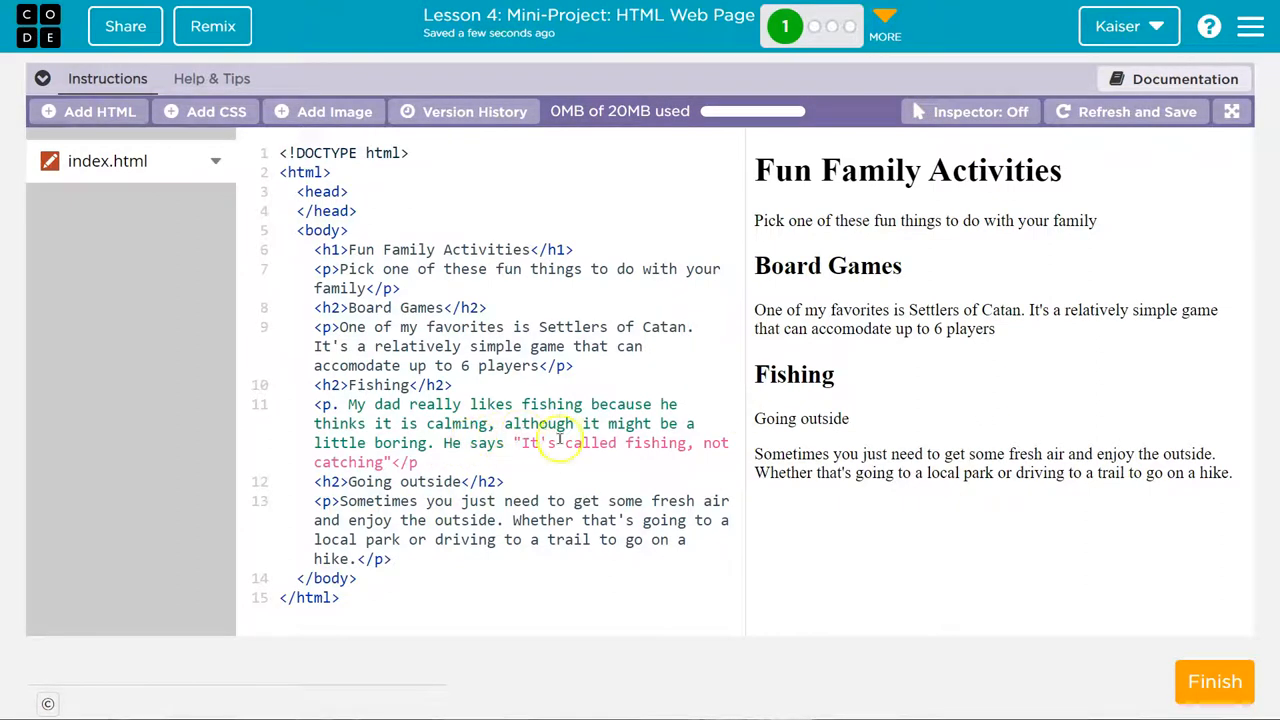
pyautogui.moveTo(1070, 308)
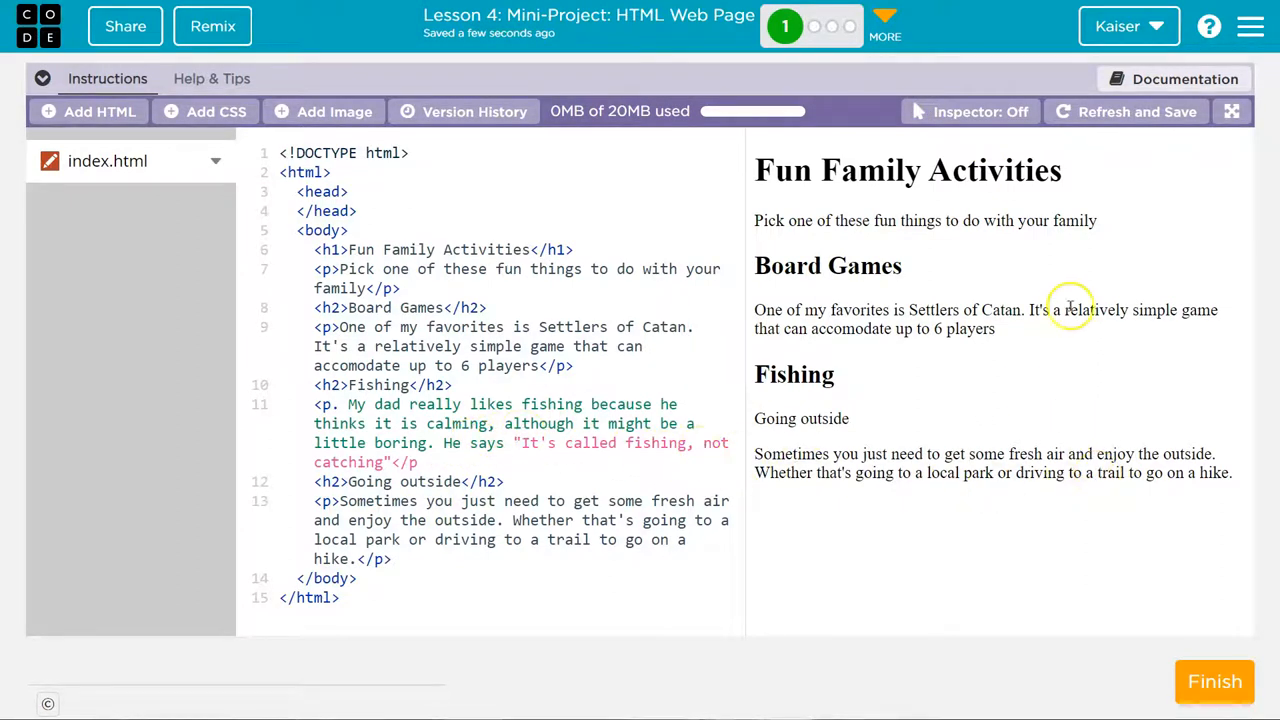
pyautogui.moveTo(936, 512)
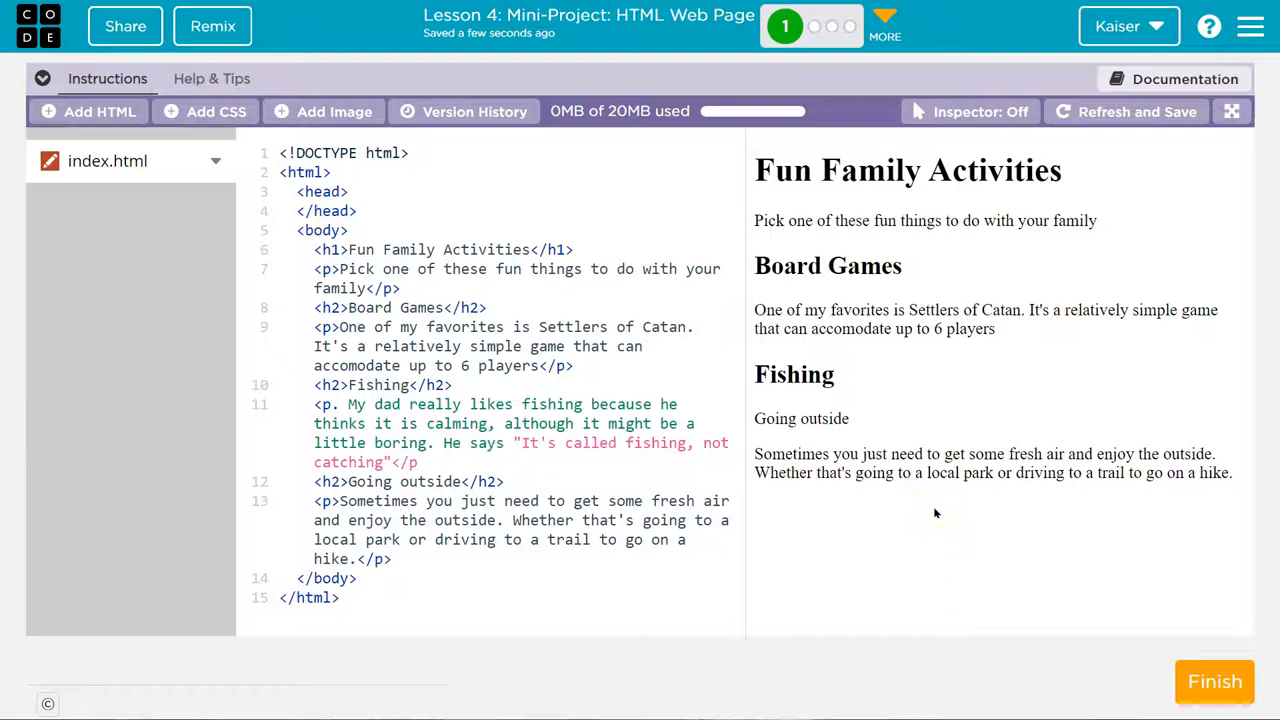
pyautogui.click(458, 384)
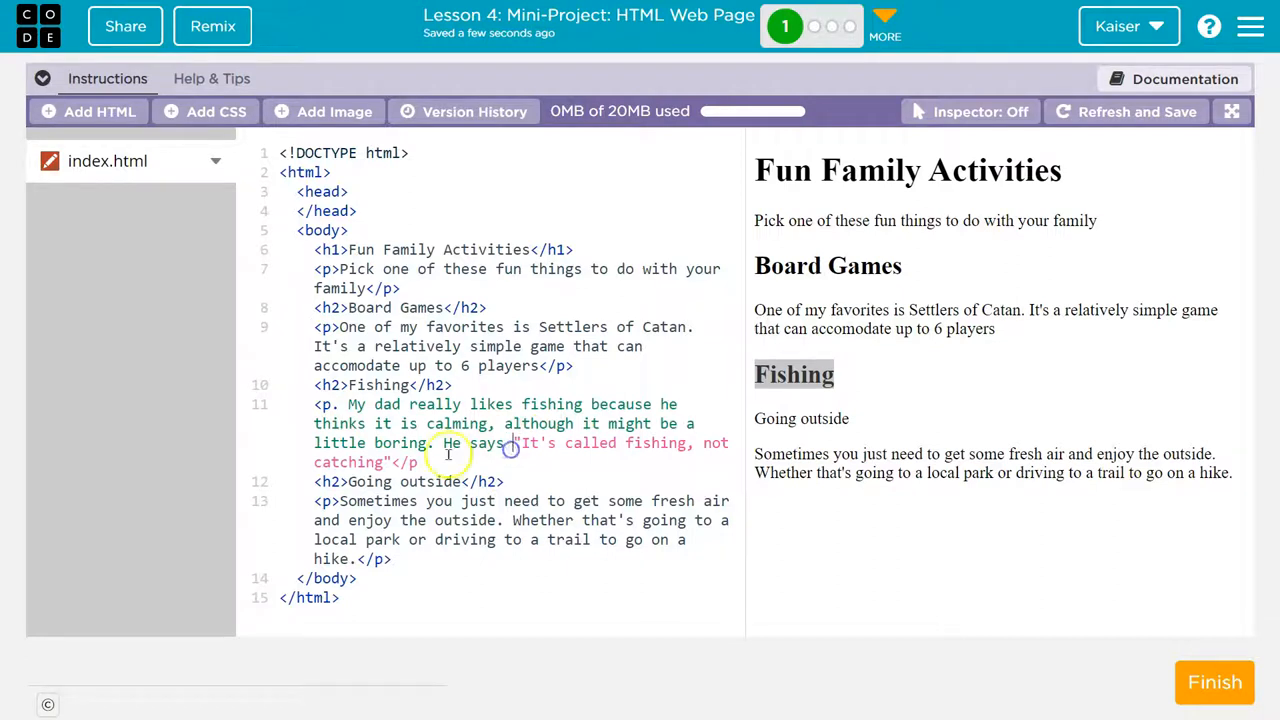
pyautogui.moveTo(510, 424)
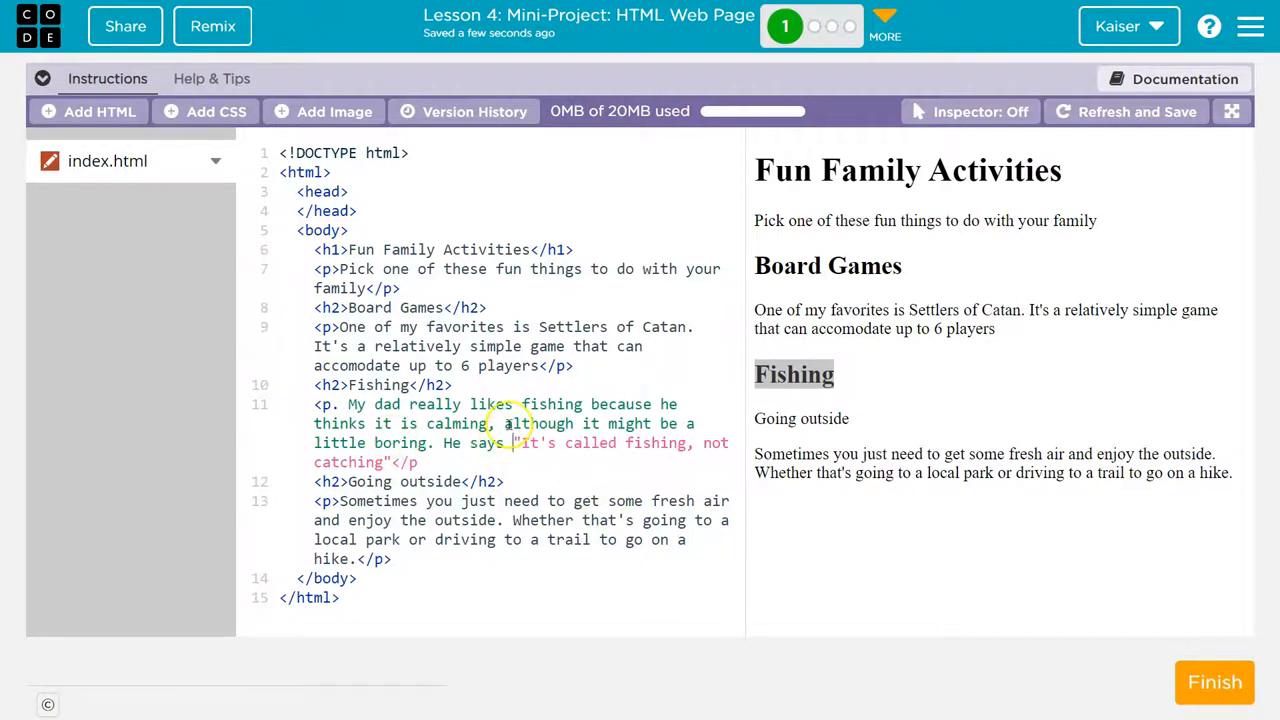
pyautogui.moveTo(564, 468)
pyautogui.write('>')
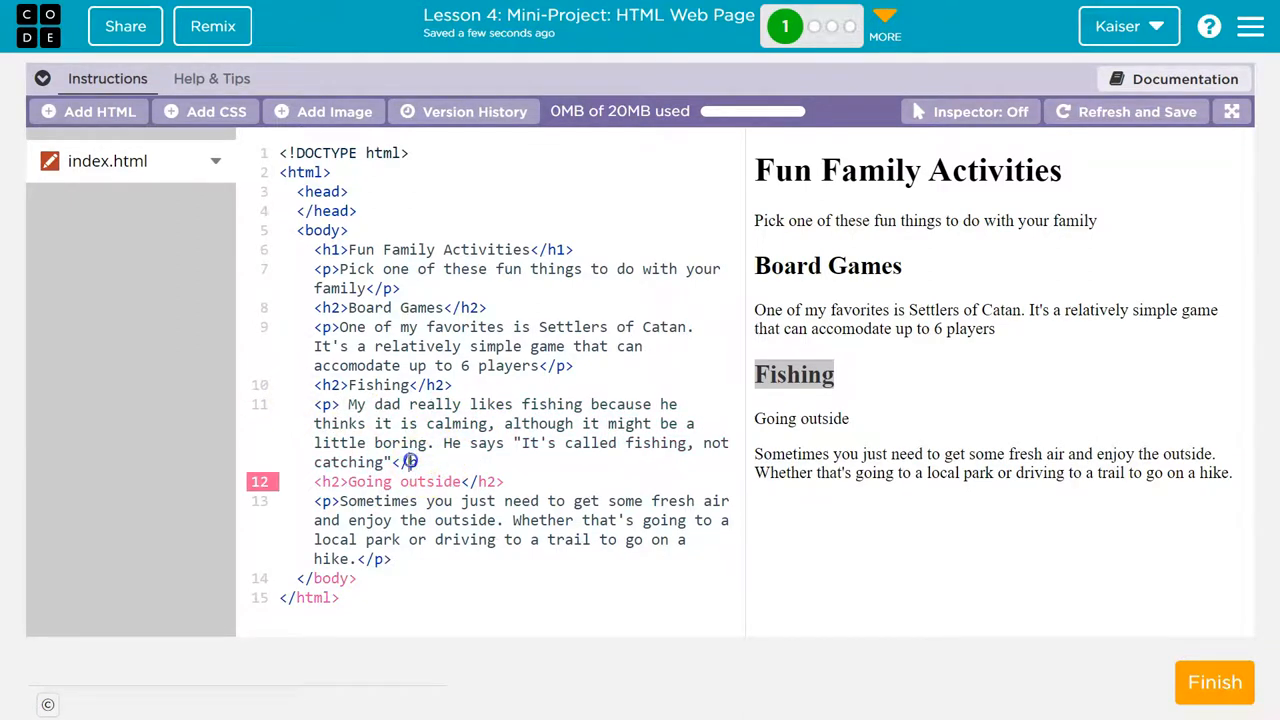
pyautogui.moveTo(456, 480)
pyautogui.write('>')
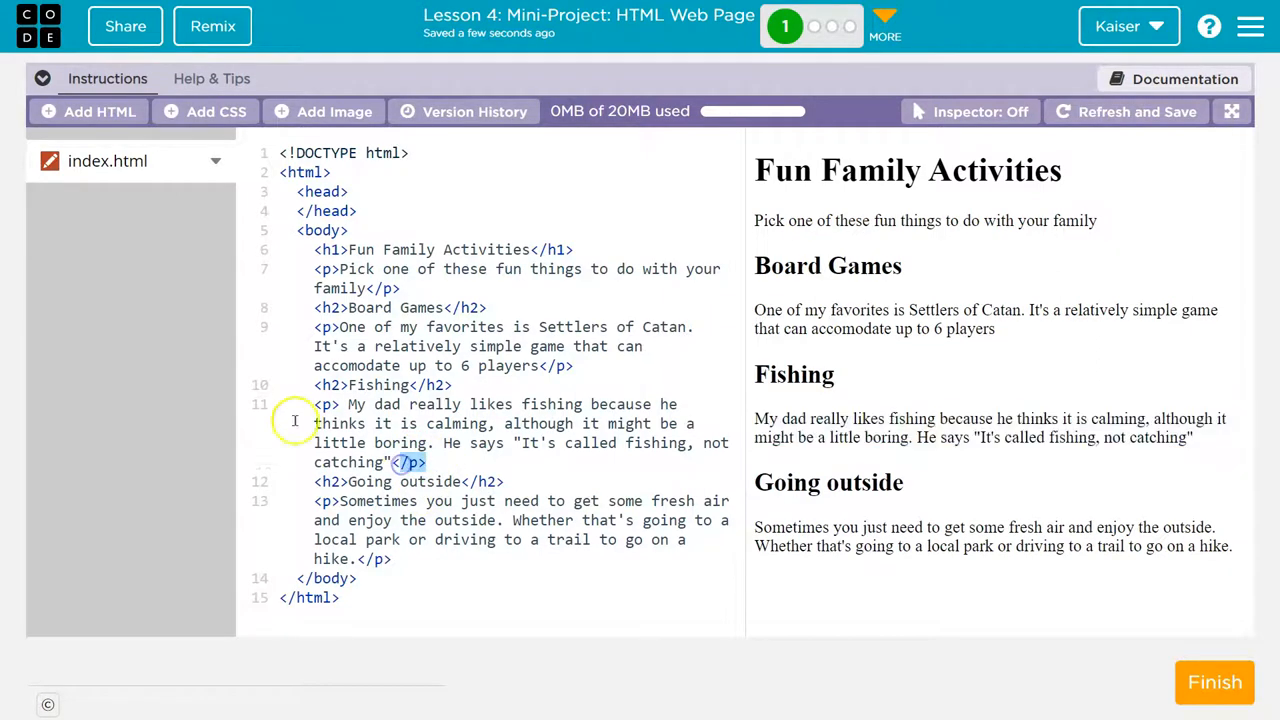
pyautogui.moveTo(296, 492)
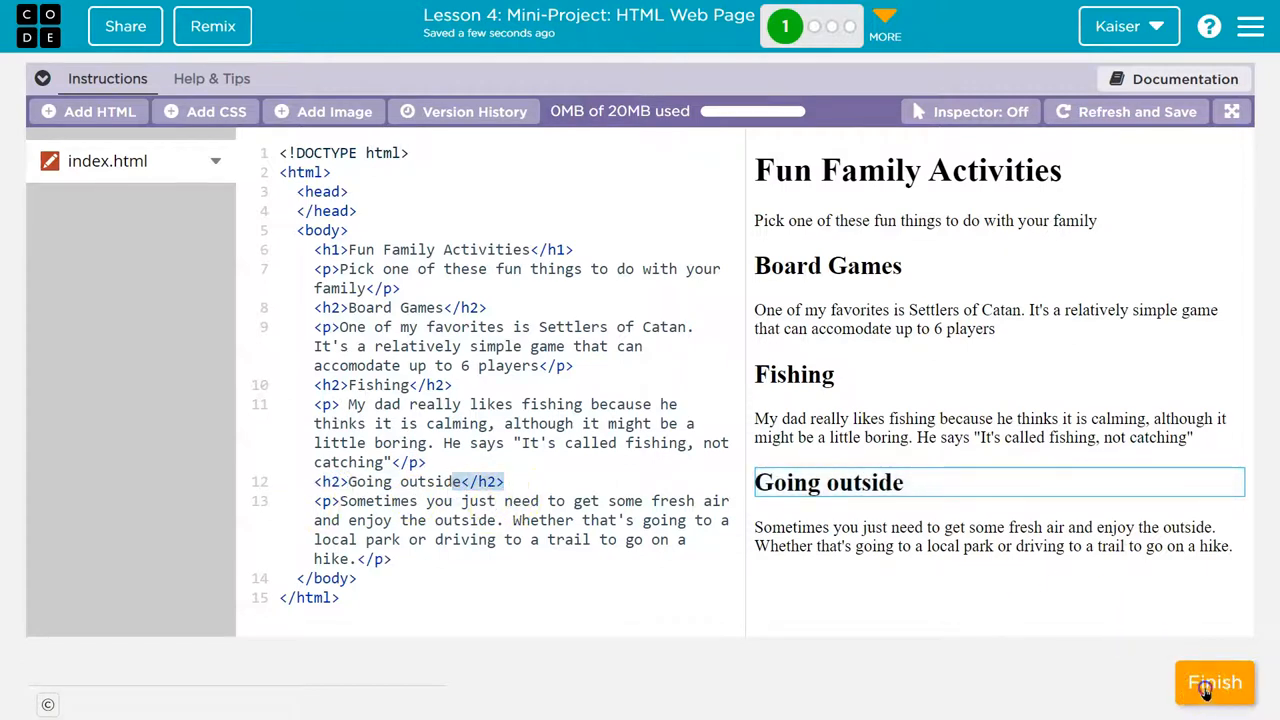
pyautogui.click(1214, 682)
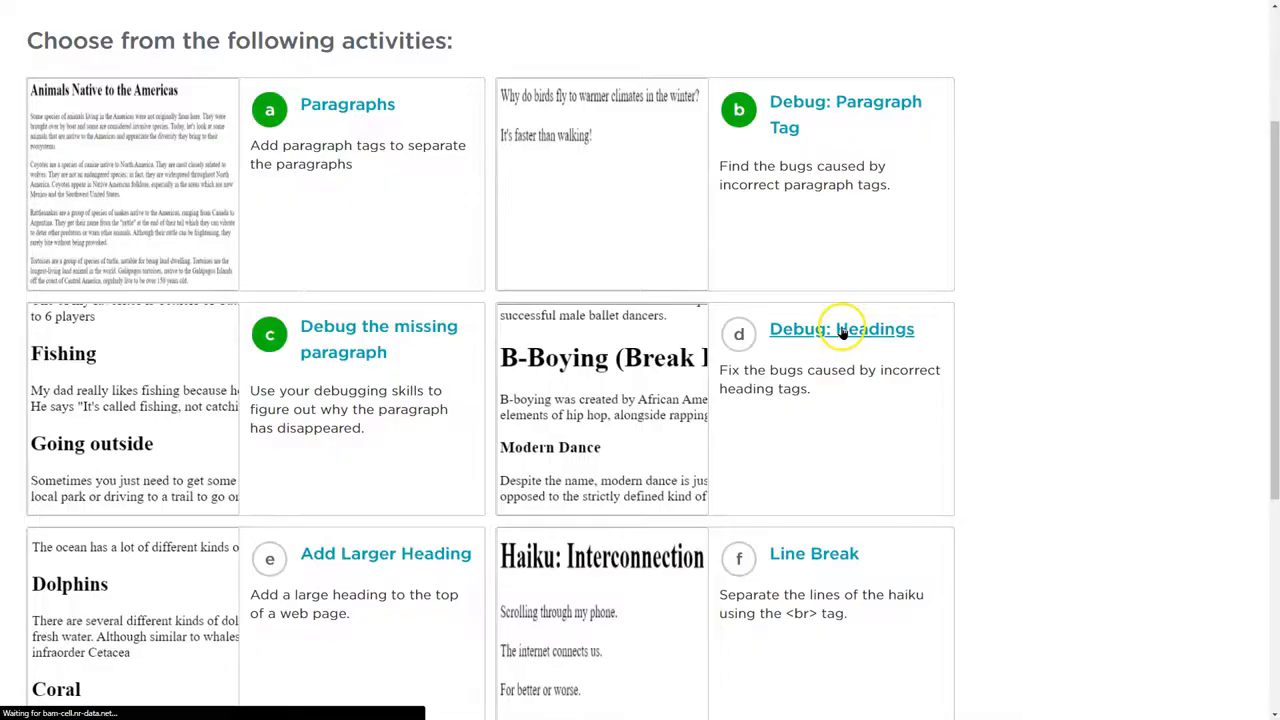
# Open Debug: Headings and begin correcting the Styles of Dance h1/h3 tags.
pyautogui.click(840, 328)
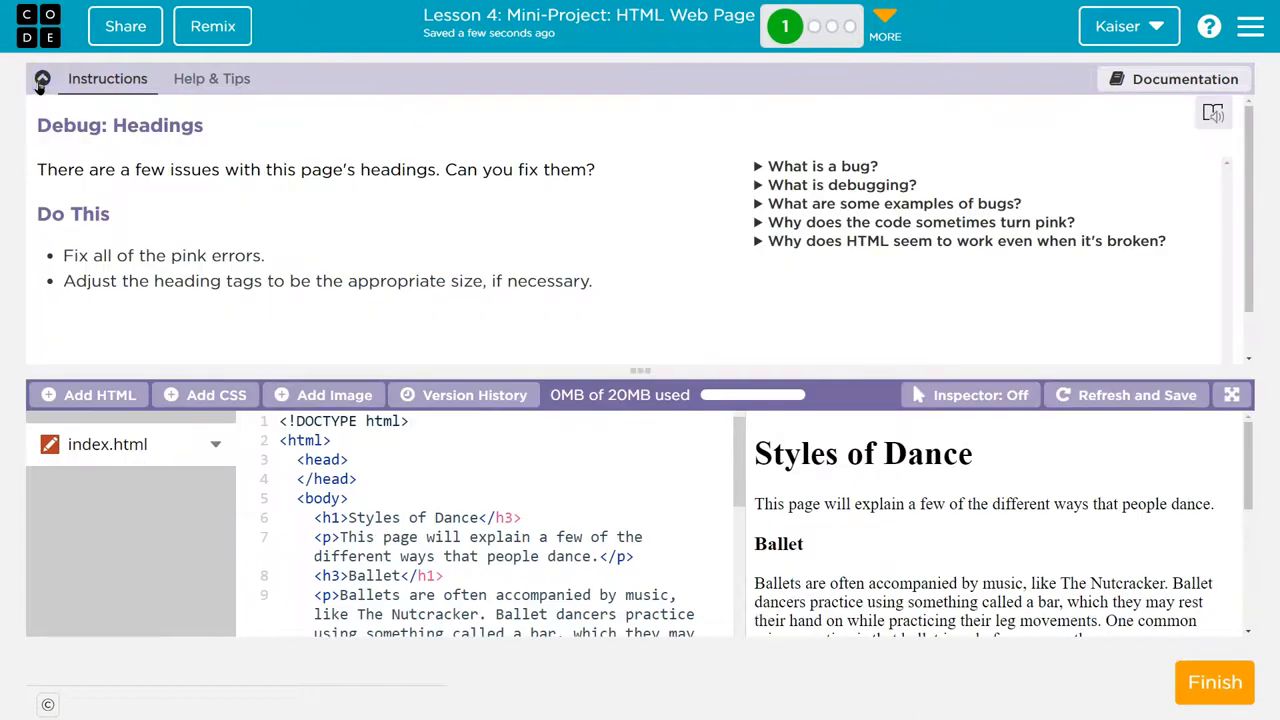
pyautogui.click(42, 78)
pyautogui.write('3')
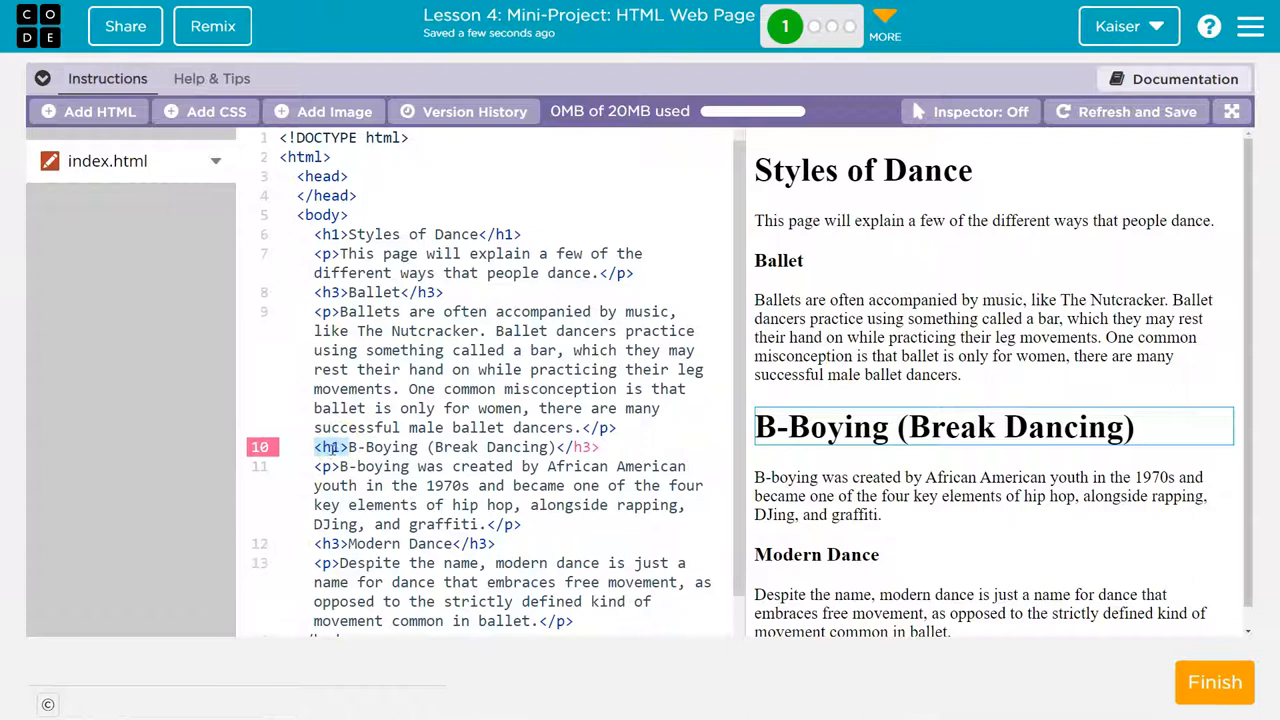
pyautogui.moveTo(800, 290)
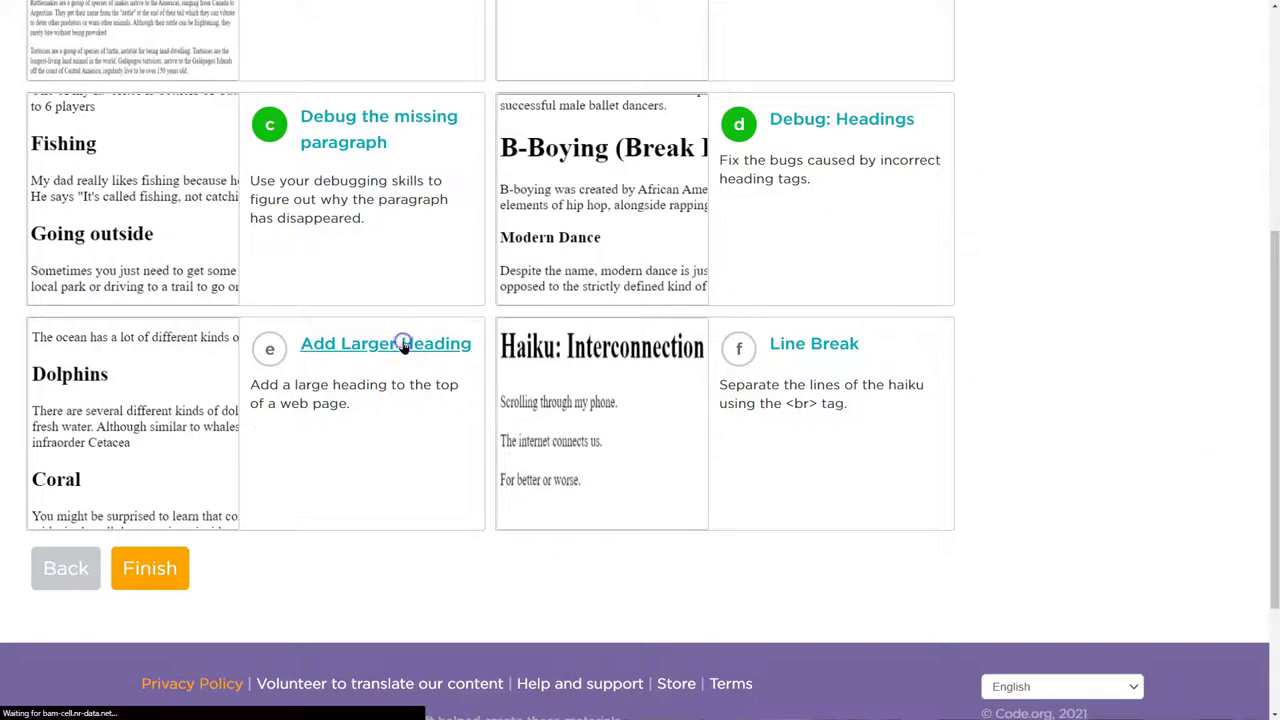
# Add an <h1>Under the Sea</h1> title at the top of the ocean animals page body.
pyautogui.click(386, 344)
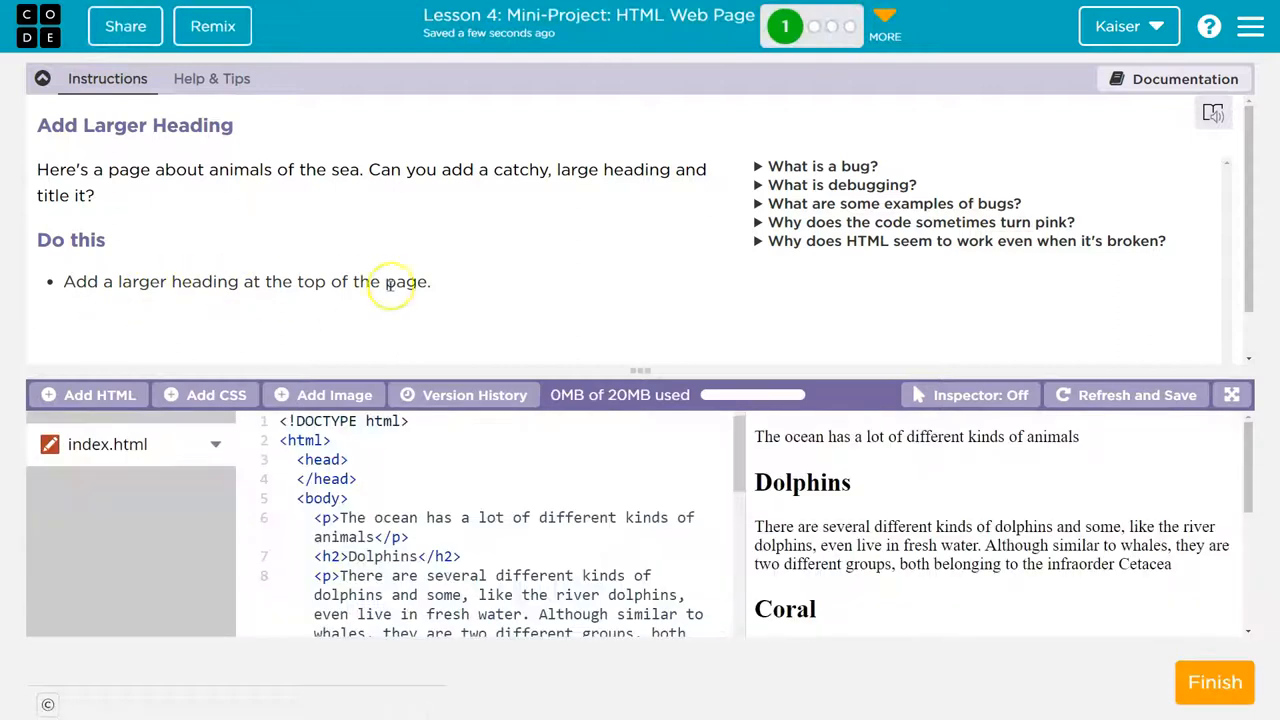
pyautogui.moveTo(412, 308)
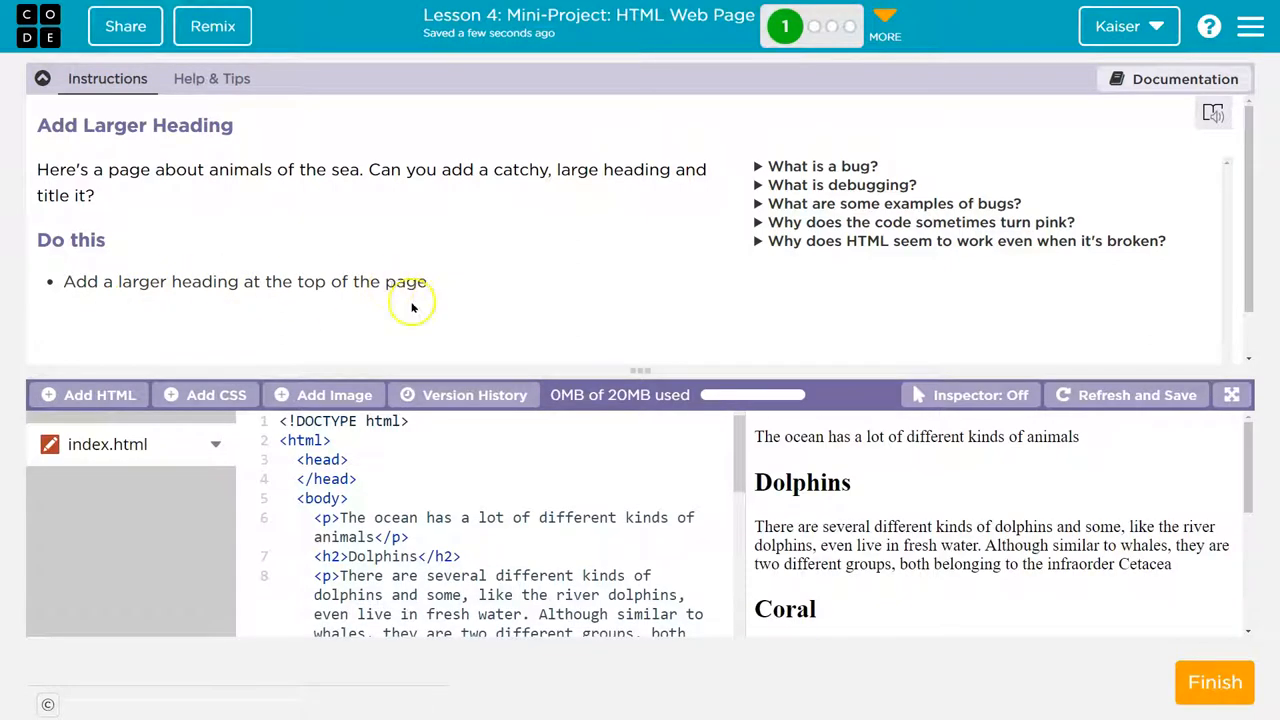
pyautogui.scroll(-3)
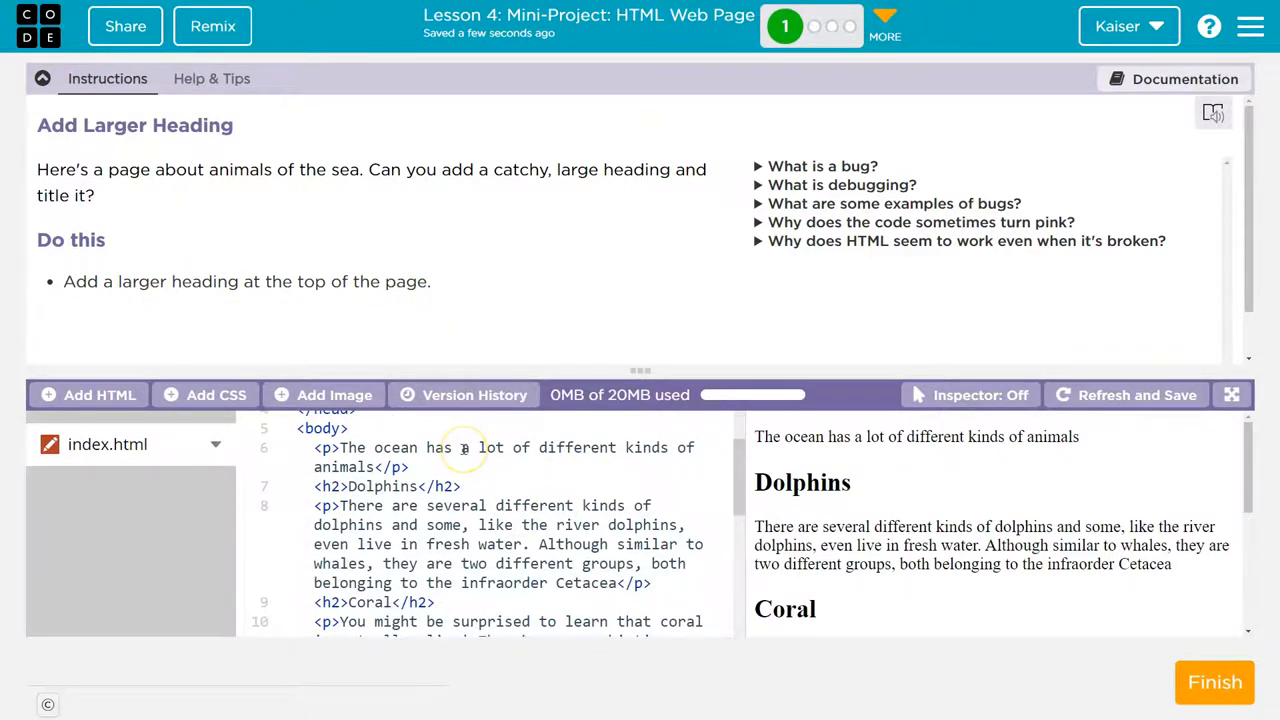
pyautogui.moveTo(170, 262)
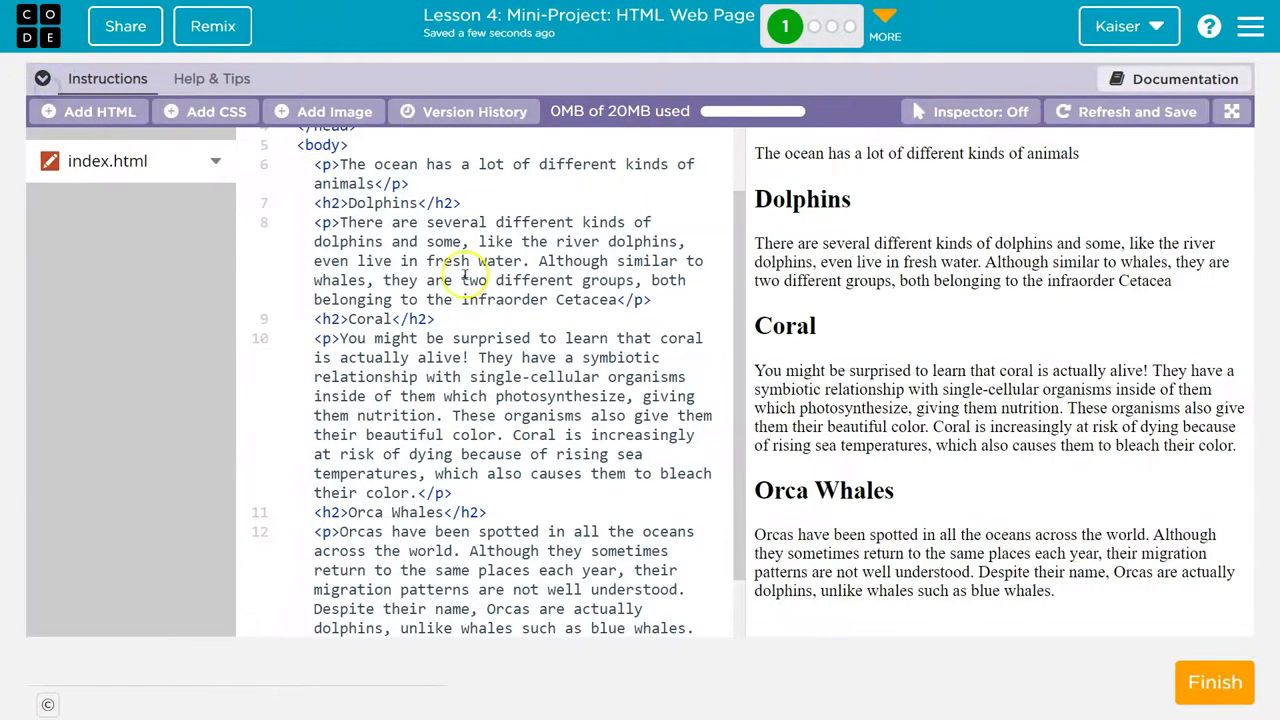
pyautogui.scroll(3)
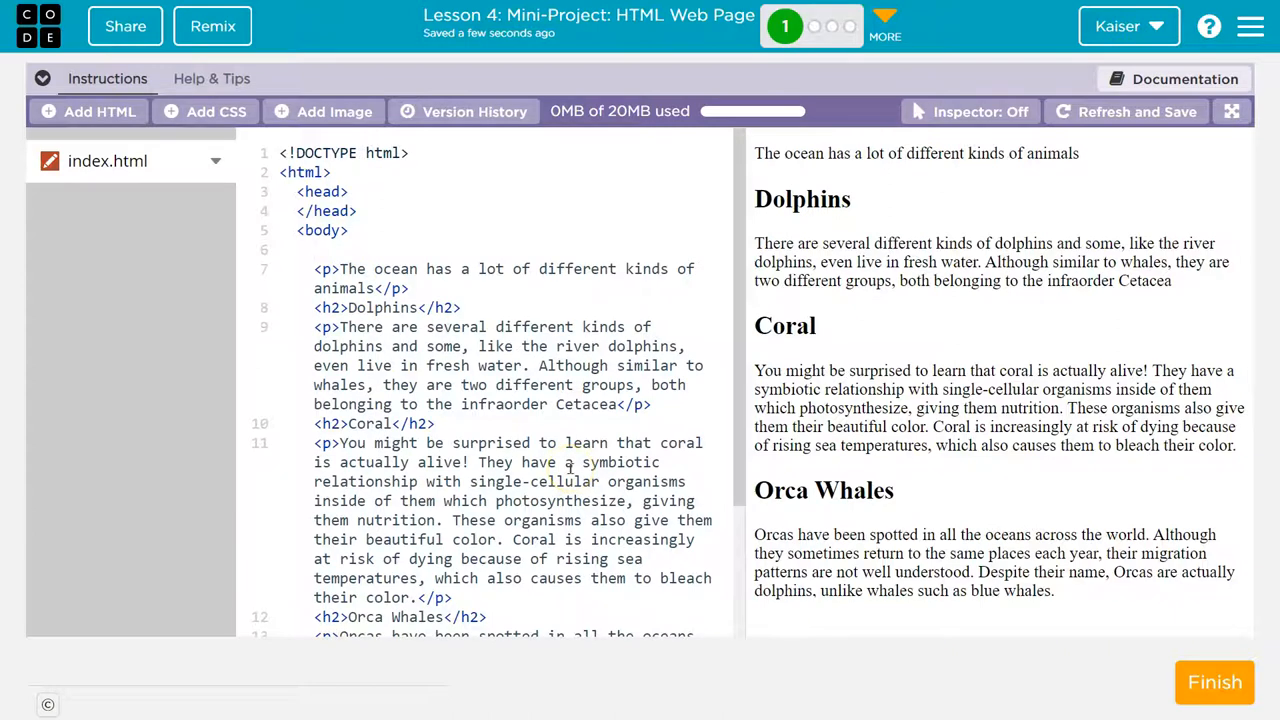
pyautogui.write('<h1></h1')
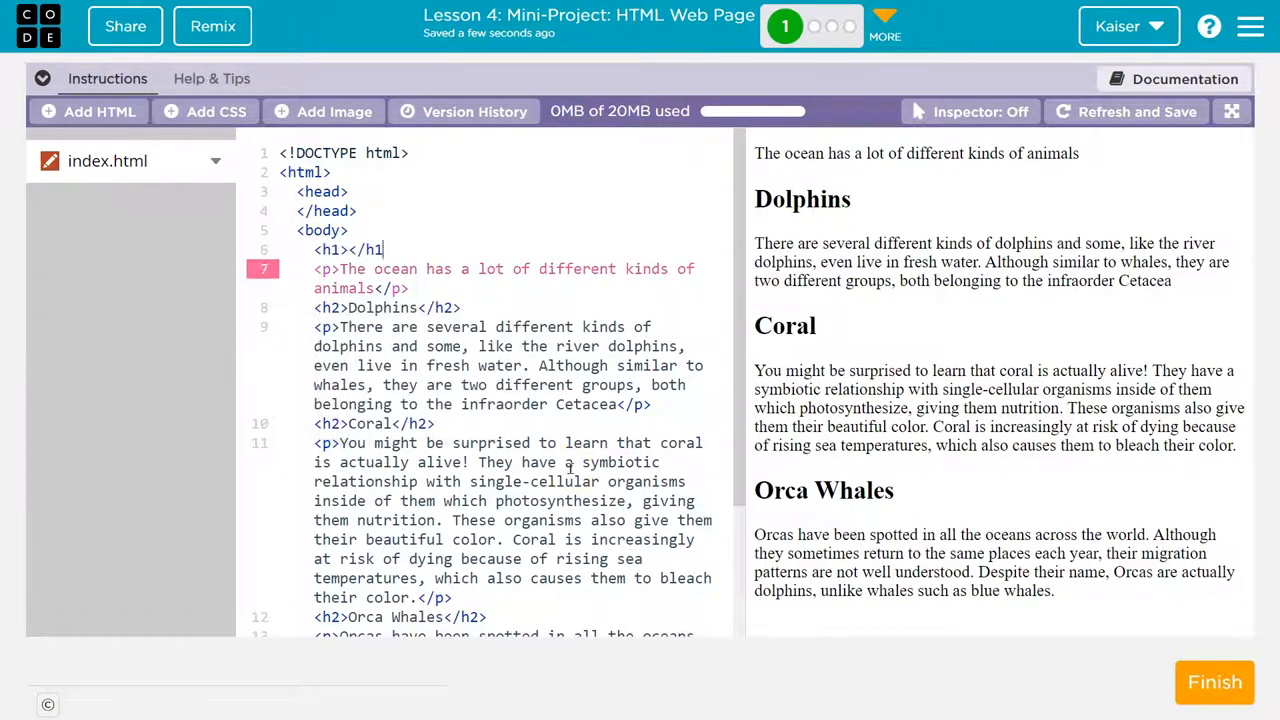
pyautogui.write('Creature')
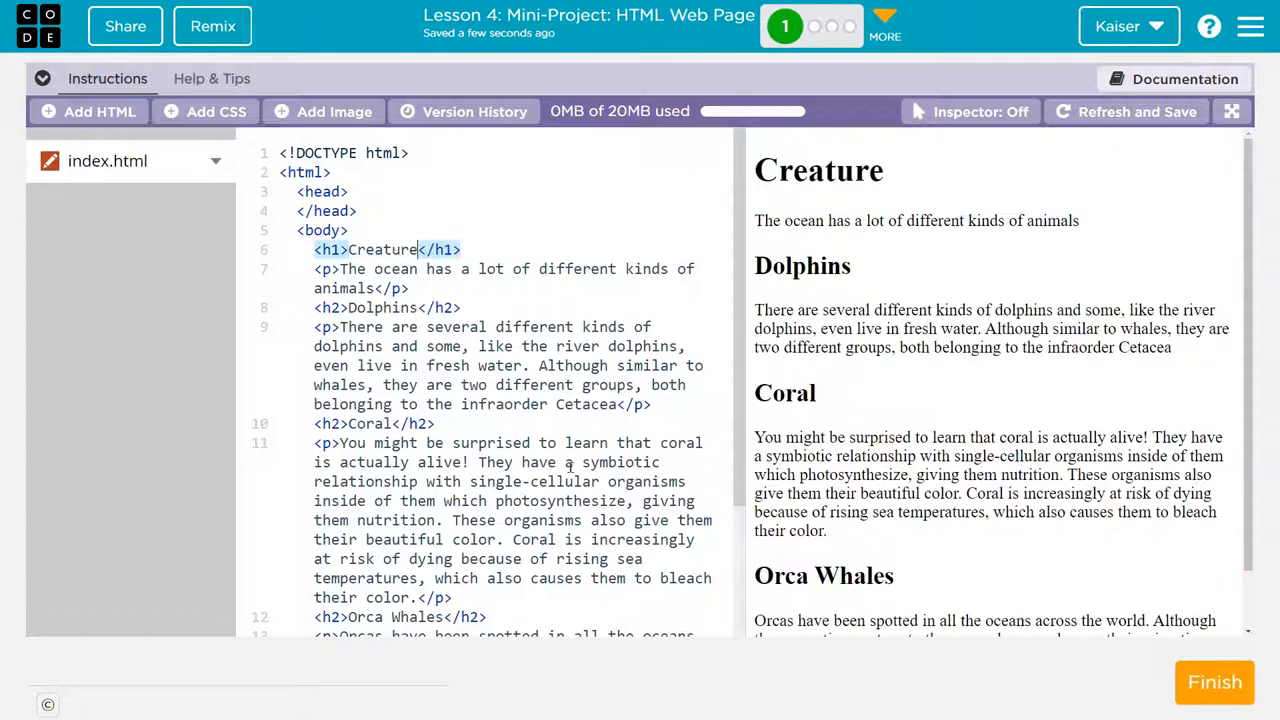
pyautogui.write('s')
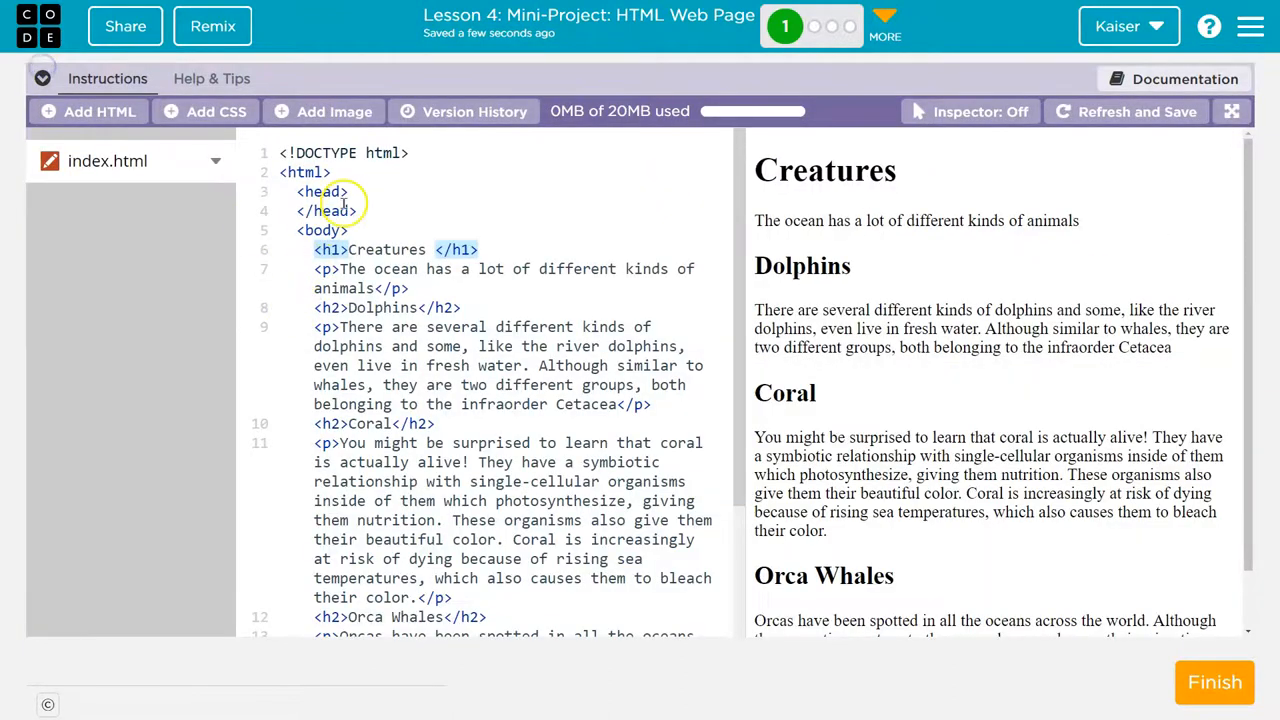
pyautogui.write('Un')
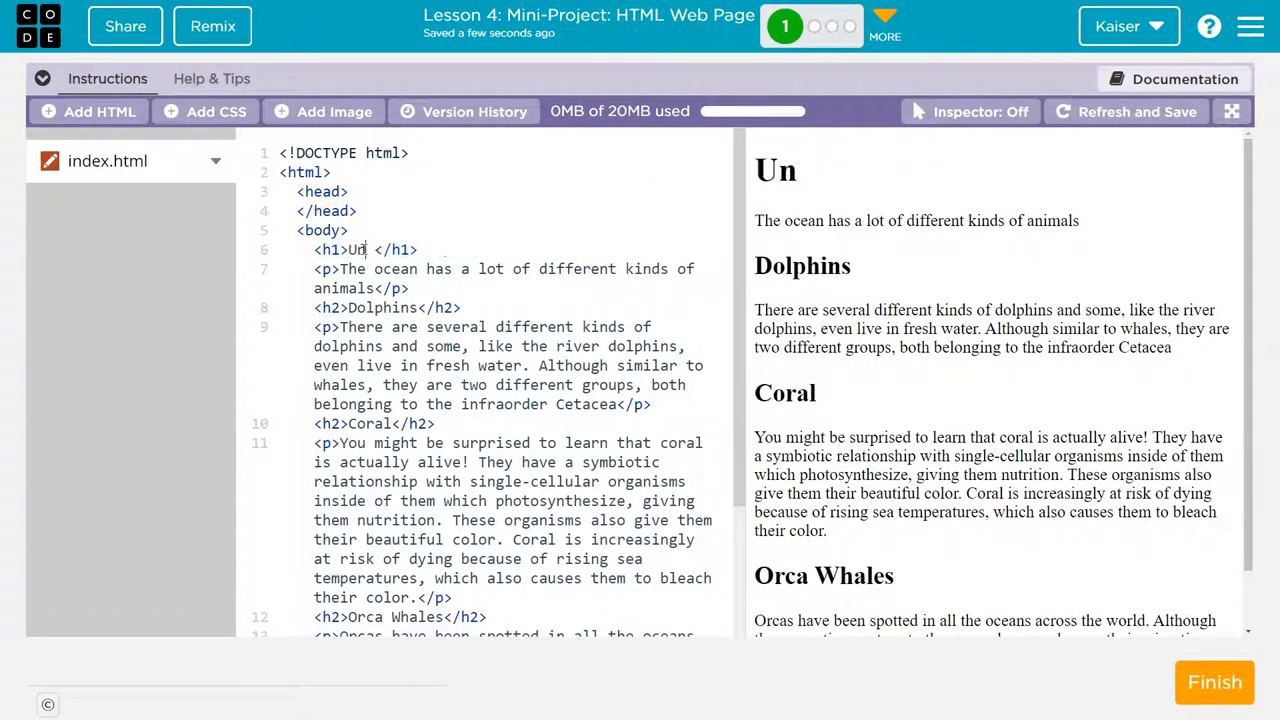
pyautogui.write('der the Sea')
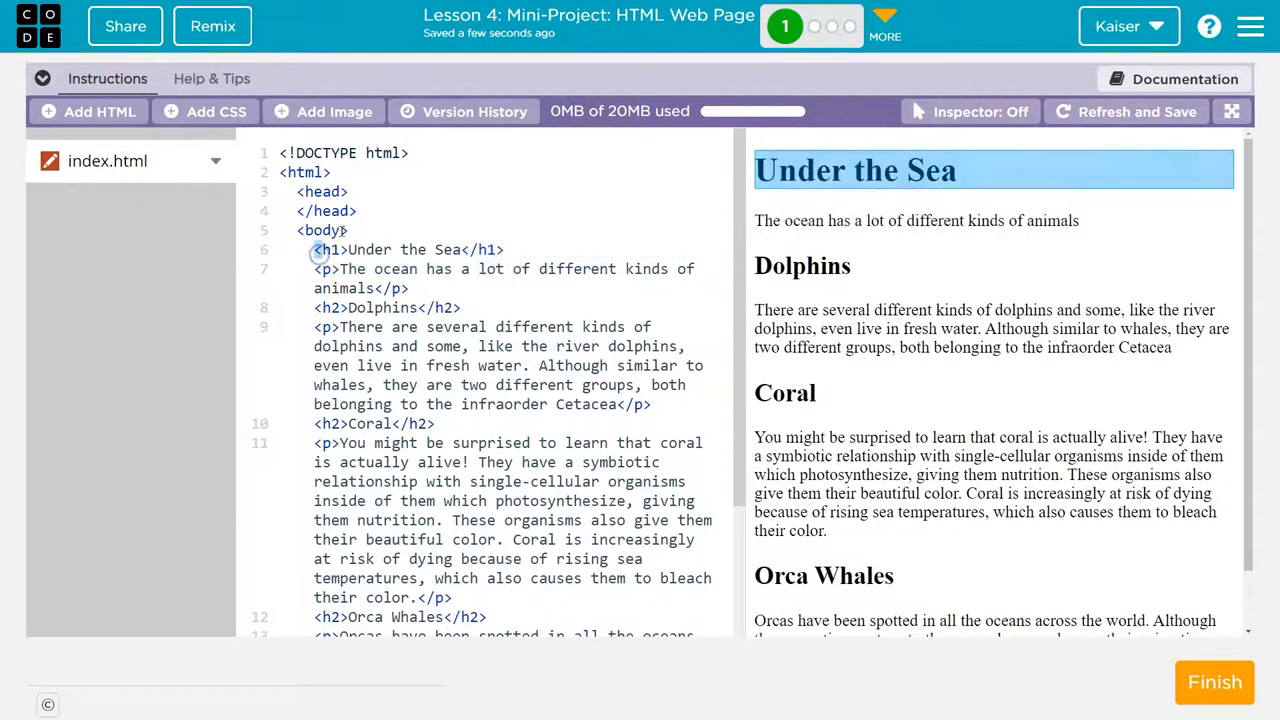
pyautogui.scroll(-3)
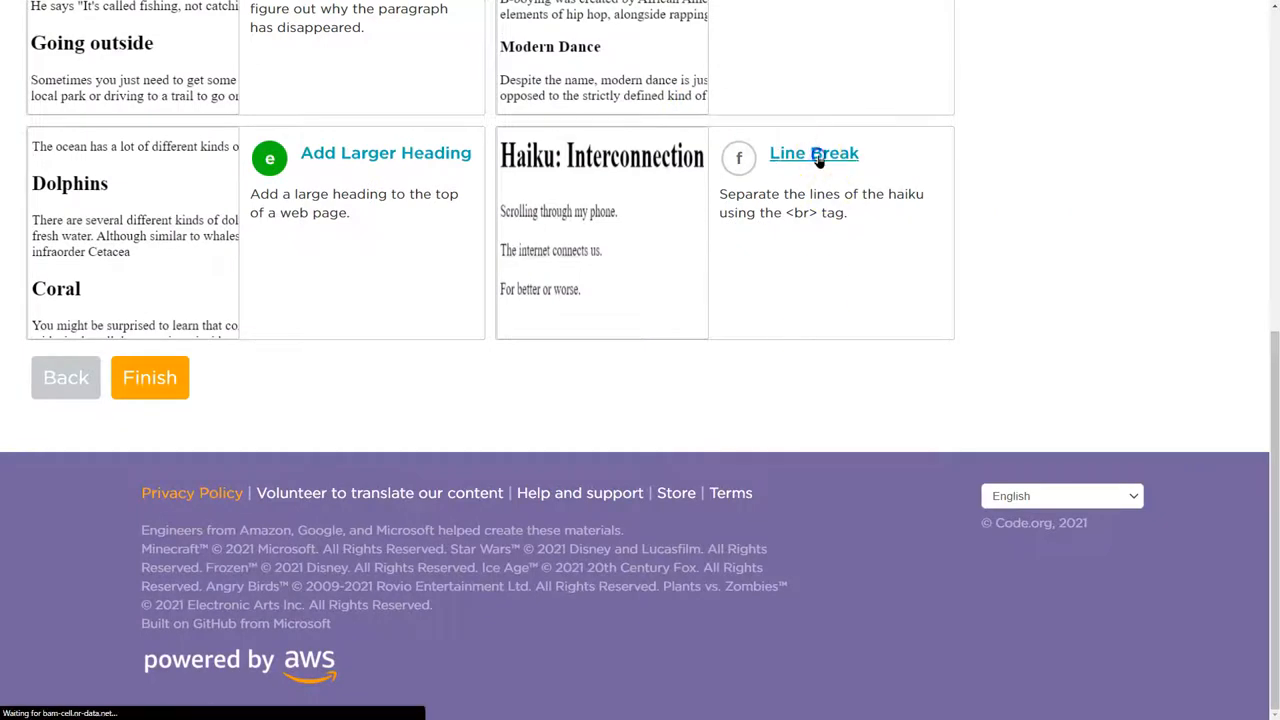
# Open the Line Break haiku activity and read its <br> tag instructions.
pyautogui.click(814, 152)
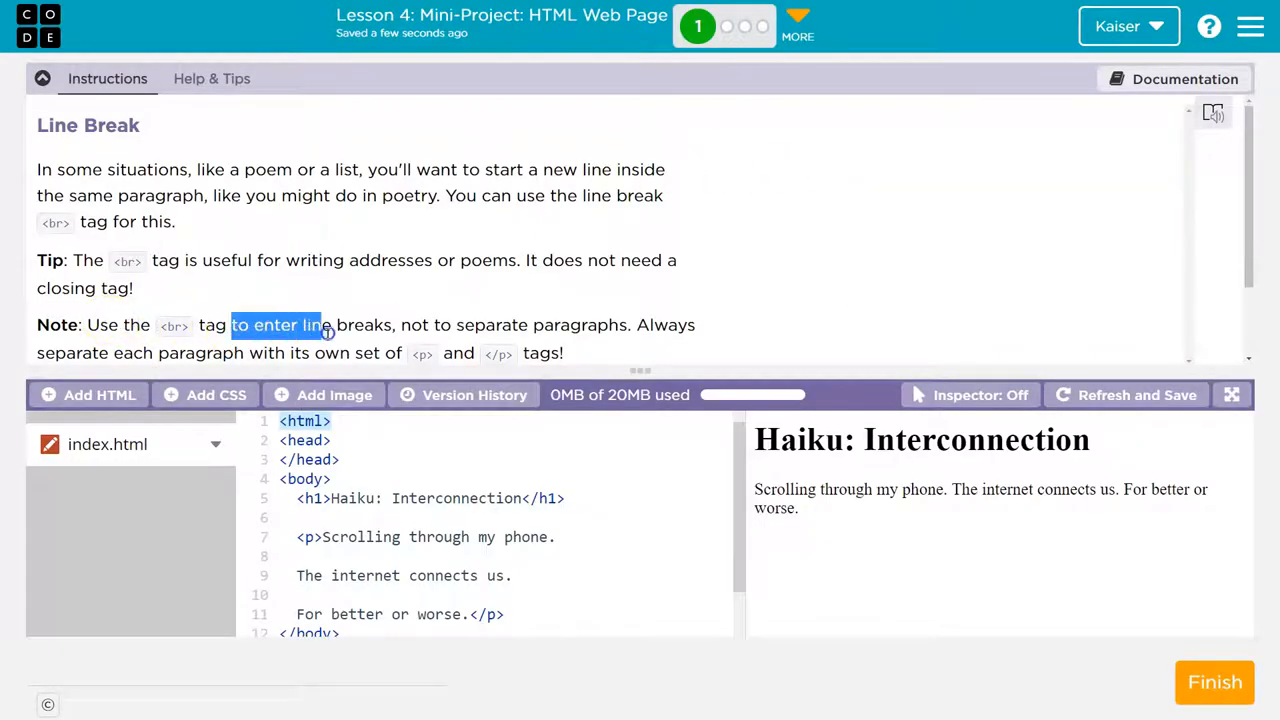
pyautogui.moveTo(556, 324)
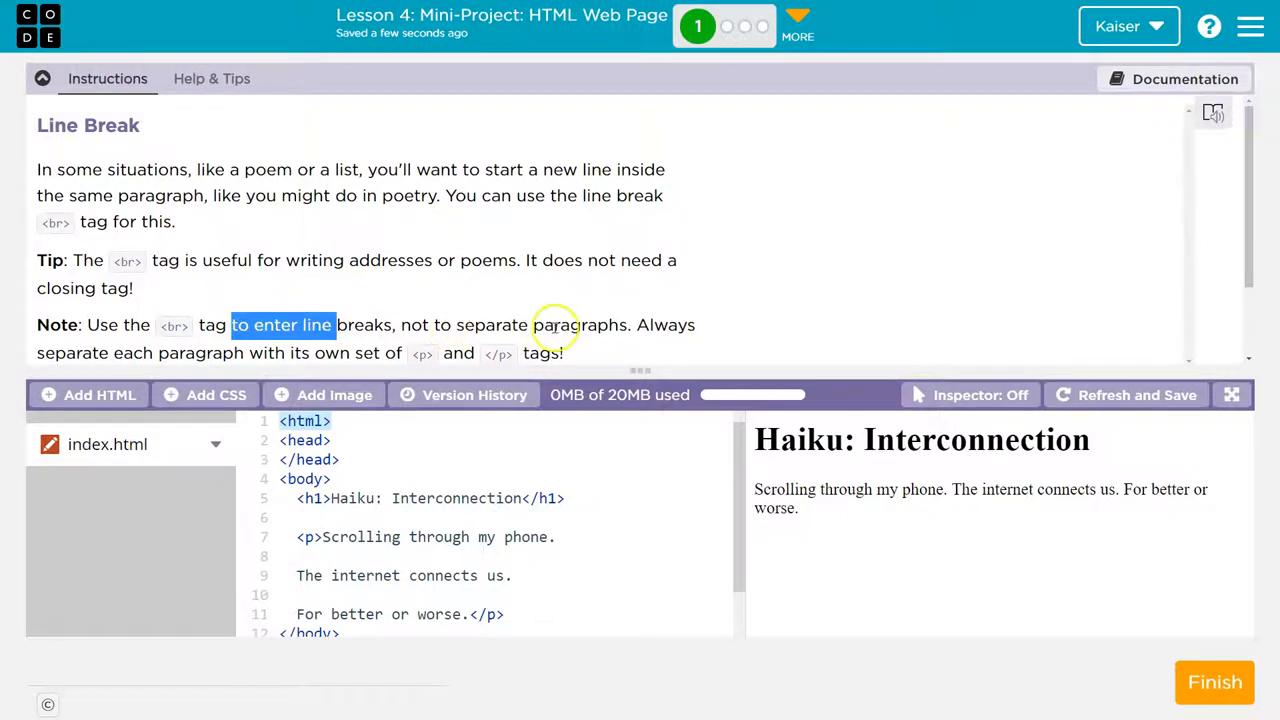
pyautogui.moveTo(430, 368)
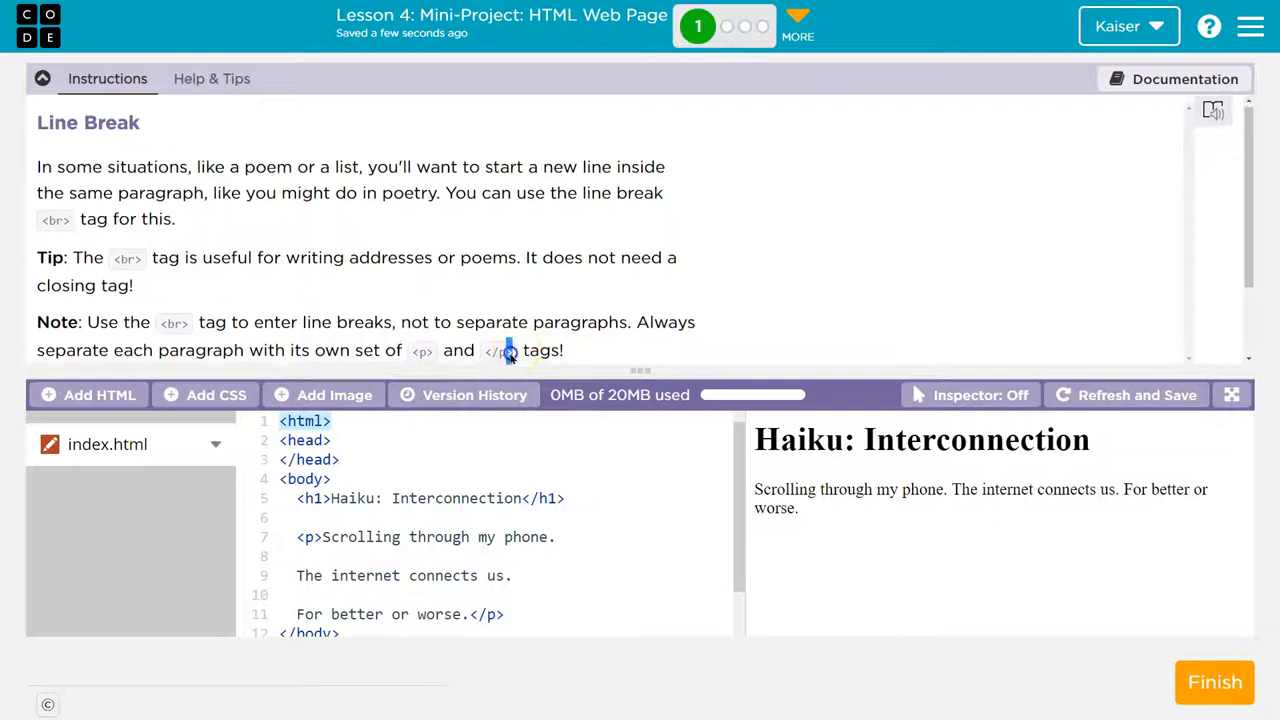
pyautogui.scroll(-3)
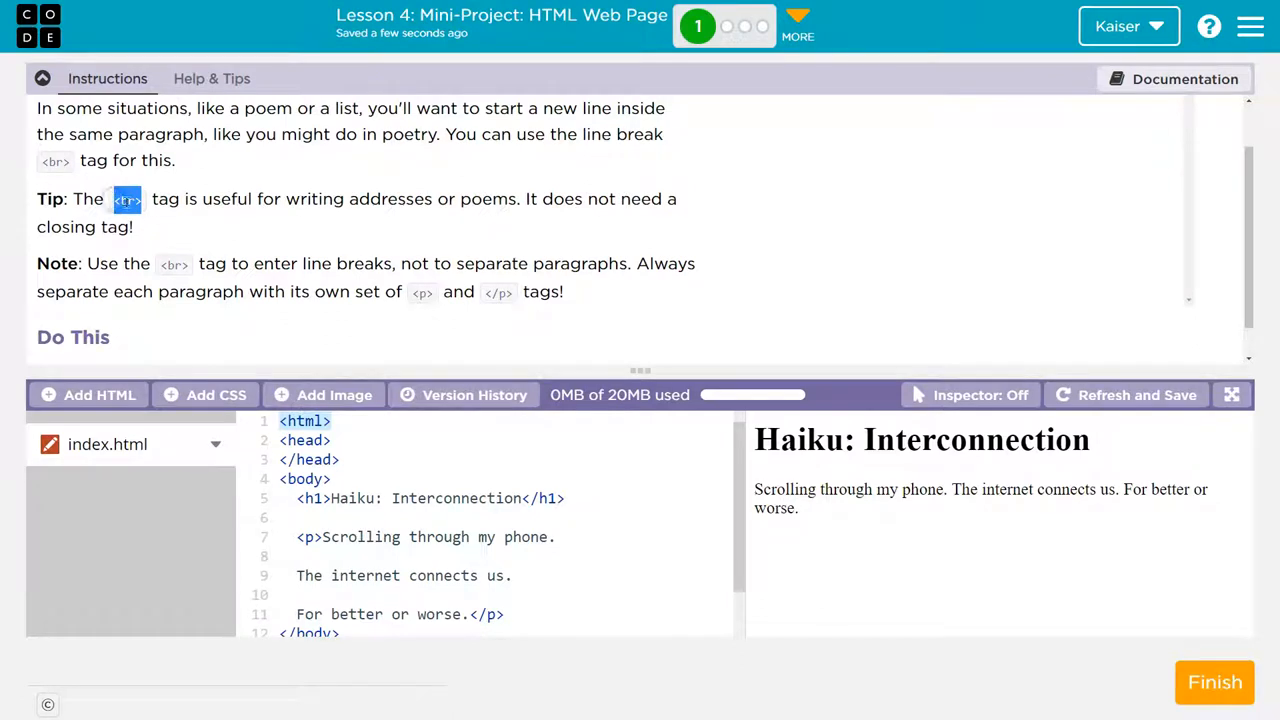
pyautogui.scroll(-3)
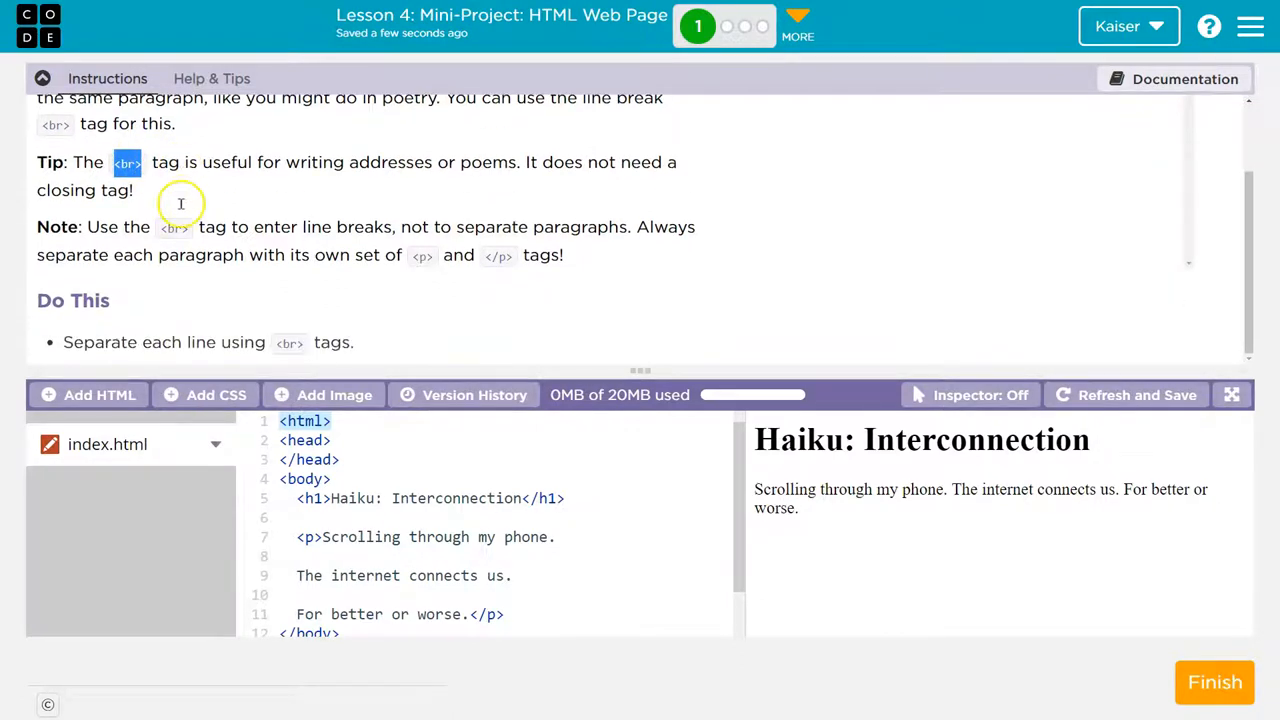
pyautogui.moveTo(100, 124)
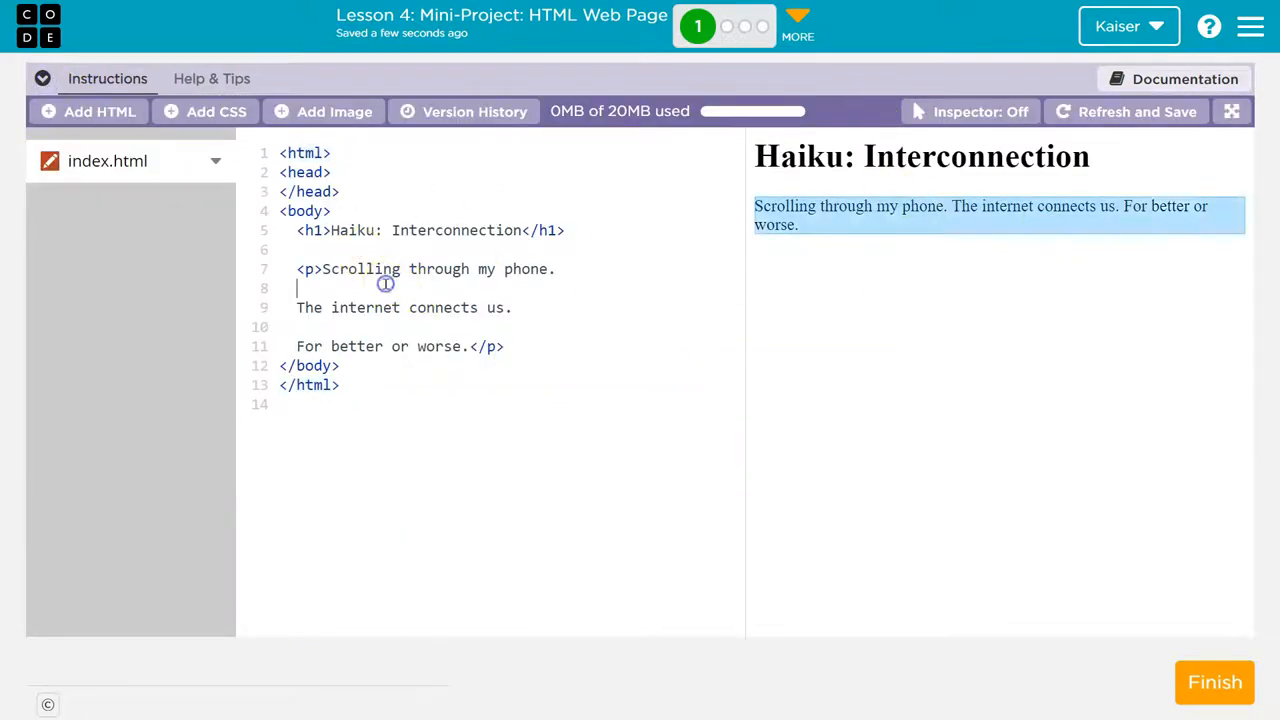
# Insert <br> tags after the first and second haiku lines so it shows on three lines.
pyautogui.write('<br>')
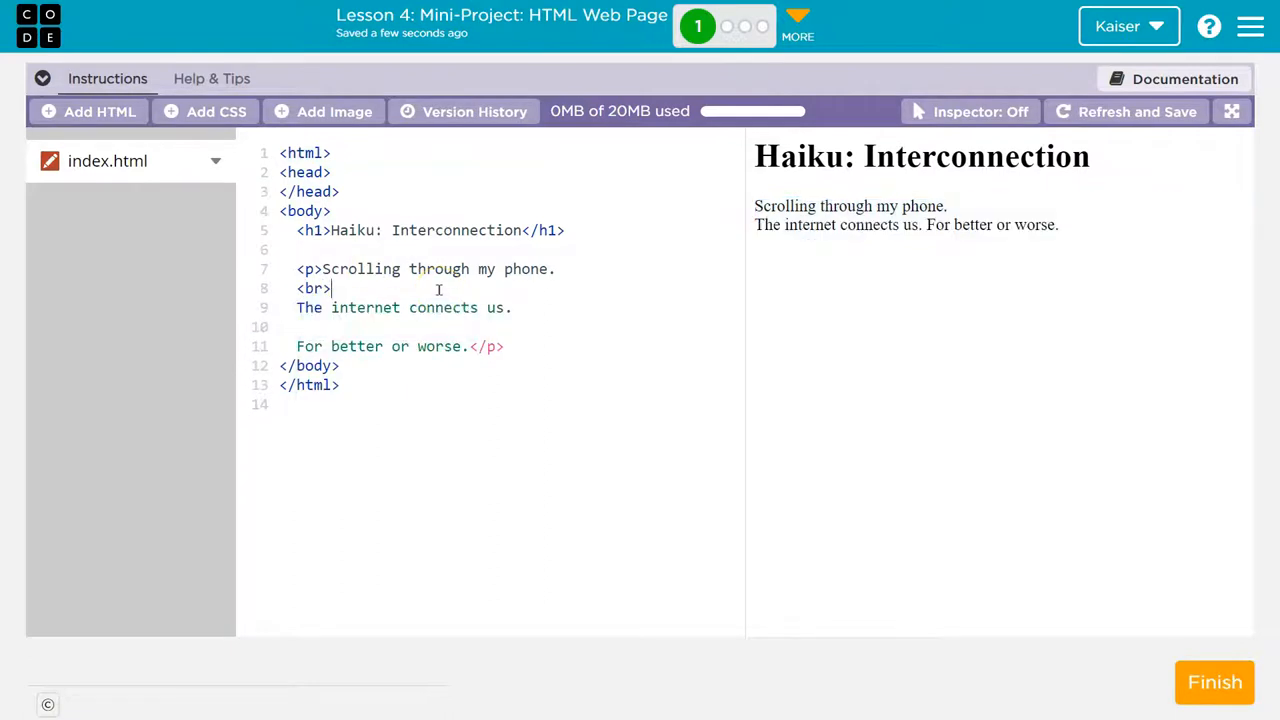
pyautogui.click(300, 328)
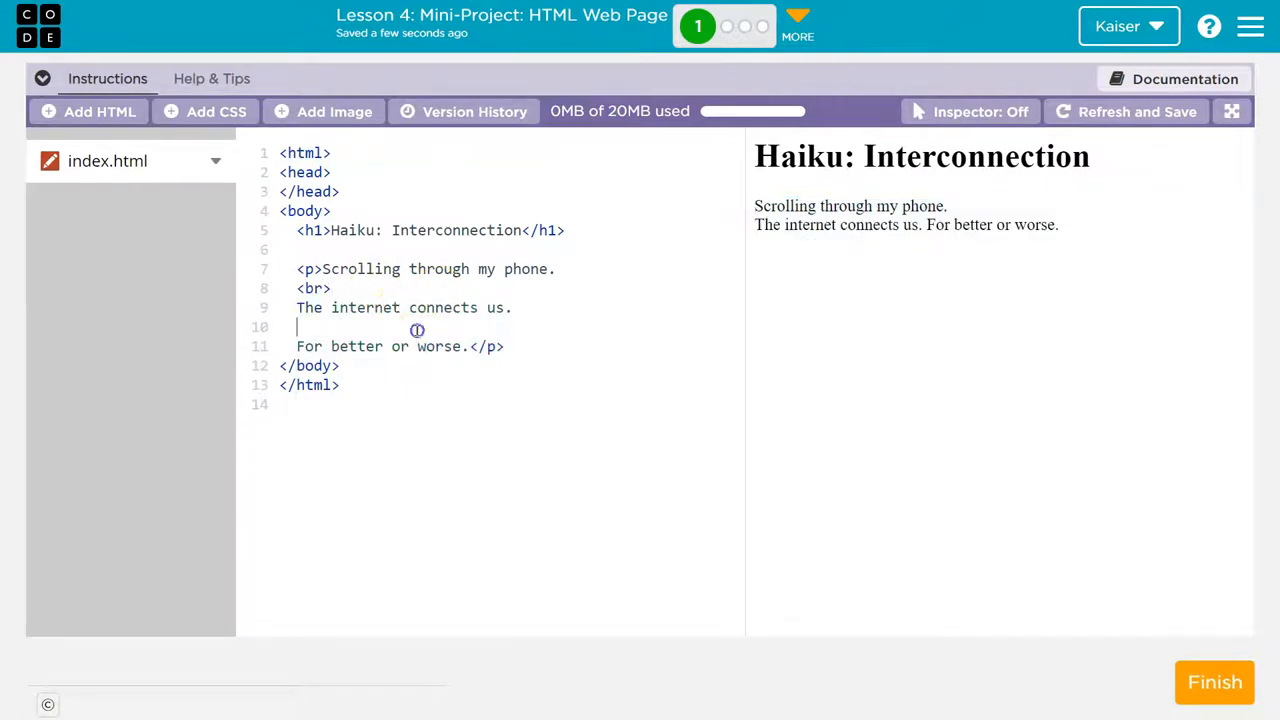
pyautogui.write('<br>')
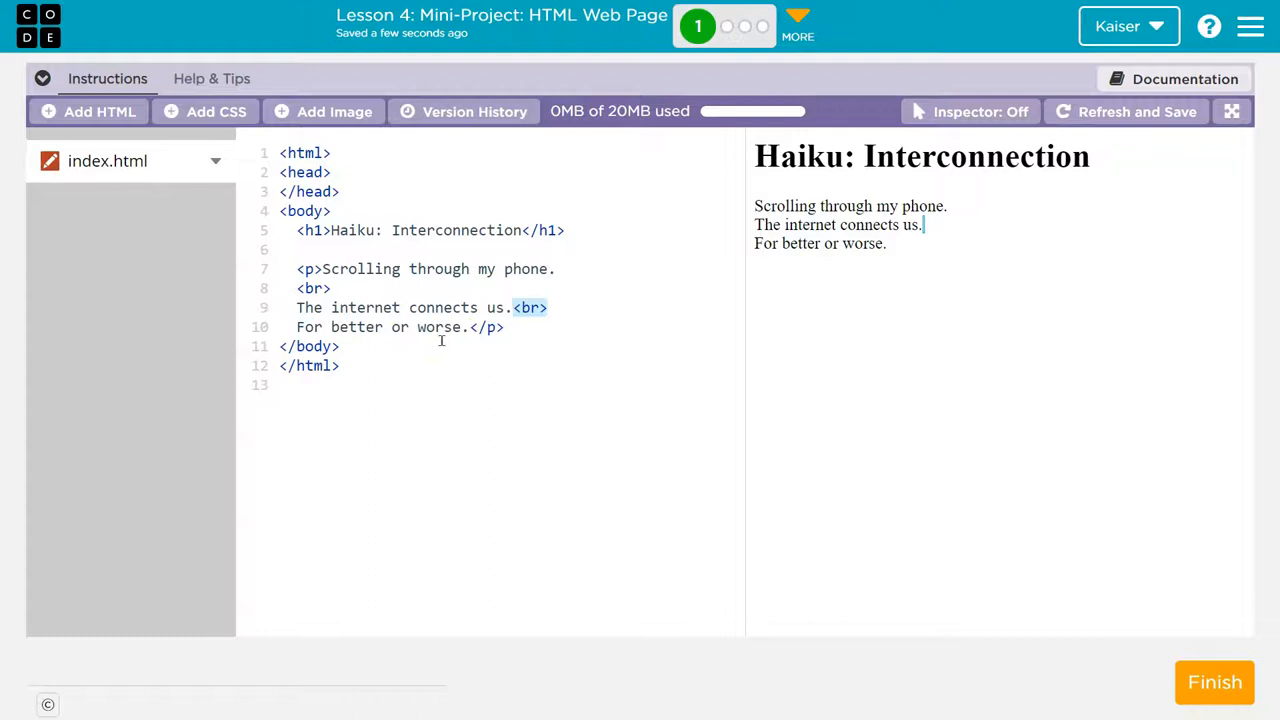
pyautogui.moveTo(708, 292)
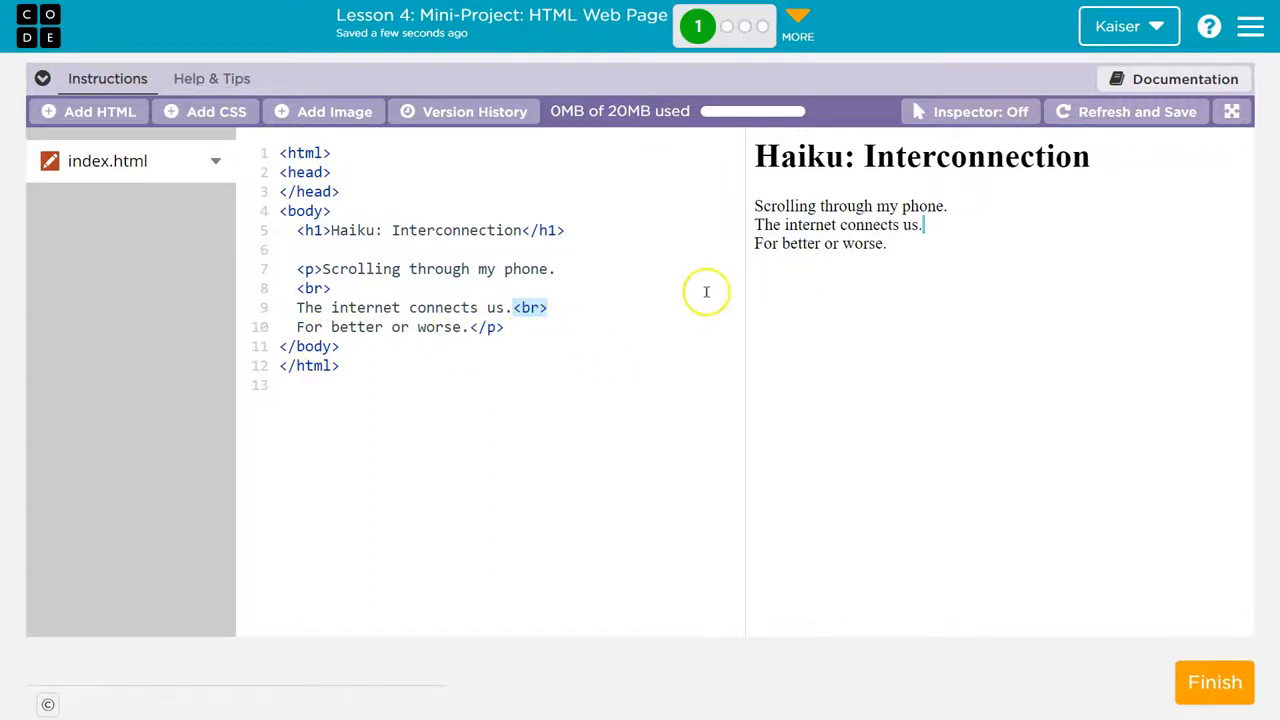
pyautogui.moveTo(584, 420)
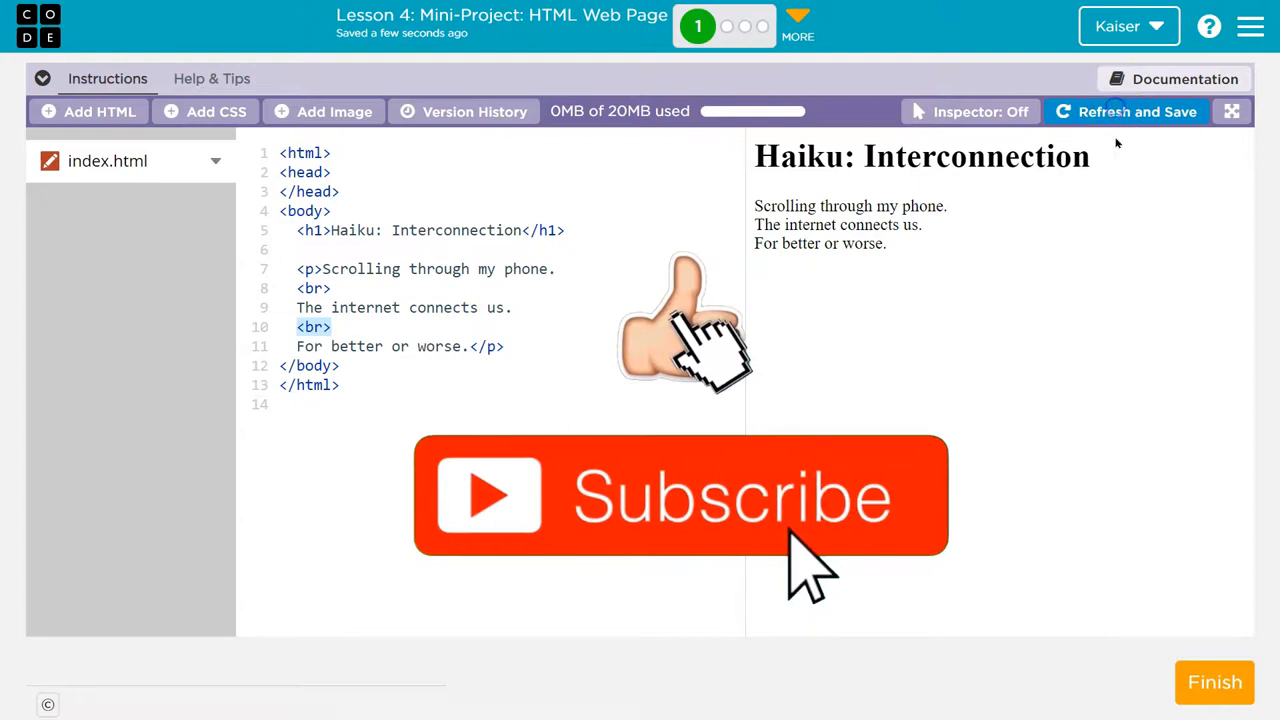
# Finish the activity and return to the HTML Review activities list.
pyautogui.click(1212, 682)
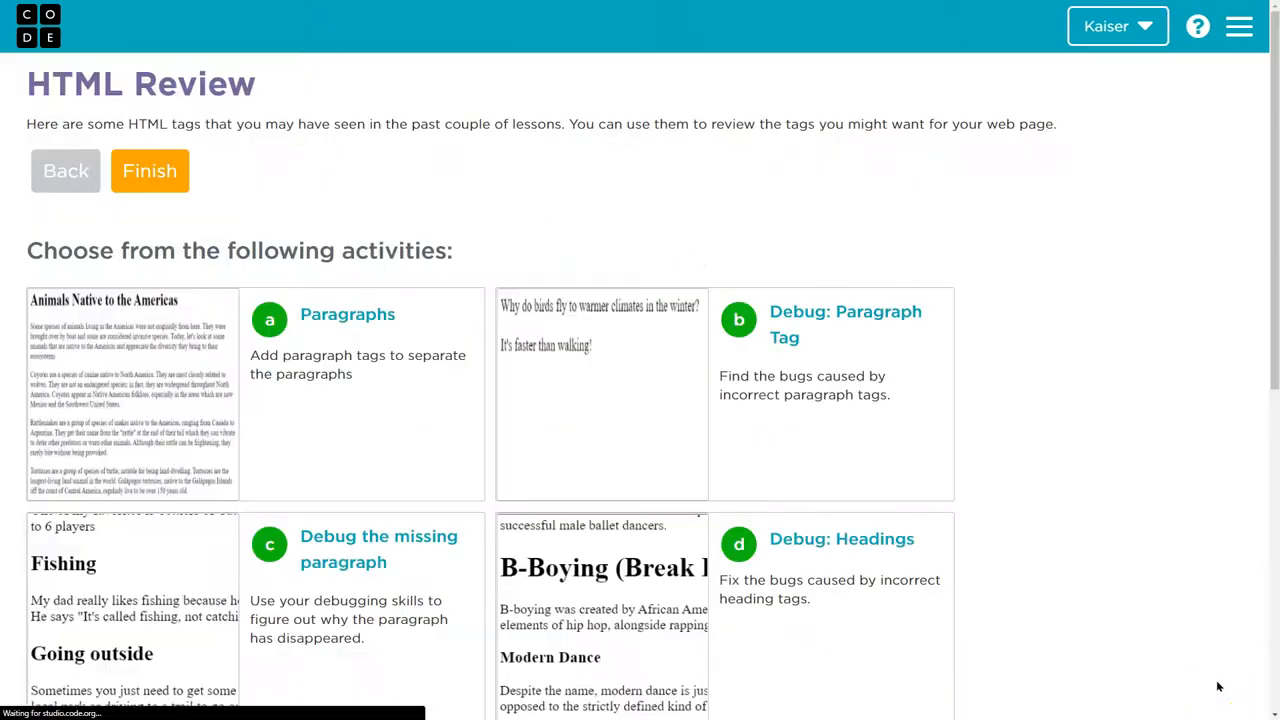
pyautogui.scroll(-3)
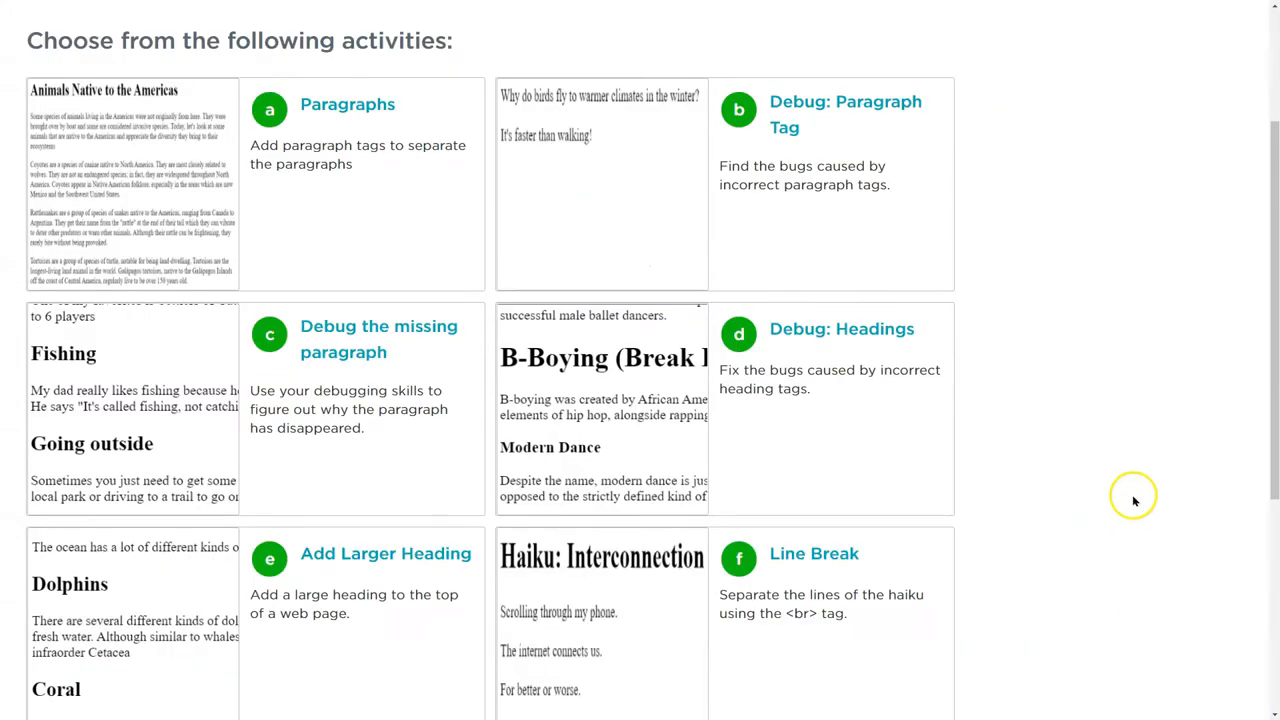
pyautogui.moveTo(1112, 482)
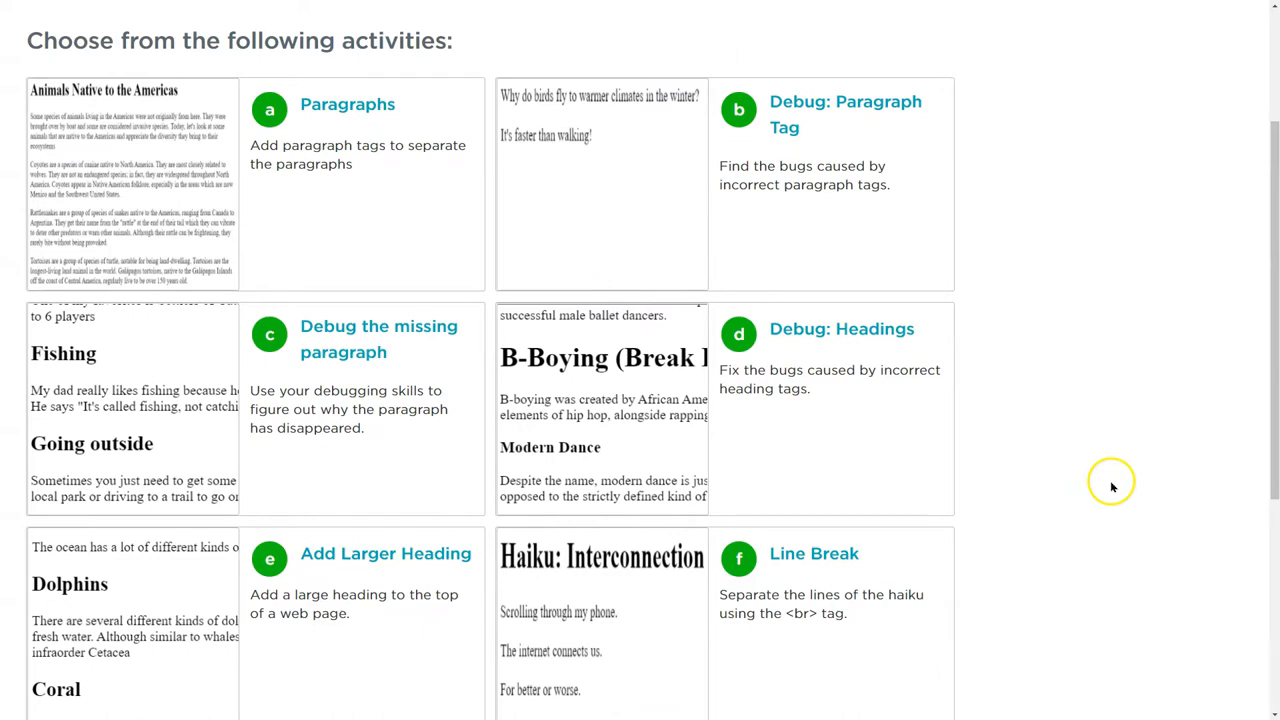